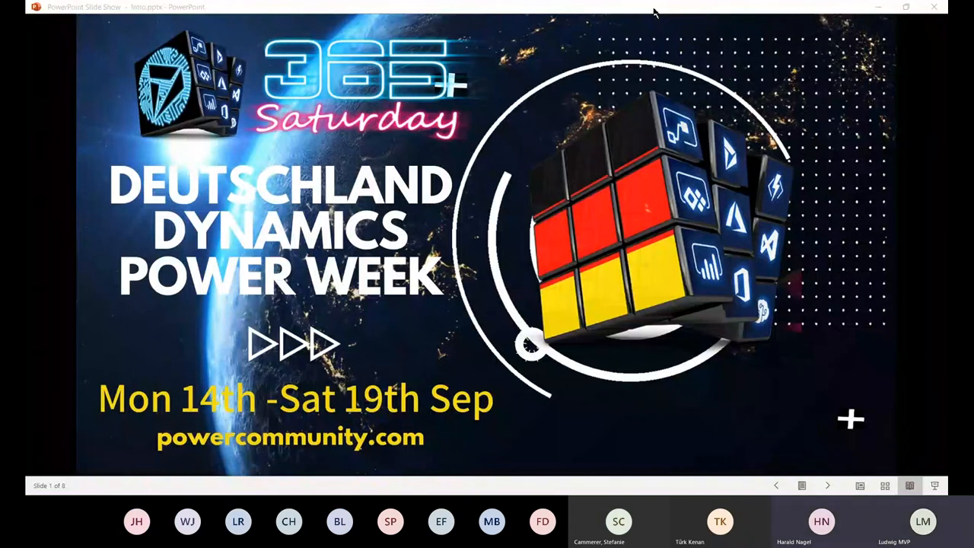
pyautogui.moveTo(638, 63)
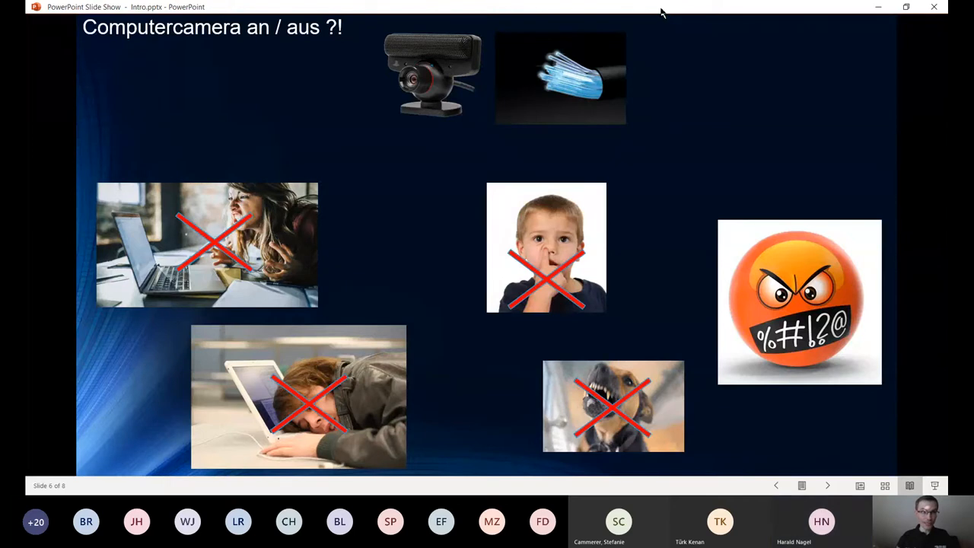
pyautogui.click(827, 485)
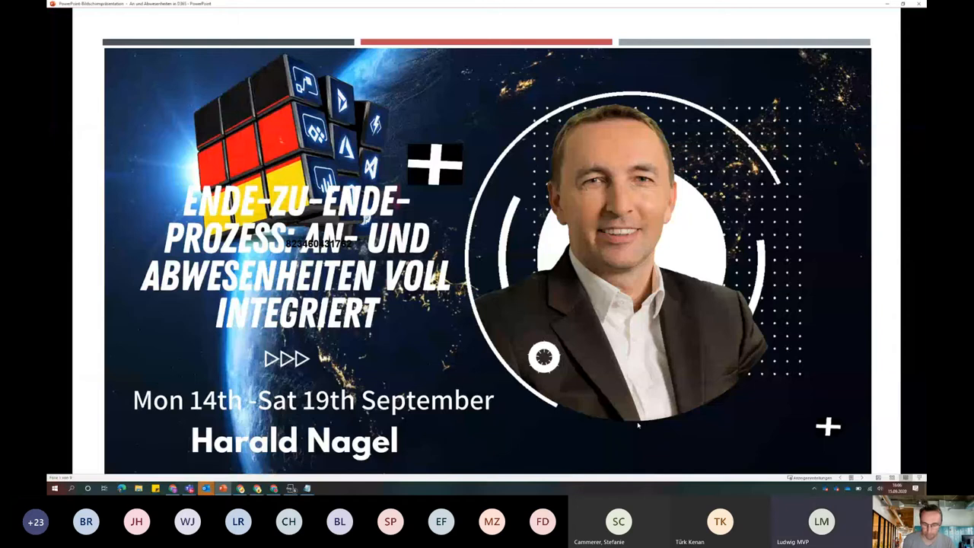
pyautogui.moveTo(749, 441)
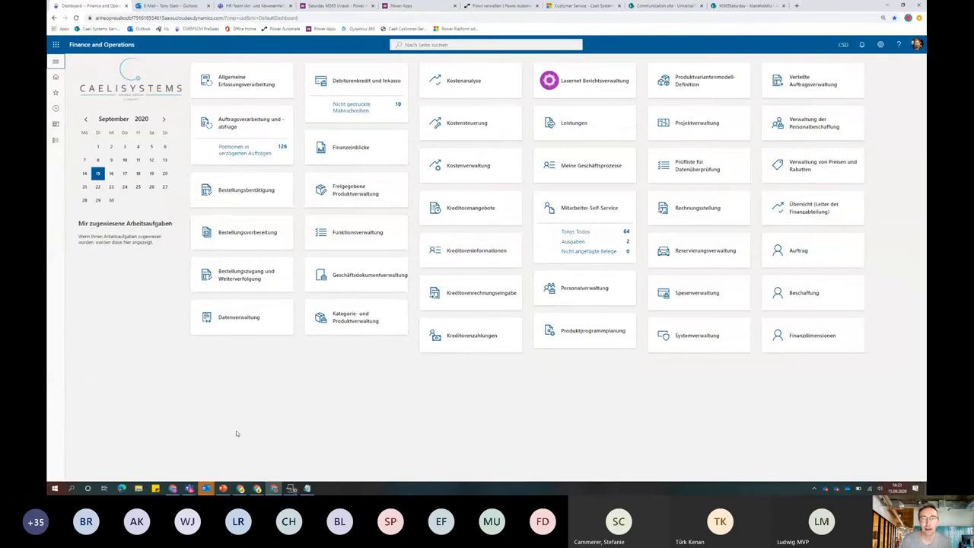
pyautogui.moveTo(578, 6)
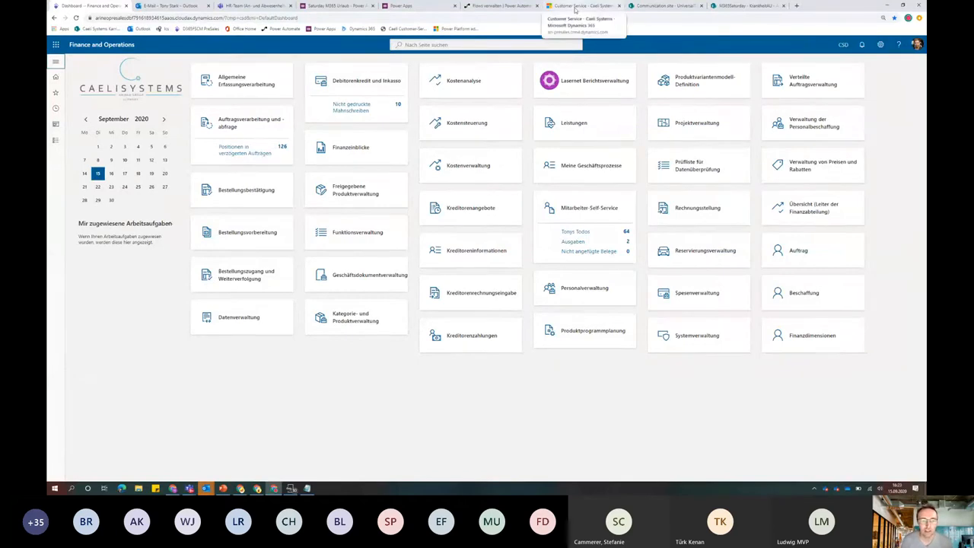
# Switch from the Finance and Operations dashboard to the Caeli Systems Customer Service hub
pyautogui.click(582, 6)
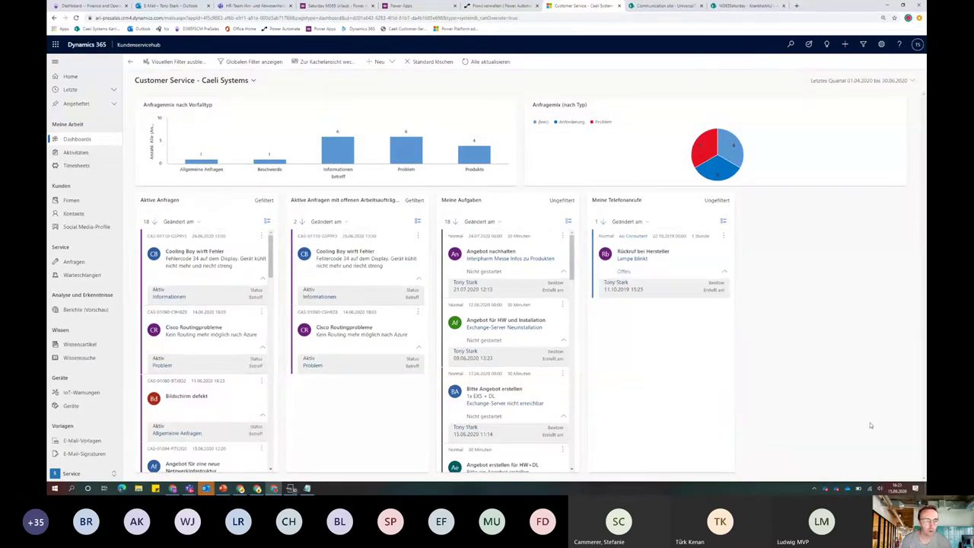
pyautogui.moveTo(854, 402)
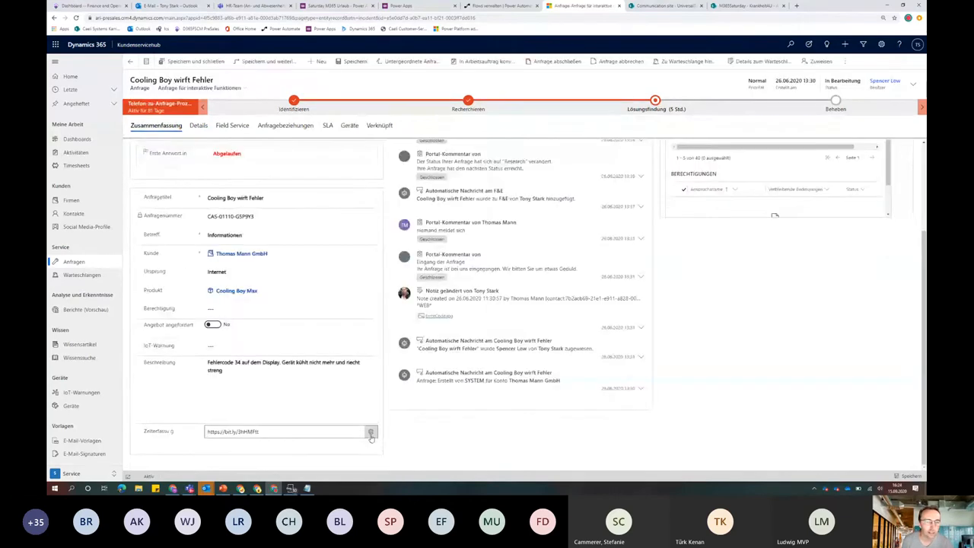
# Launch the Universal Time Entry Power App from the 'Cooling Boy wirft Fehler' case
pyautogui.click(371, 432)
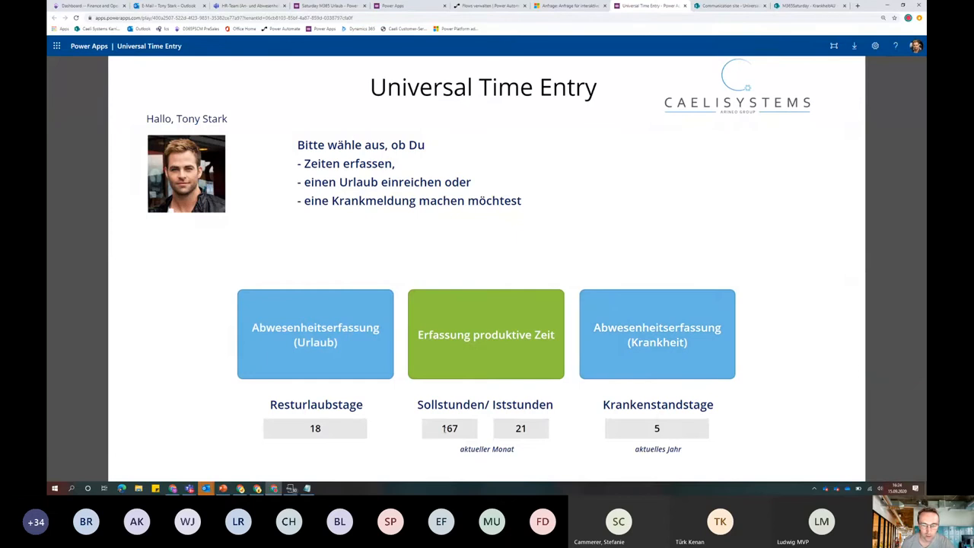
pyautogui.moveTo(371, 446)
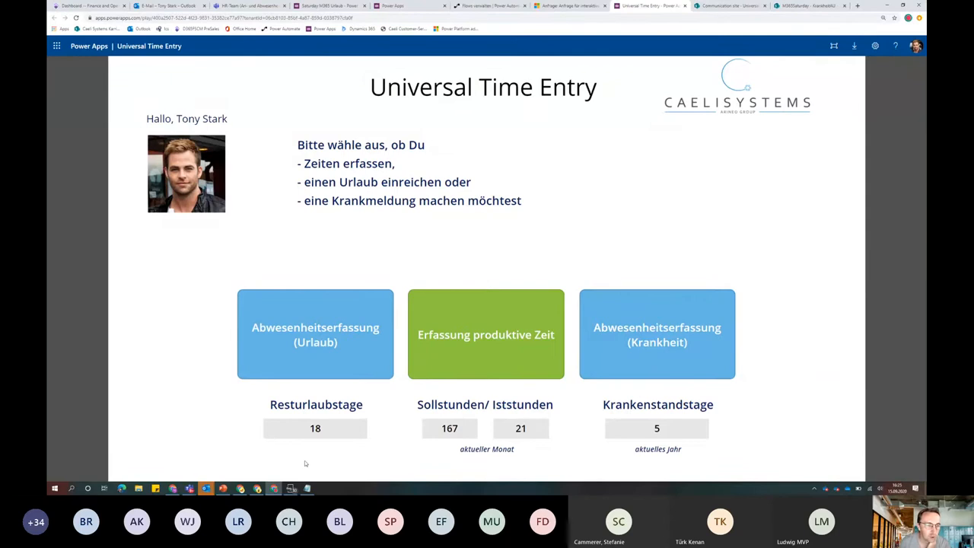
pyautogui.moveTo(177, 444)
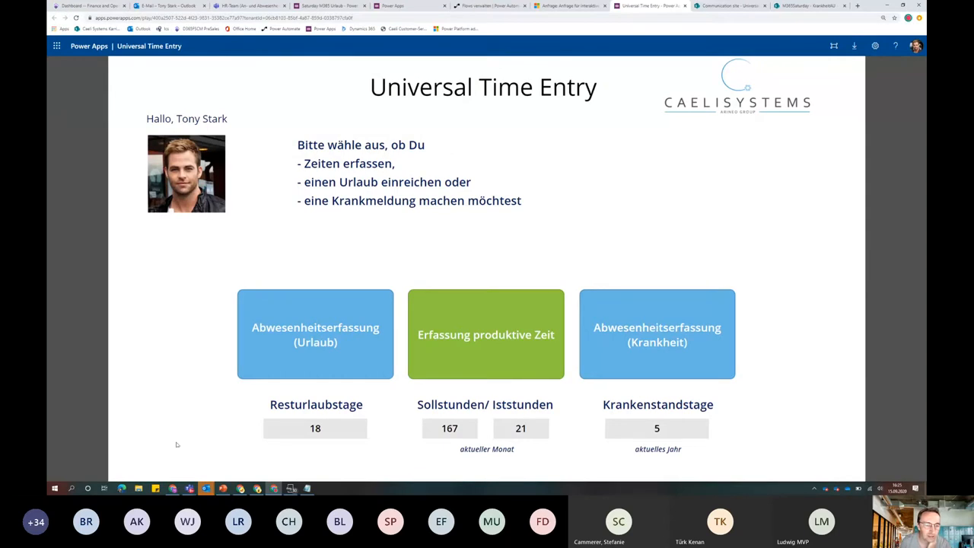
pyautogui.moveTo(213, 455)
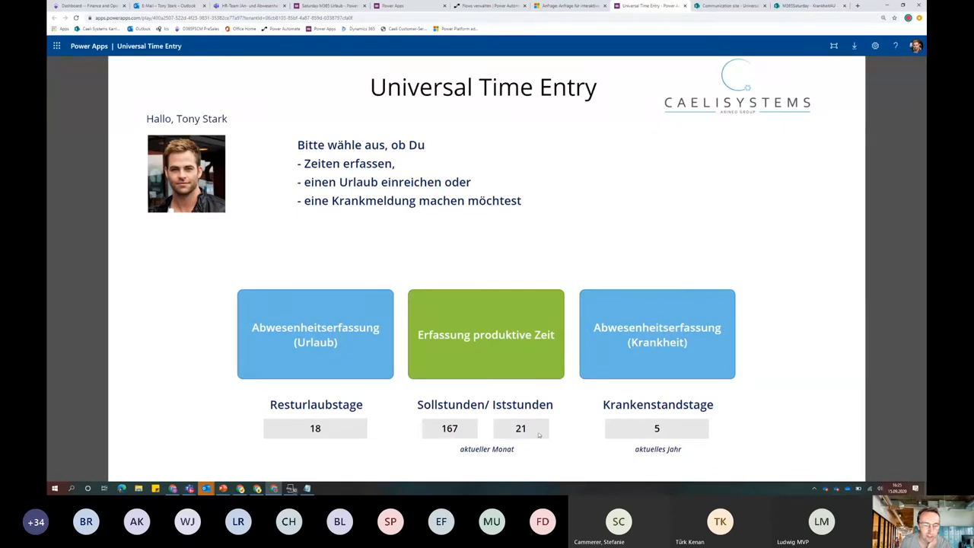
pyautogui.moveTo(386, 465)
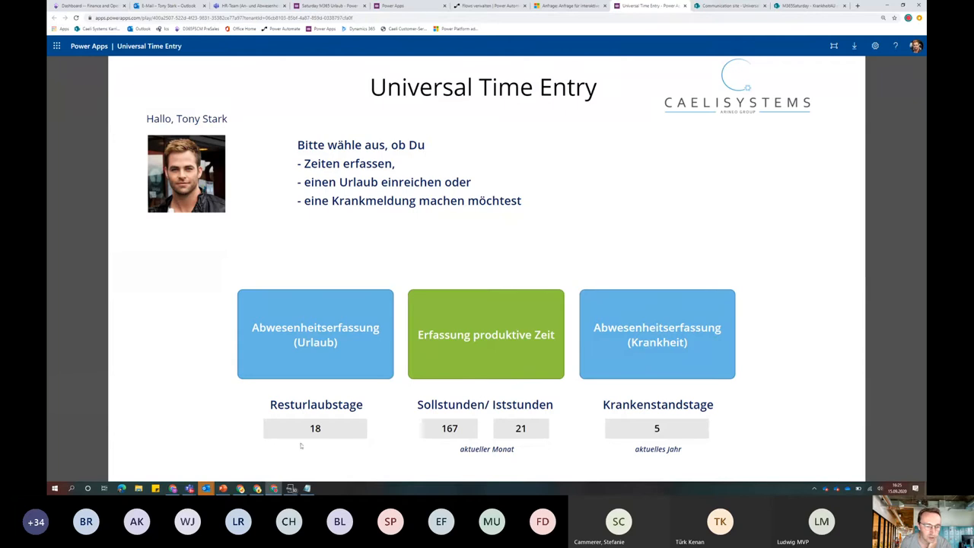
pyautogui.moveTo(305, 450)
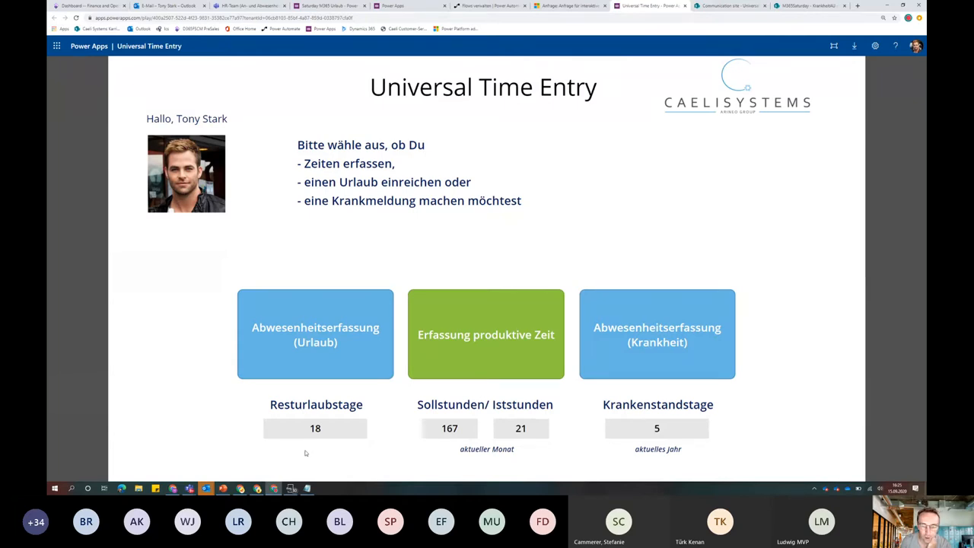
pyautogui.moveTo(684, 435)
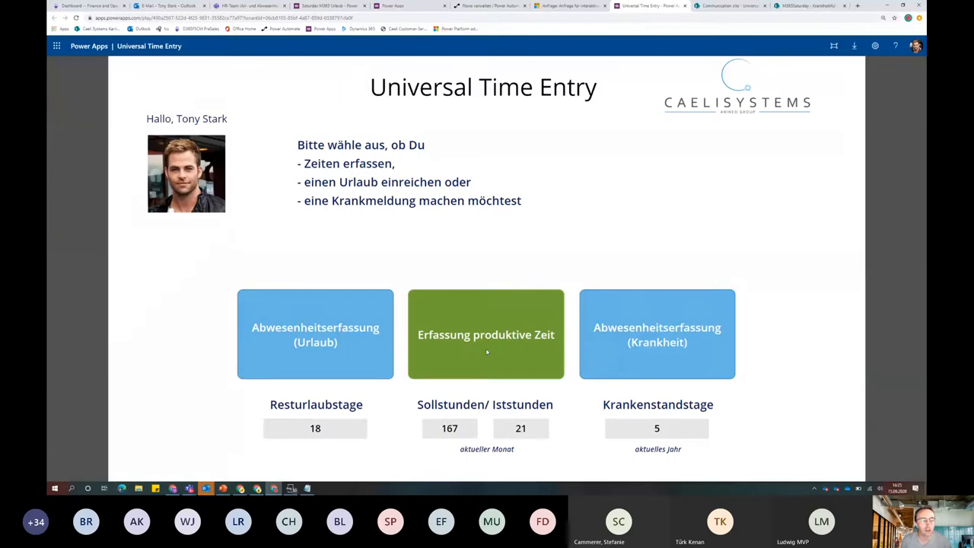
# Choose the 'Erfassung produktive Zeit' tile to enter productive working time
pyautogui.click(485, 335)
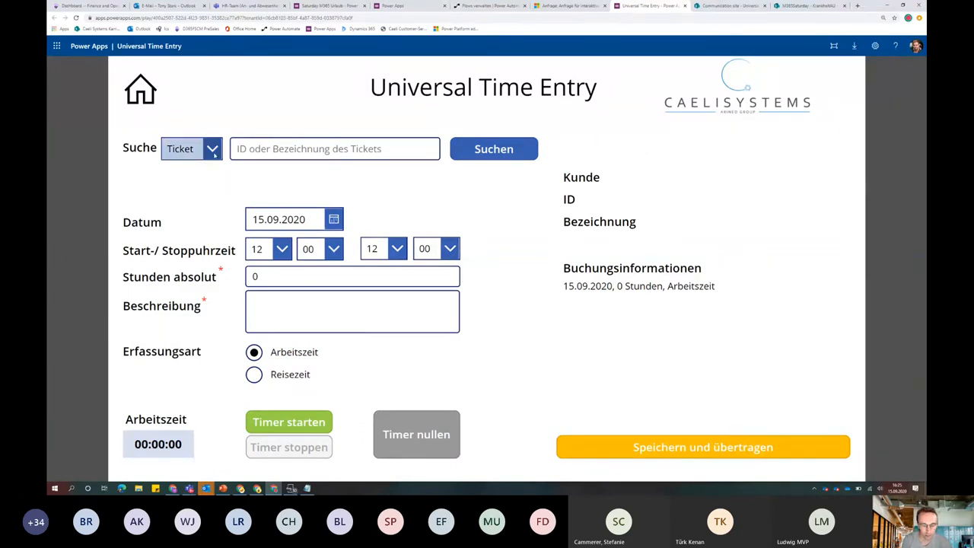
# Search tickets for 'boy' and attach CAS-01110-G5P9Y3 'Cooling Boy wirft Fehler' for Thomas Mann GmbH
pyautogui.click(211, 149)
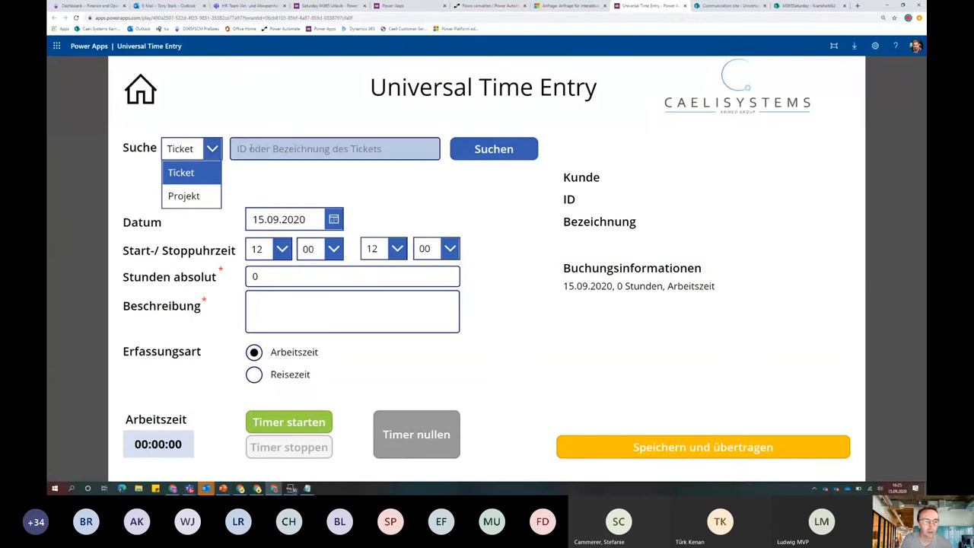
pyautogui.click(181, 172)
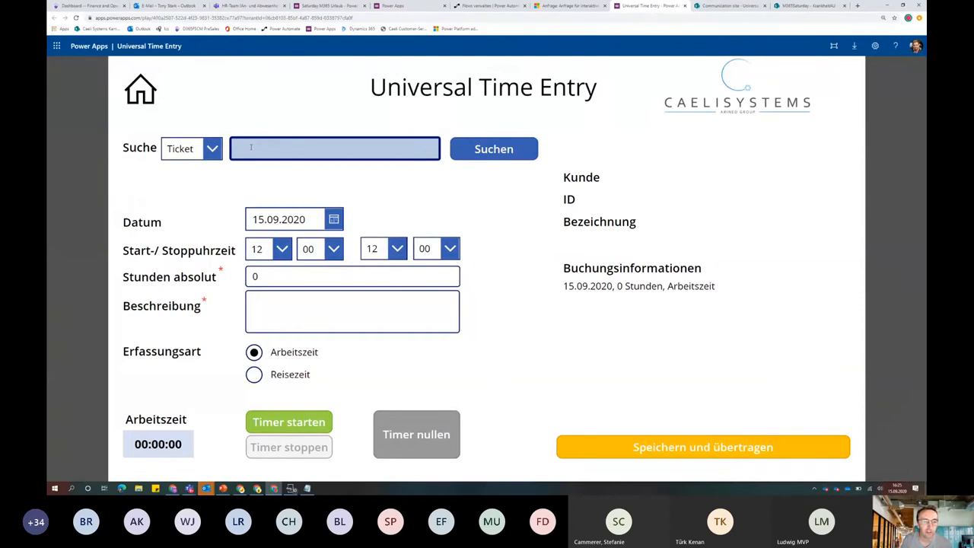
pyautogui.write('boy')
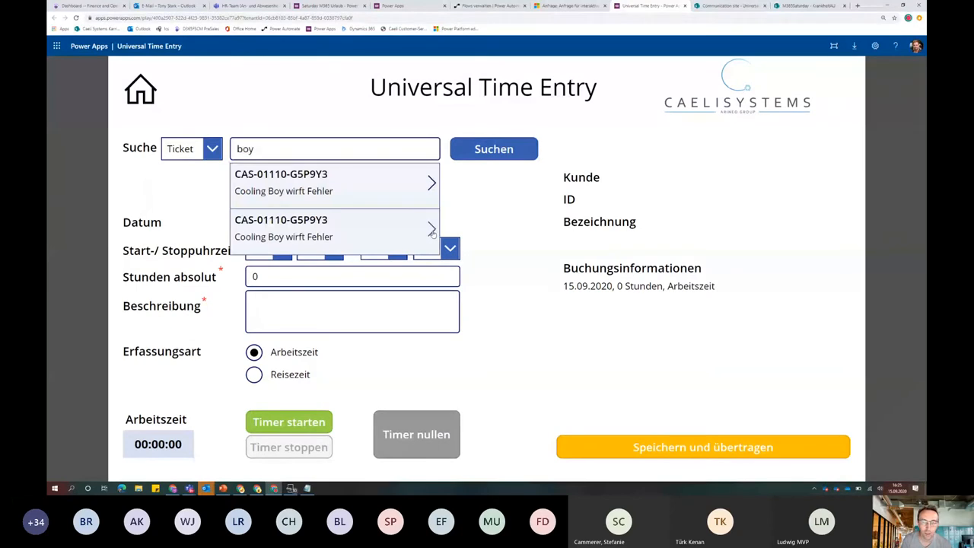
pyautogui.click(334, 183)
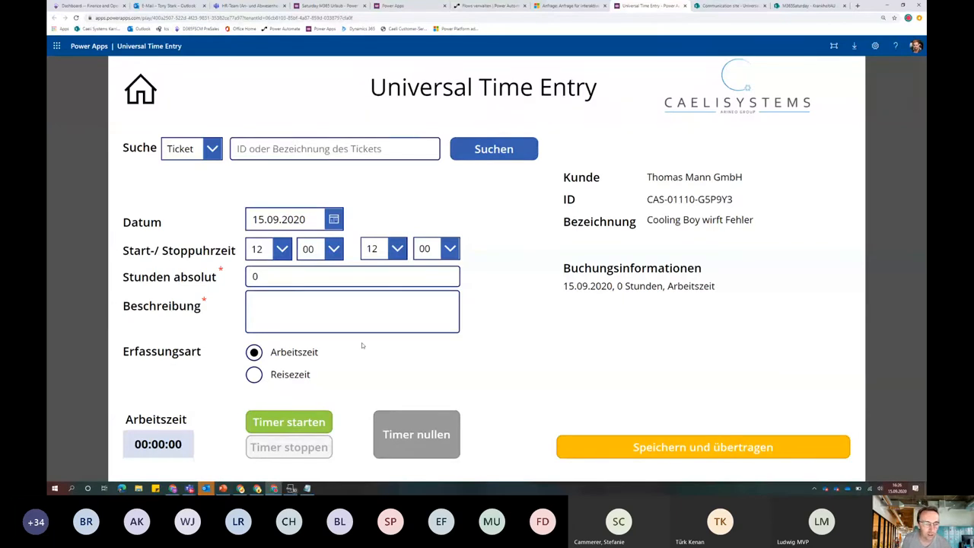
# Set the booking date to 15.09.2020, enter 2 absolute hours and start the work timer
pyautogui.click(333, 219)
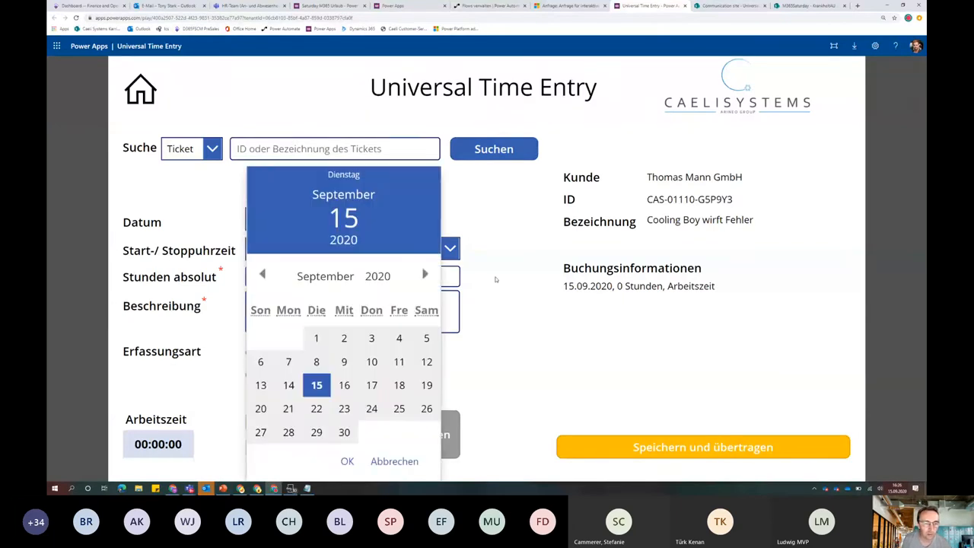
pyautogui.click(347, 461)
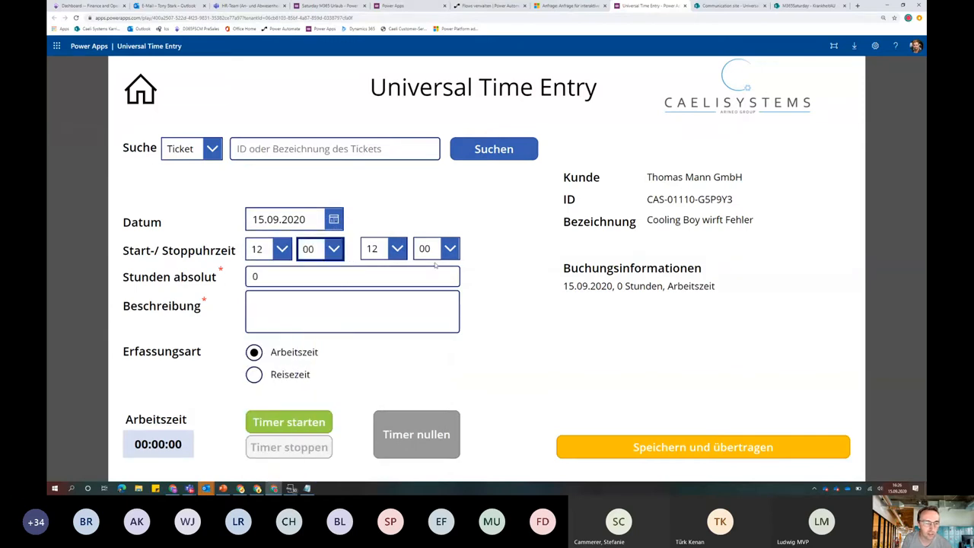
pyautogui.click(352, 276)
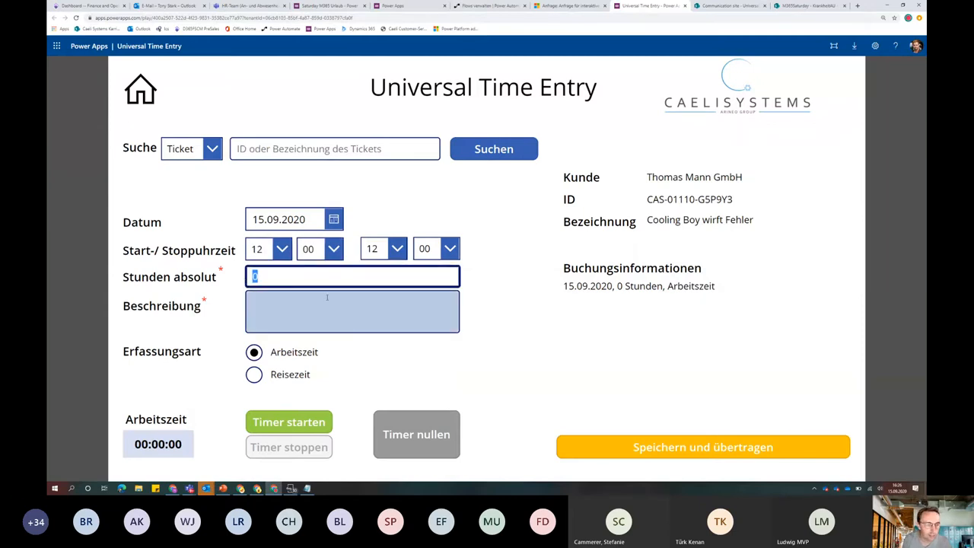
pyautogui.write('2')
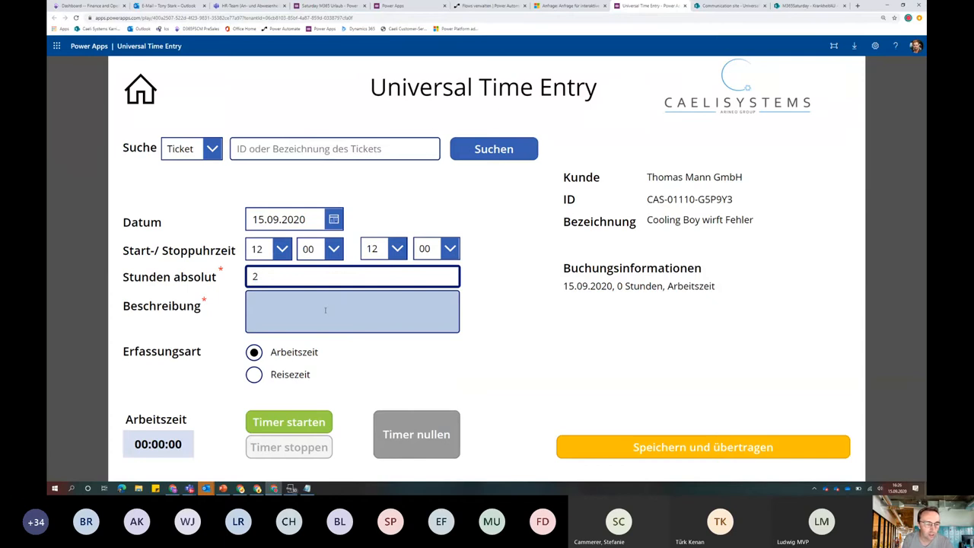
pyautogui.click(290, 422)
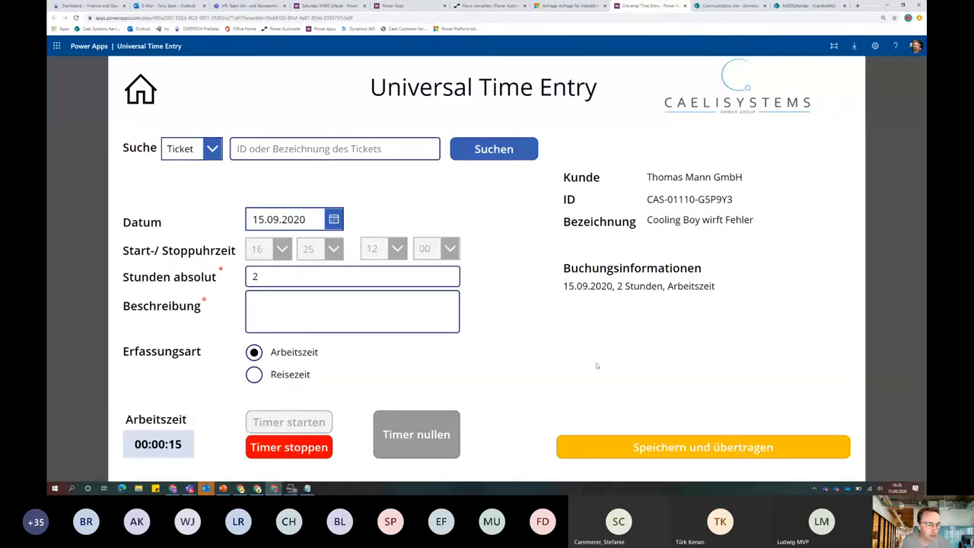
# Enter 3 absolute hours with the description 'Cooling Boy neu gestartet'
pyautogui.click(289, 448)
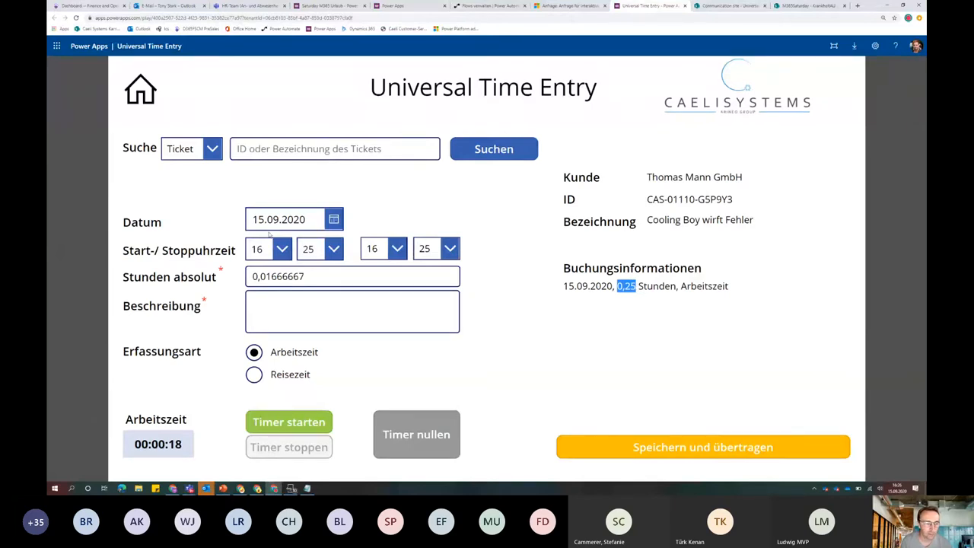
pyautogui.click(351, 310)
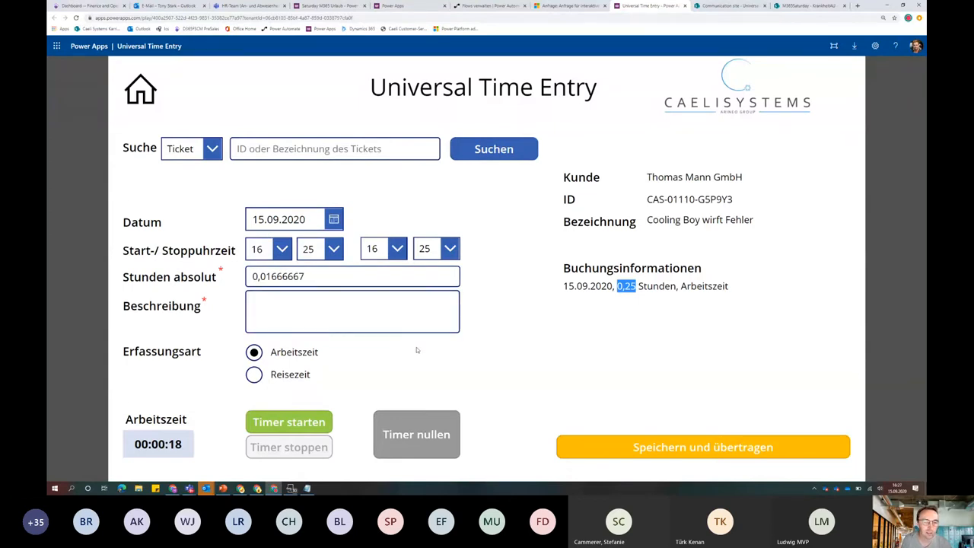
pyautogui.moveTo(398, 344)
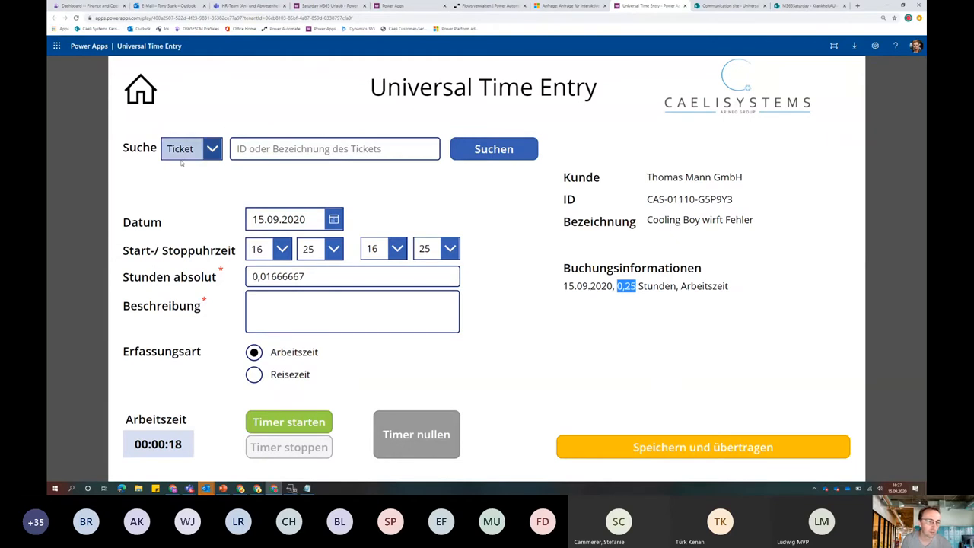
pyautogui.moveTo(183, 203)
pyautogui.write('3')
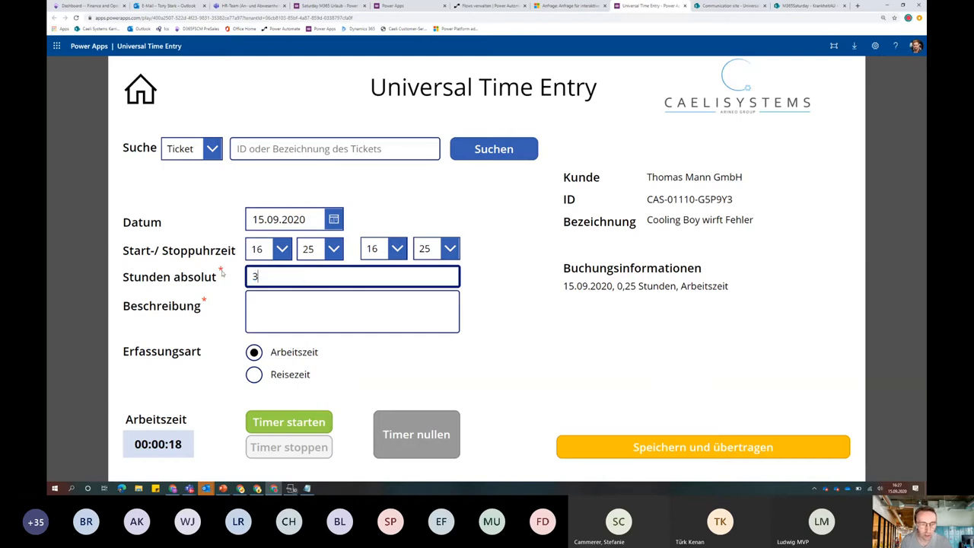
pyautogui.click(351, 311)
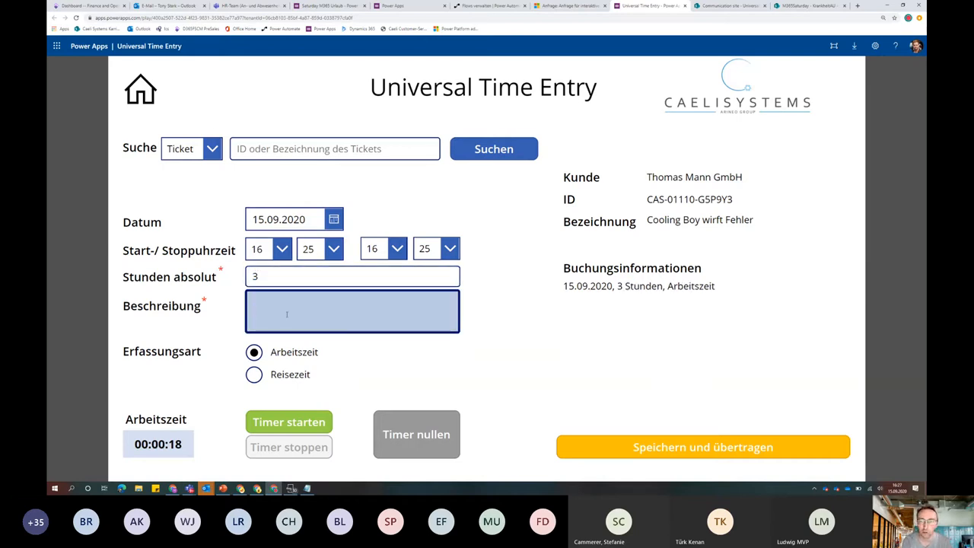
pyautogui.write('C')
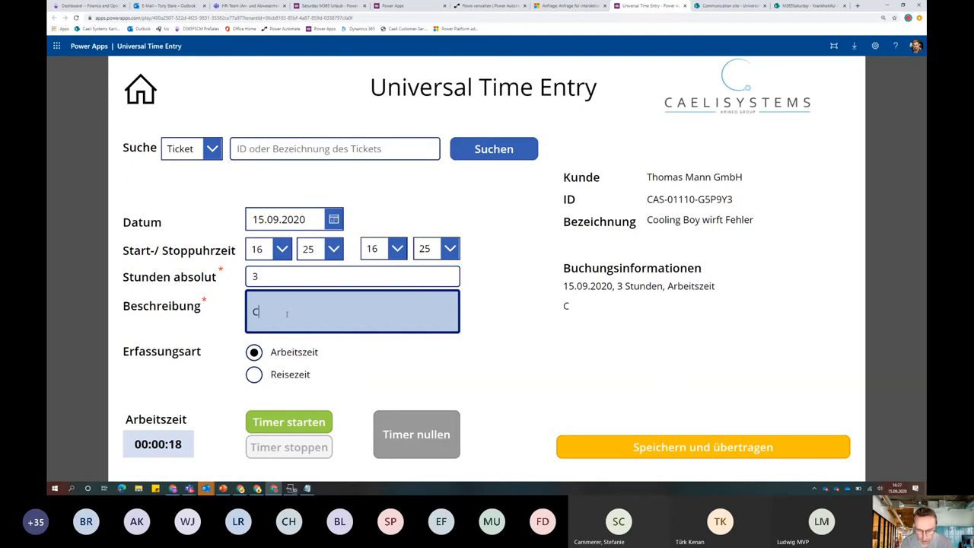
pyautogui.write('ooling Boy')
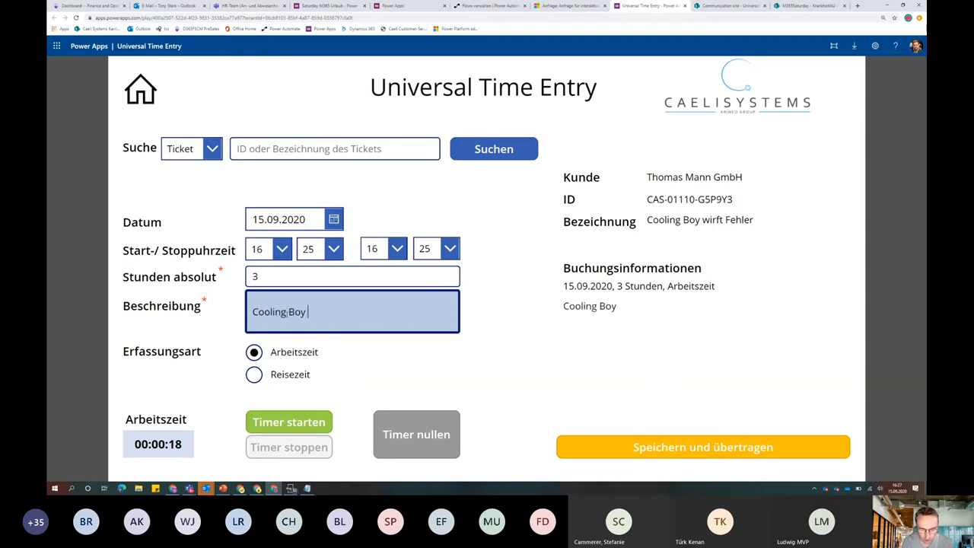
pyautogui.write('neu gestartet')
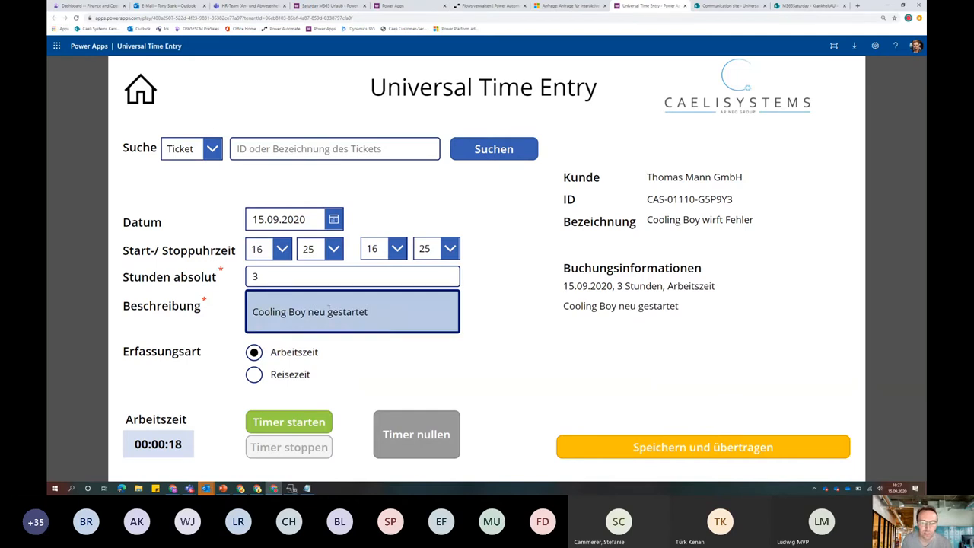
# Save and transfer the entry, then return via the productive-time form to the start screen
pyautogui.click(703, 447)
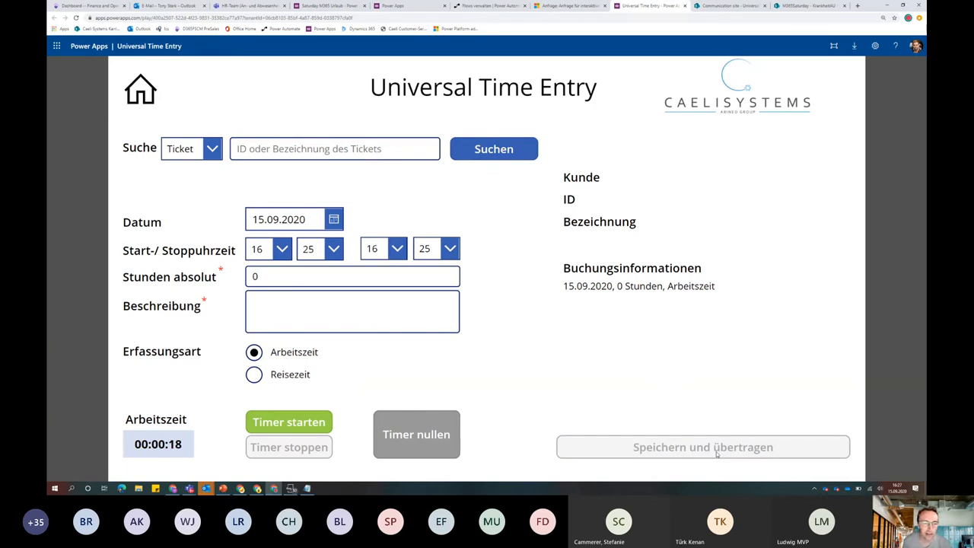
pyautogui.click(703, 447)
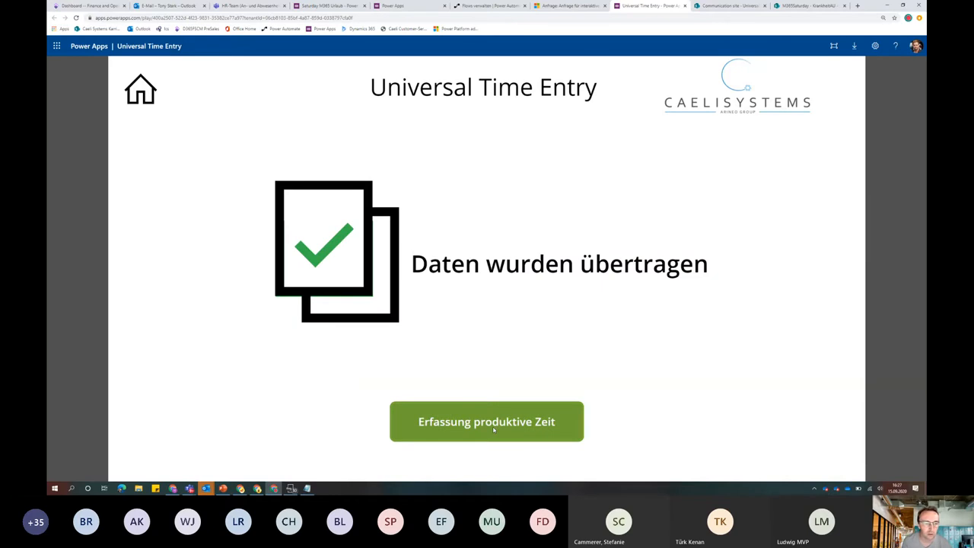
pyautogui.click(486, 421)
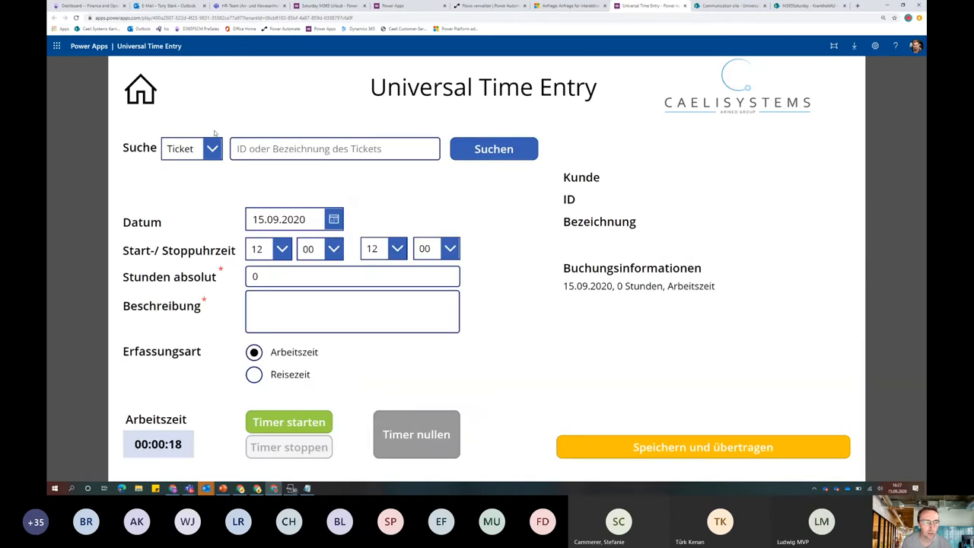
pyautogui.moveTo(152, 107)
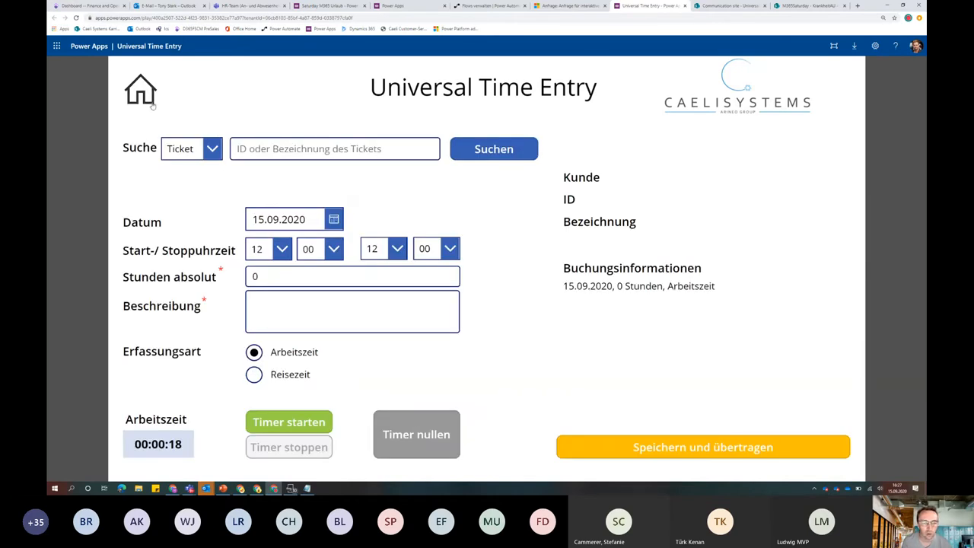
pyautogui.click(139, 90)
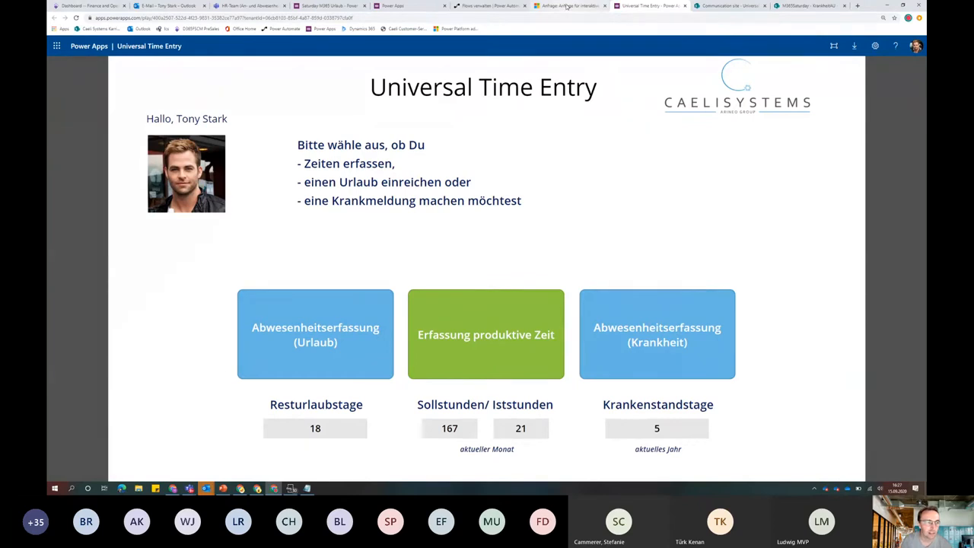
# Return to the Cooling Boy case in Dynamics 365 and bring up the Timesheets list
pyautogui.click(566, 6)
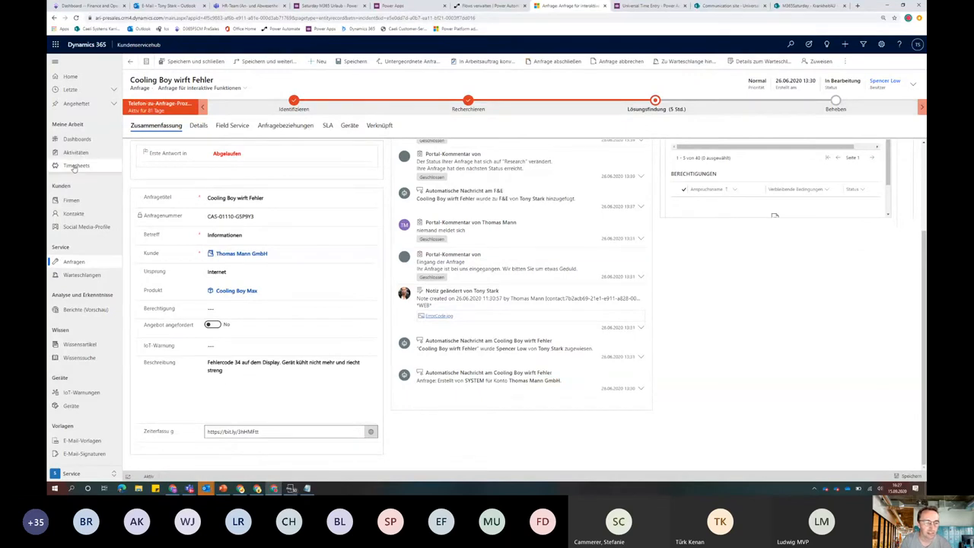
pyautogui.moveTo(76, 164)
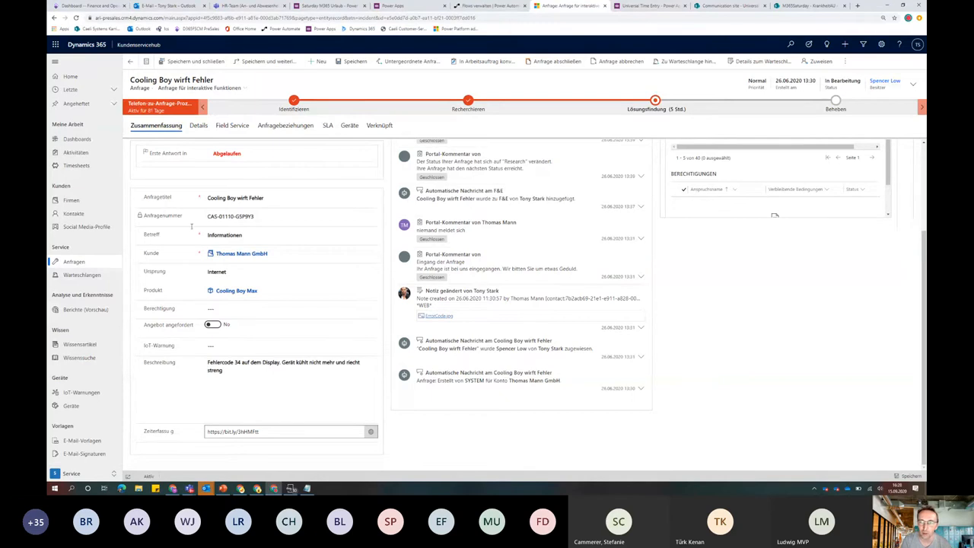
pyautogui.click(289, 307)
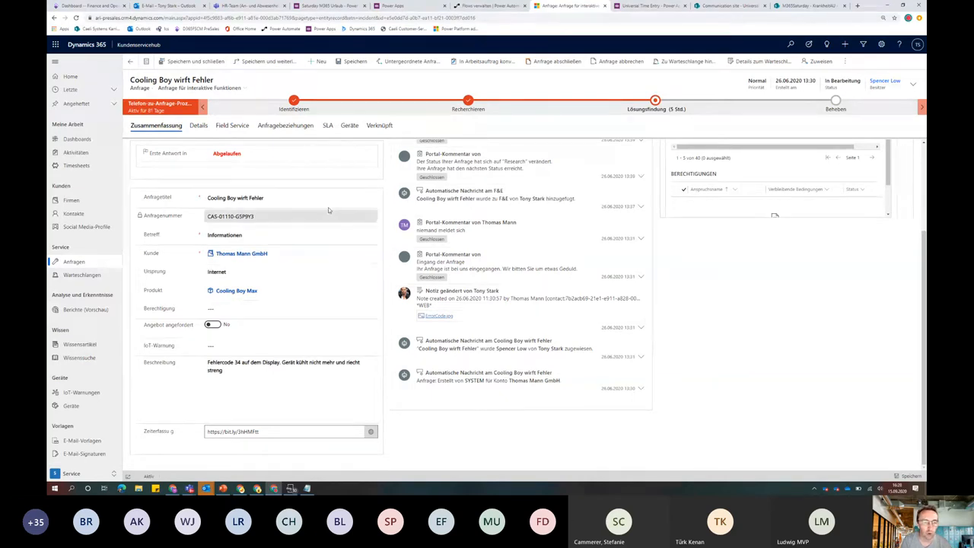
pyautogui.moveTo(835, 110)
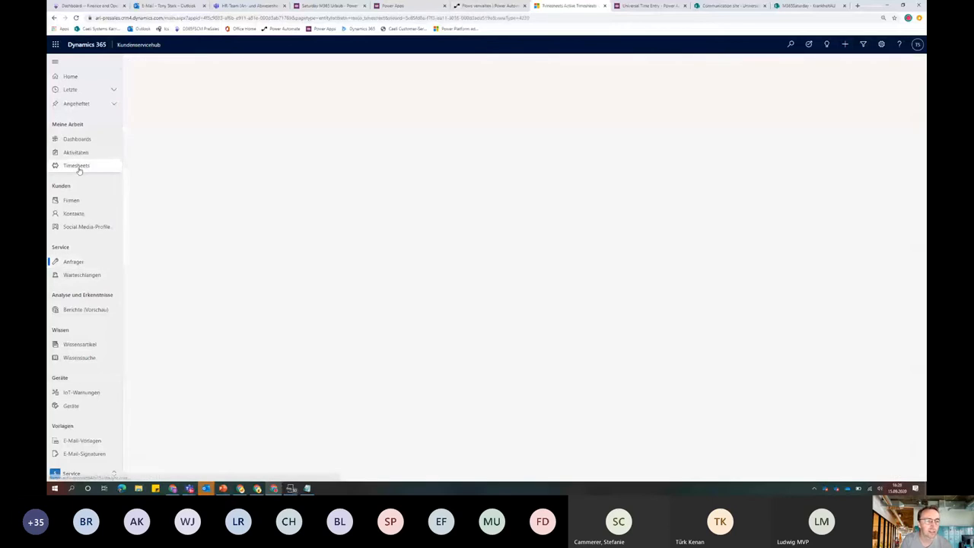
# Open TimeEntry - CAS-01110-G5P9Y3 and its 3-hour 'Cooling Boy neu gestartet' Zeiterfassung entry
pyautogui.click(76, 164)
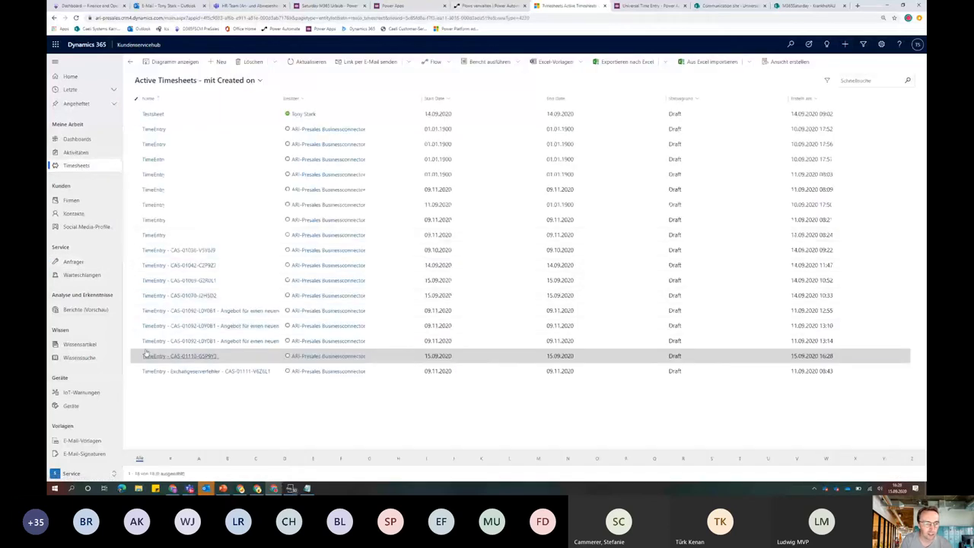
pyautogui.click(135, 356)
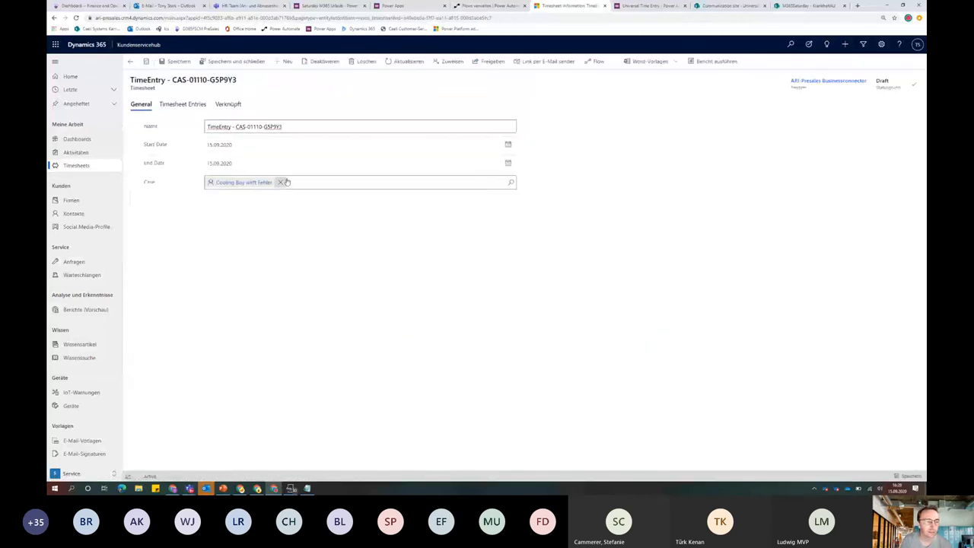
pyautogui.click(380, 126)
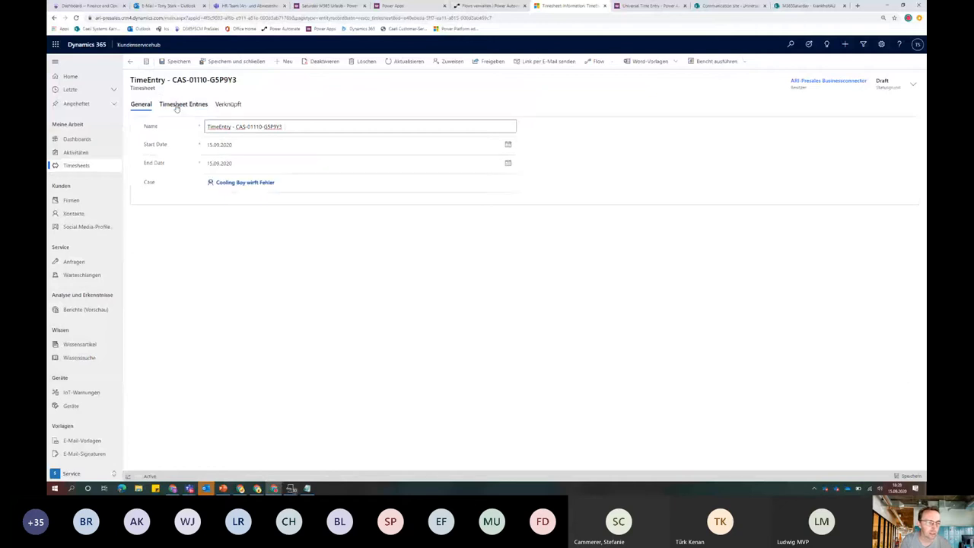
pyautogui.click(182, 103)
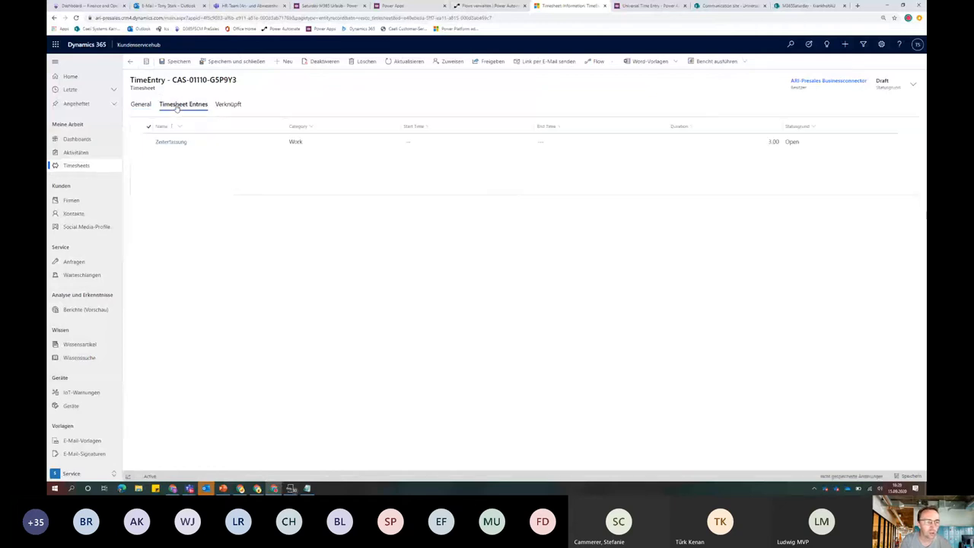
pyautogui.click(182, 103)
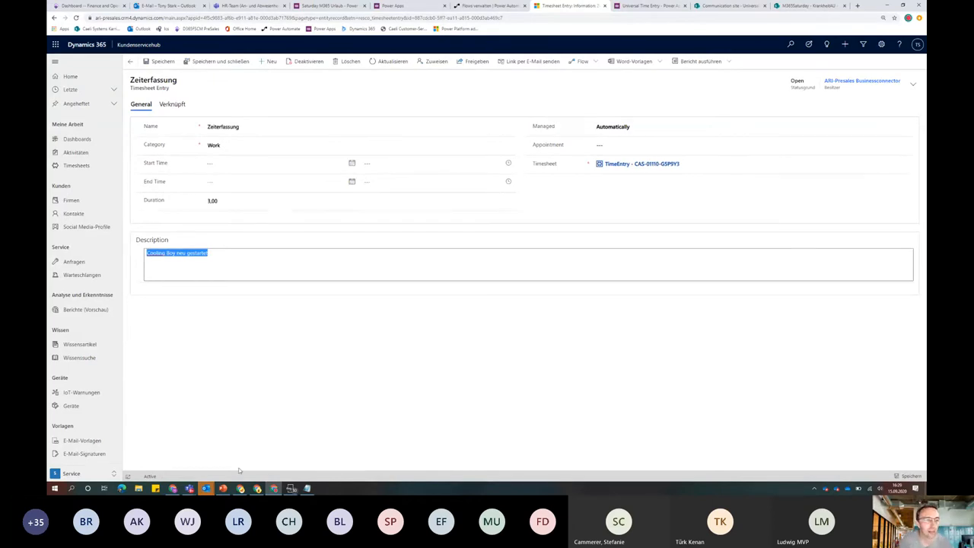
pyautogui.moveTo(246, 435)
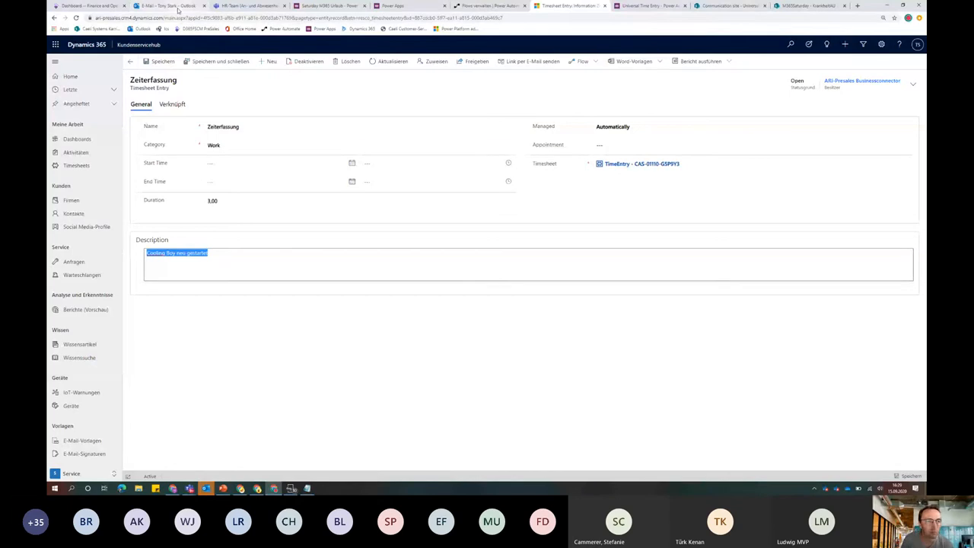
# Switch to the Outlook inbox
pyautogui.click(165, 7)
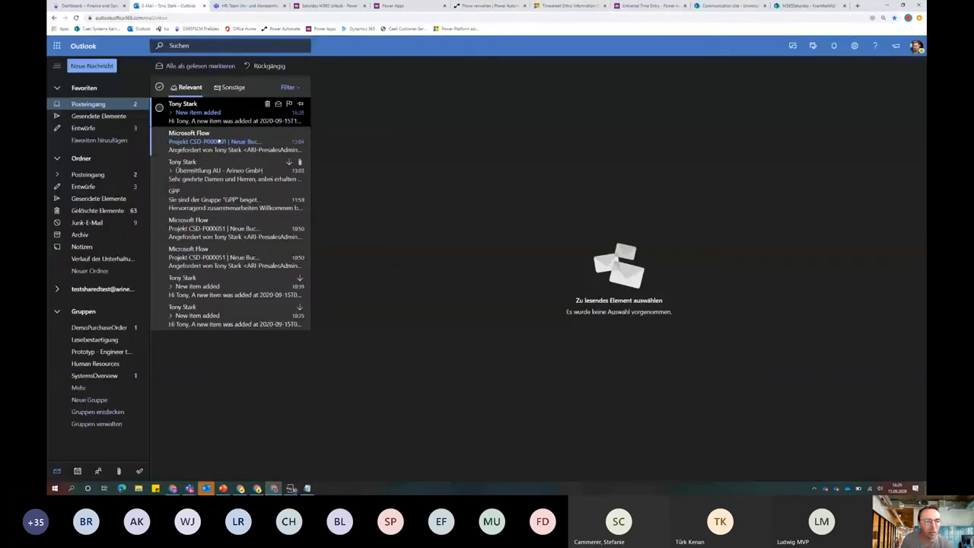
# Select order number CSD-000577 in the 'New item added' email and go to the F&O order list
pyautogui.click(228, 112)
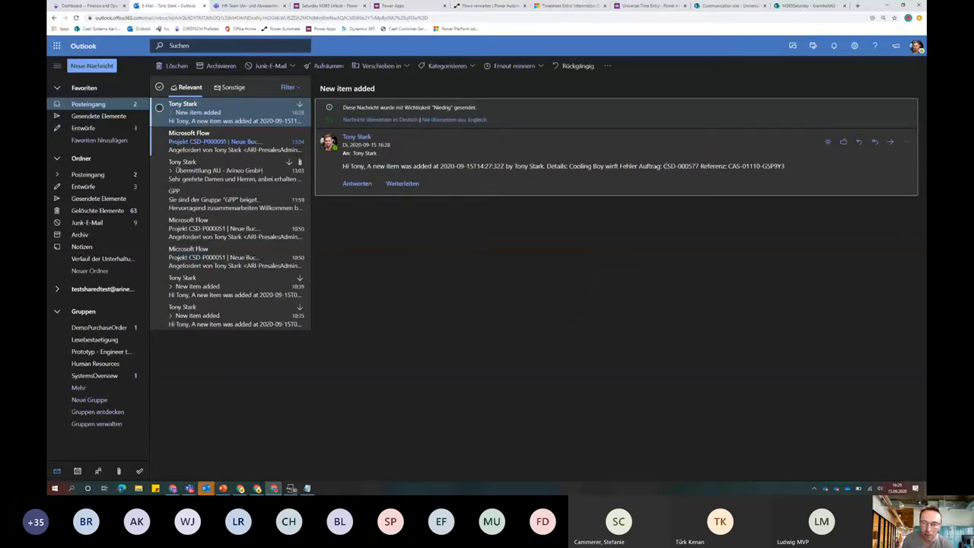
pyautogui.doubleClick(681, 166)
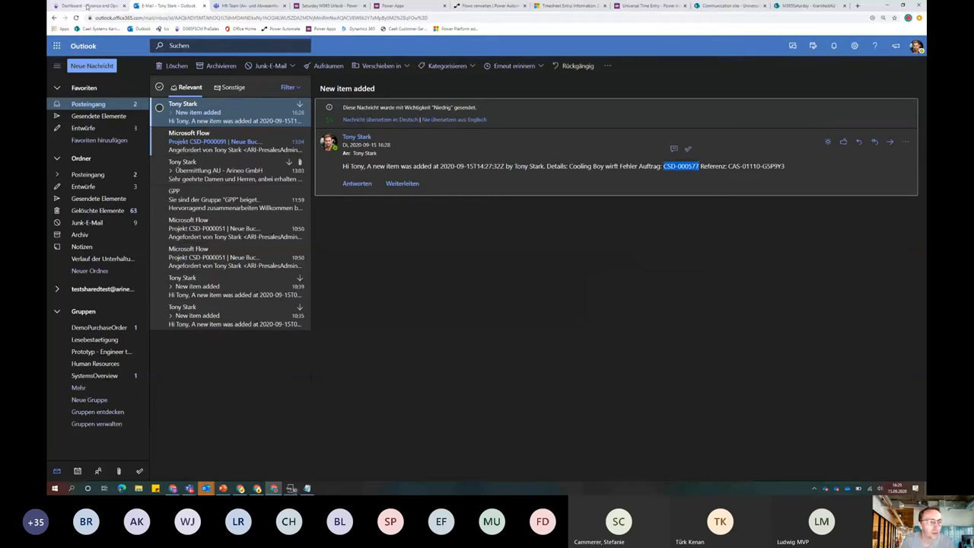
pyautogui.click(88, 6)
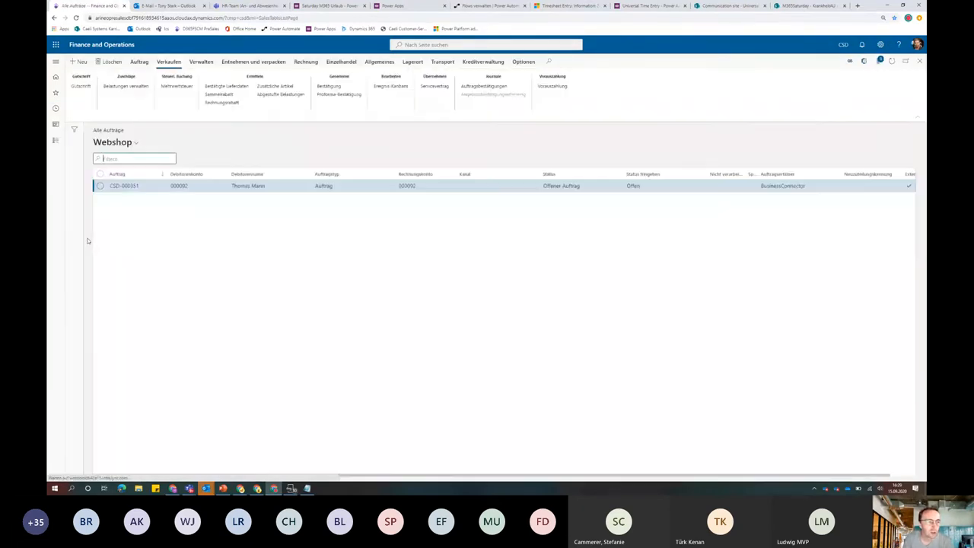
# In the Faktura Ticketbearbeitung view, filter for and open sales order CSD-000577
pyautogui.click(135, 143)
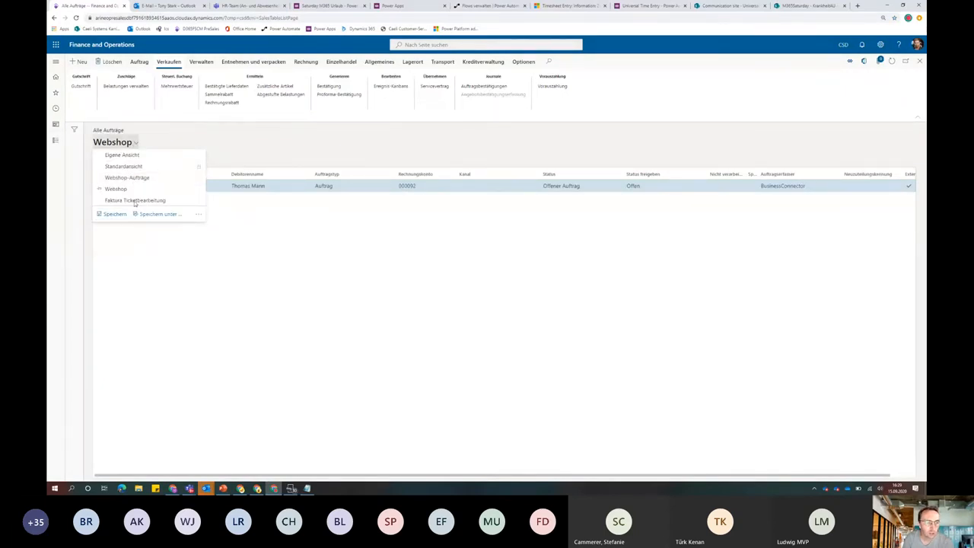
pyautogui.click(134, 200)
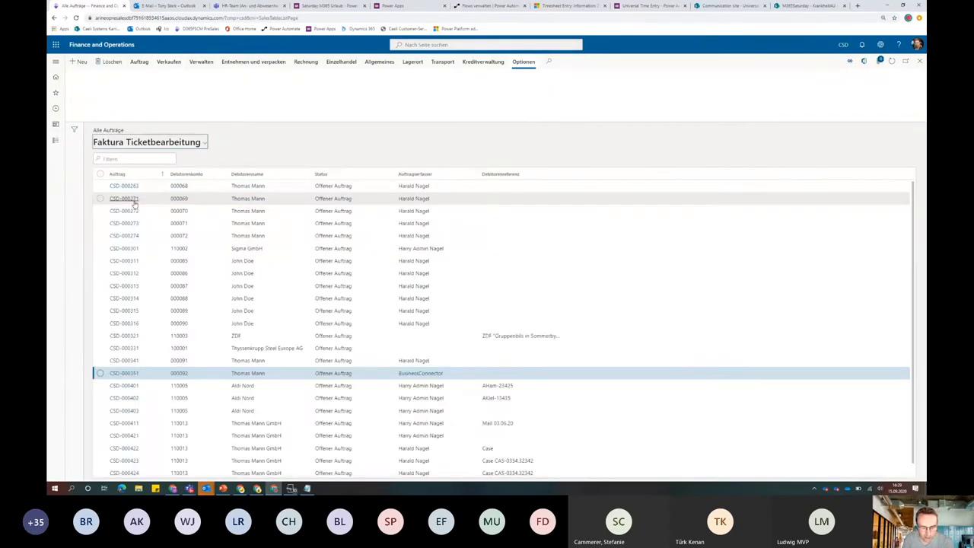
pyautogui.click(523, 61)
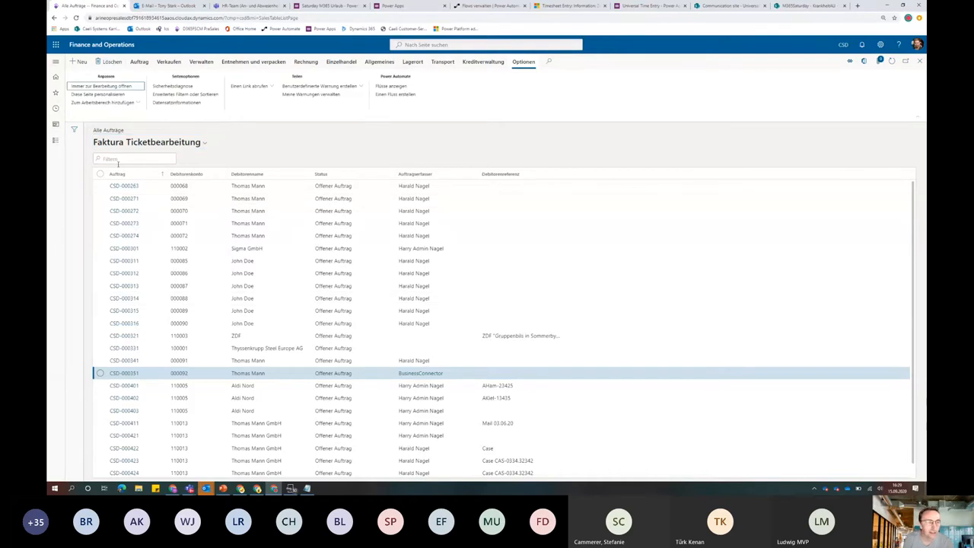
pyautogui.write('CSD-000577')
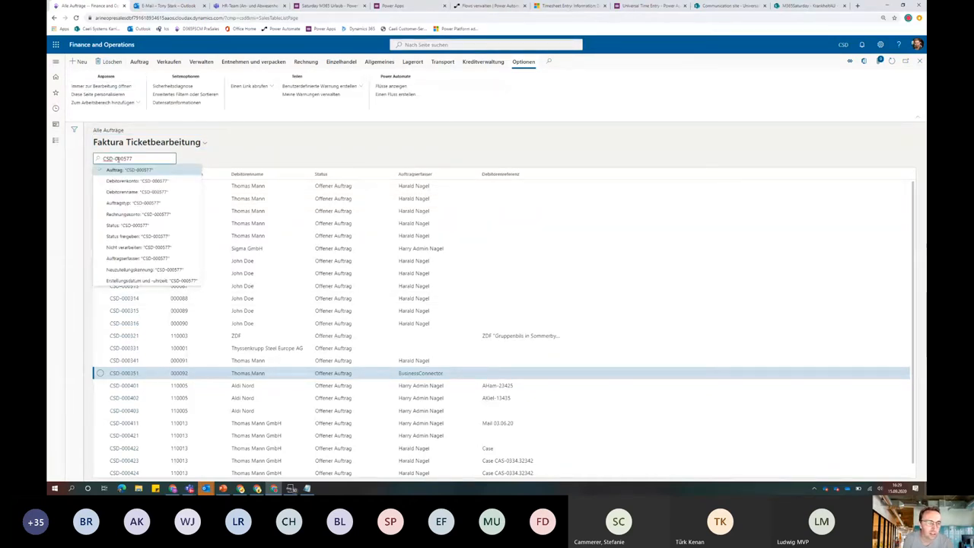
pyautogui.press('Return')
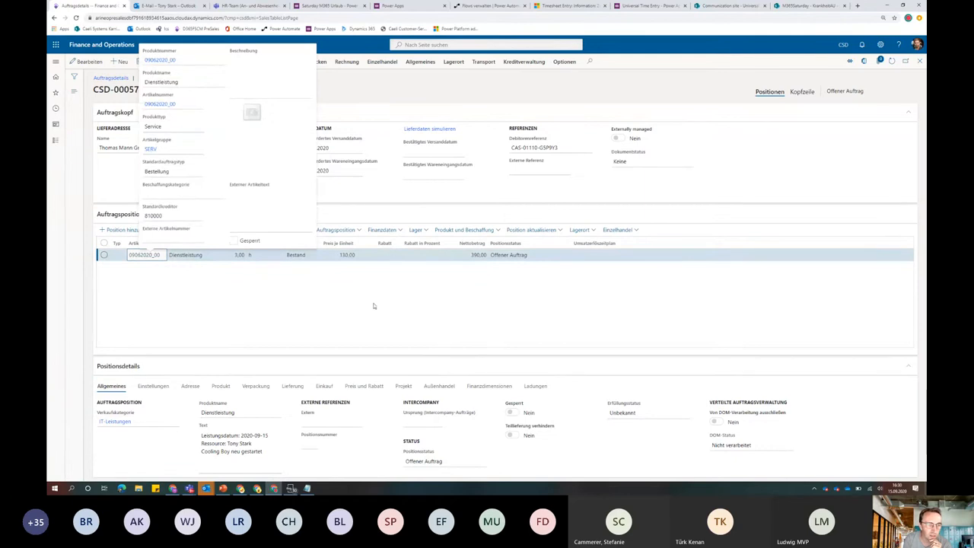
pyautogui.moveTo(200, 276)
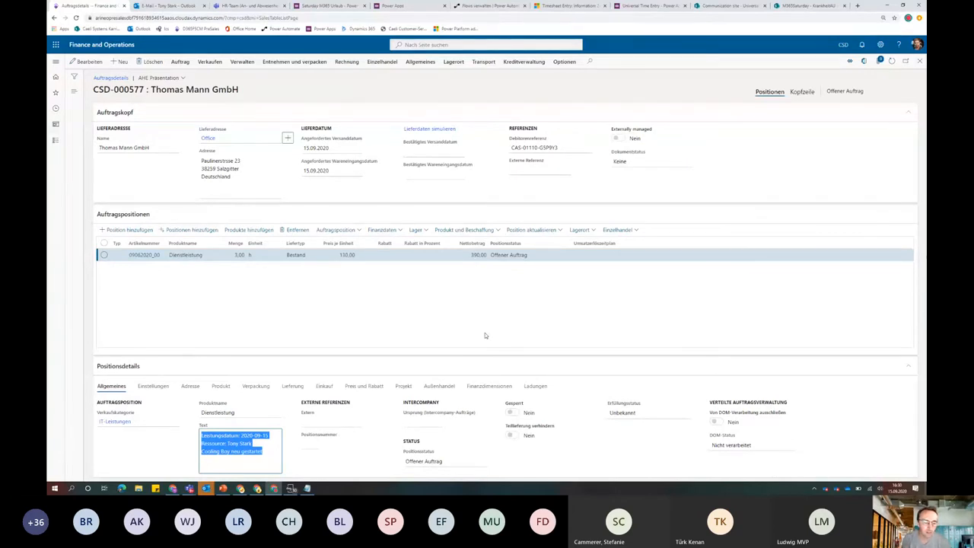
pyautogui.moveTo(499, 280)
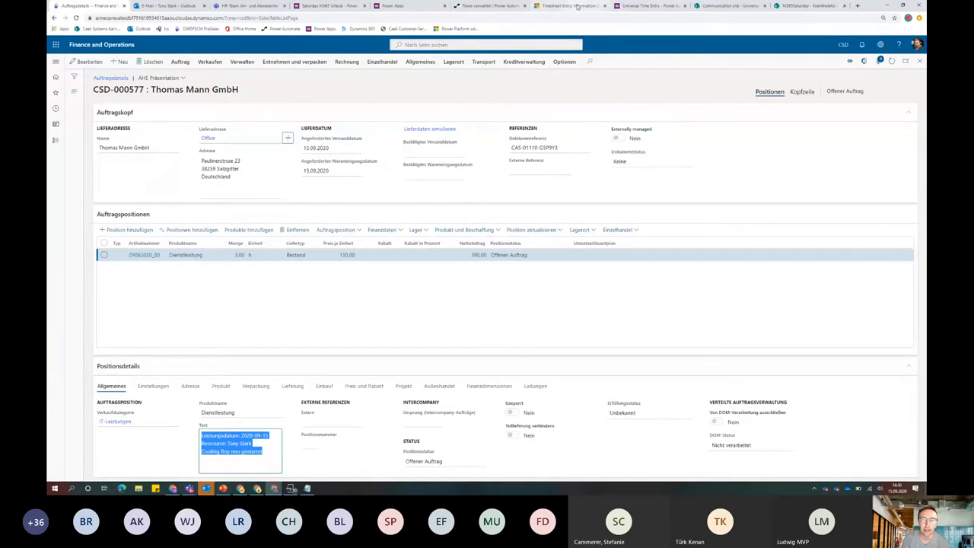
# Switch to the Customer Service Zeiterfassung tab showing the 3-hour 'Cooling Boy neu gestartet' entry
pyautogui.click(575, 6)
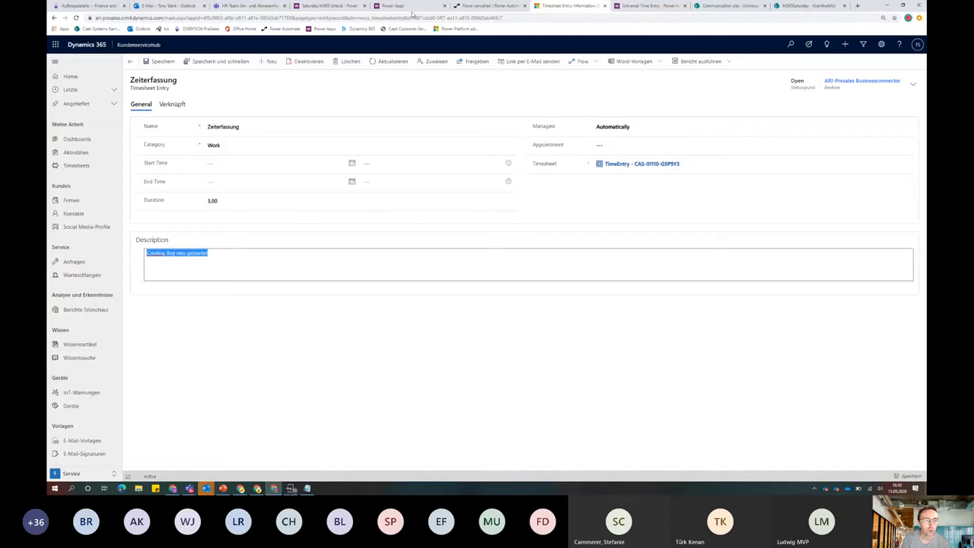
# Relaunch Universal Time Entry from the Power Apps app list
pyautogui.click(392, 6)
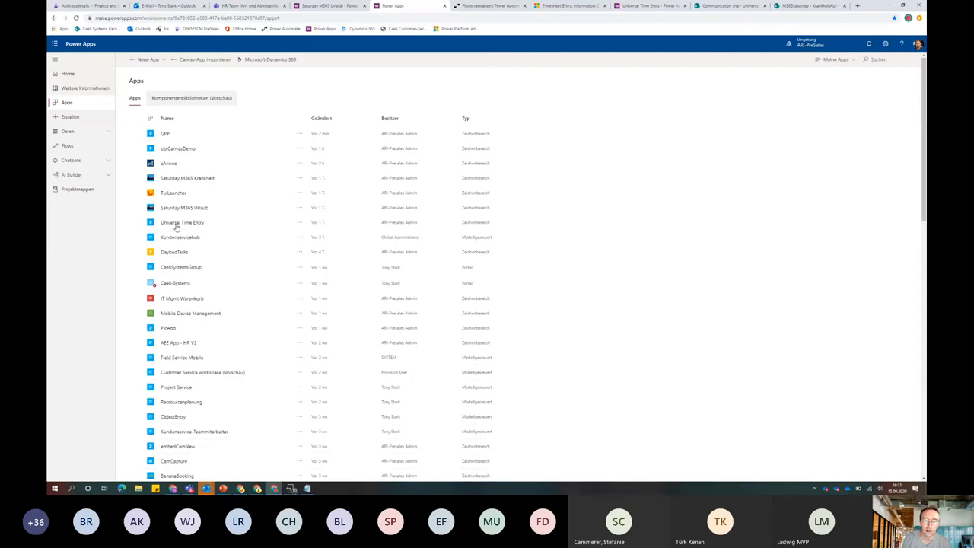
pyautogui.moveTo(330, 213)
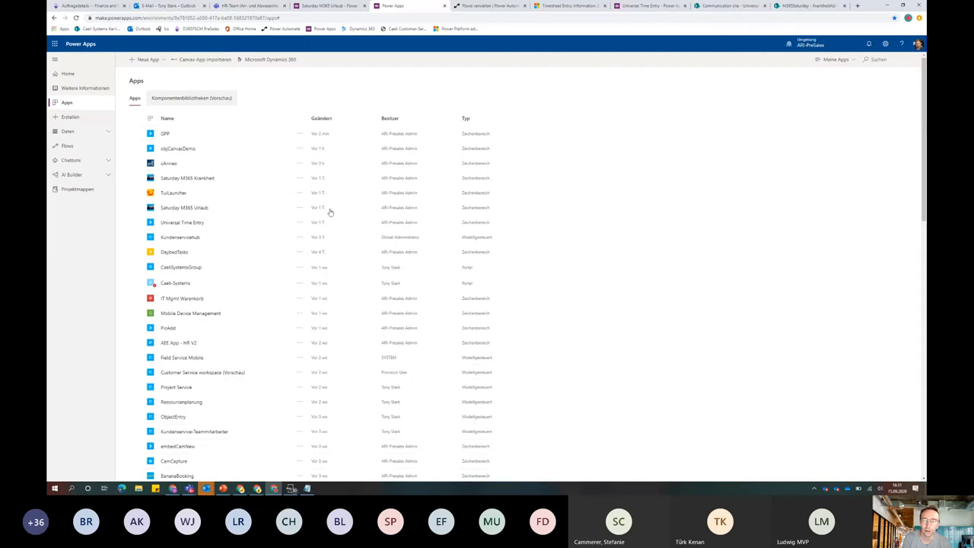
pyautogui.moveTo(563, 128)
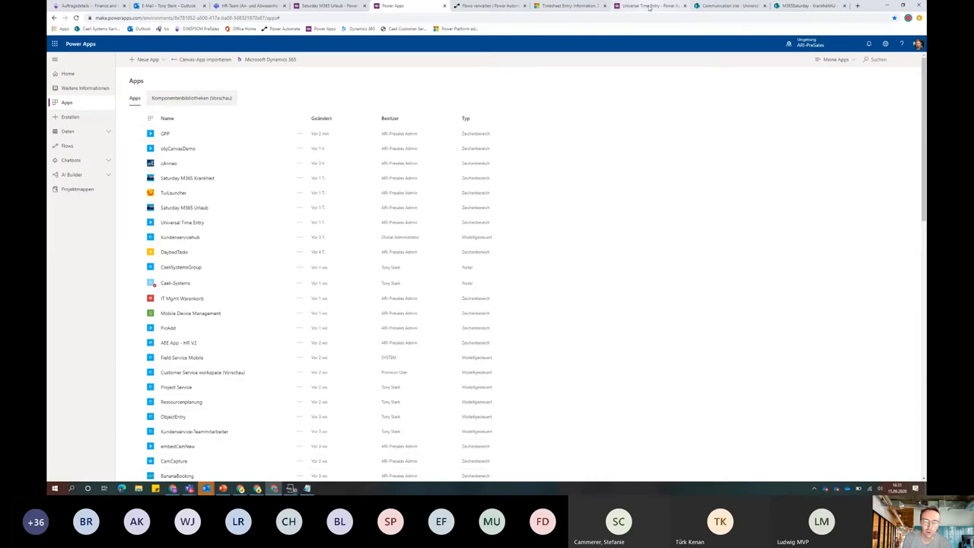
pyautogui.click(183, 222)
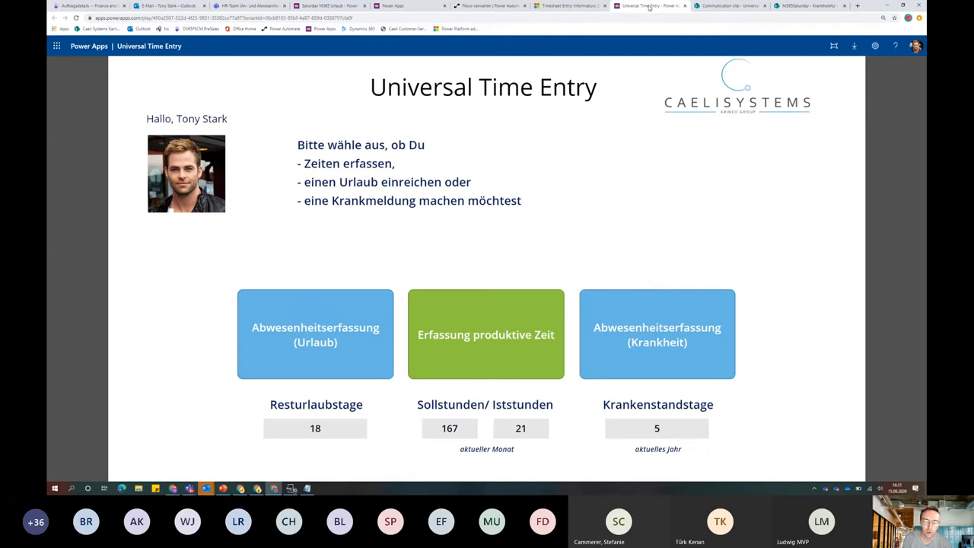
pyautogui.moveTo(485, 335)
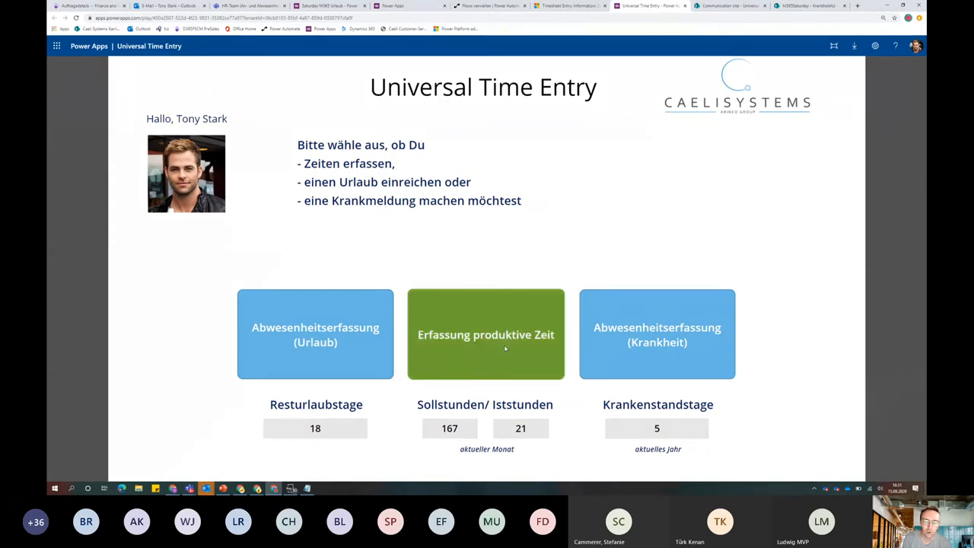
# Start a productive time entry and search by project for 'Solar'
pyautogui.click(486, 335)
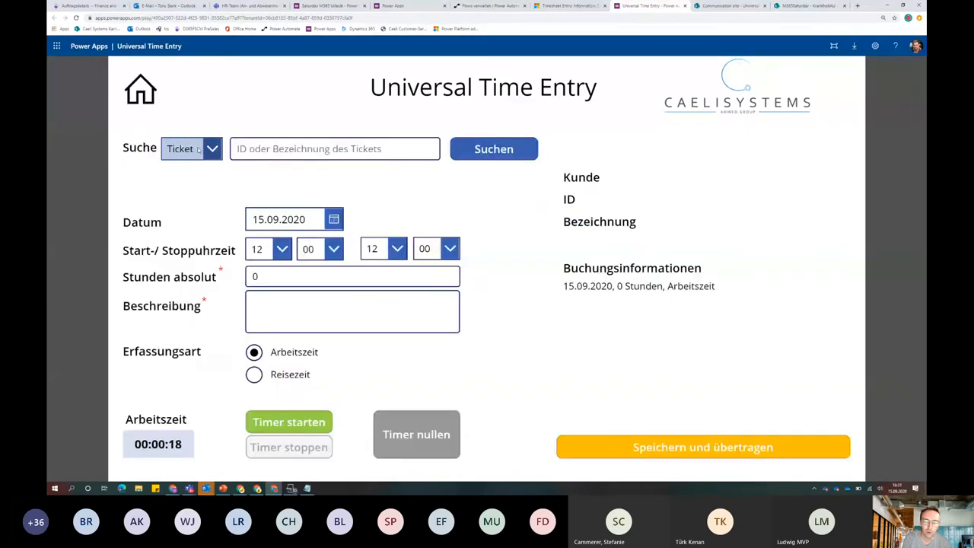
pyautogui.click(191, 149)
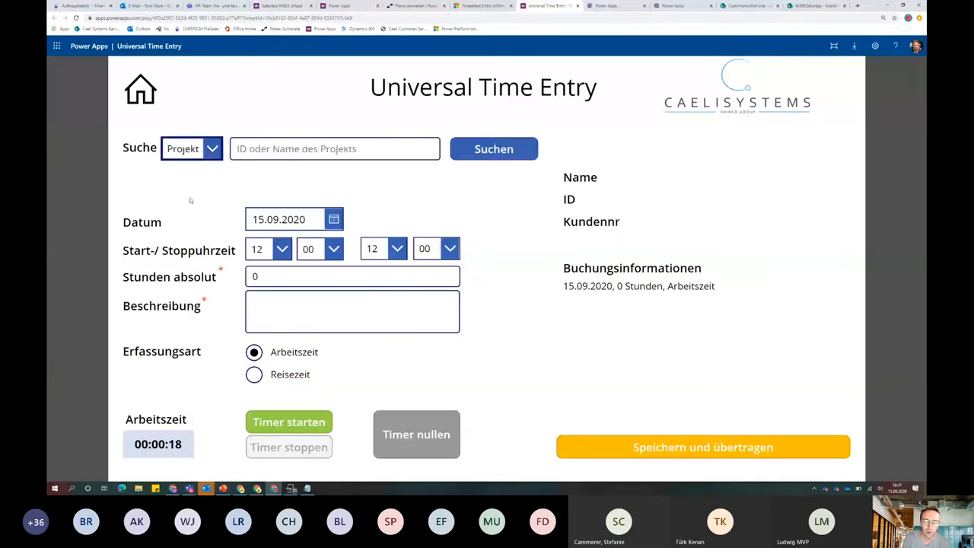
pyautogui.write('Solar')
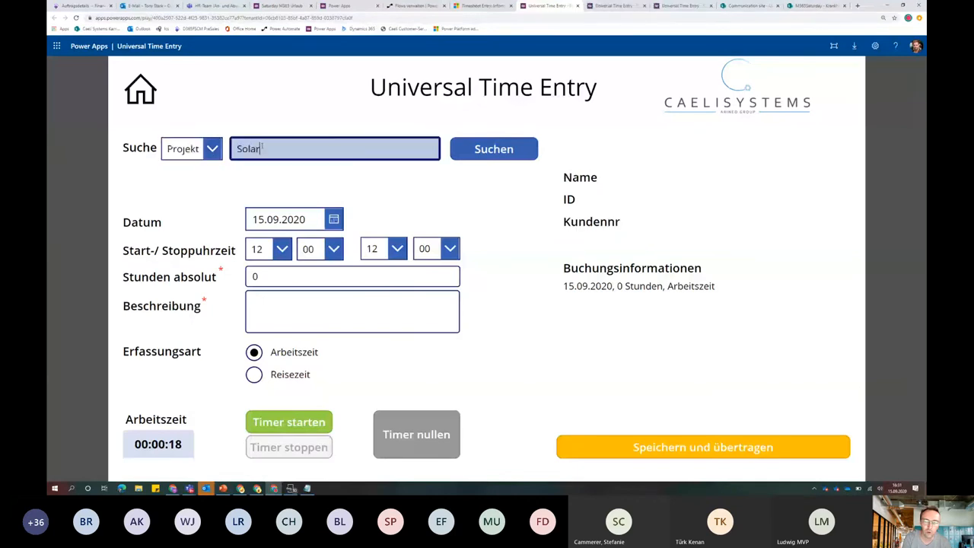
pyautogui.click(493, 149)
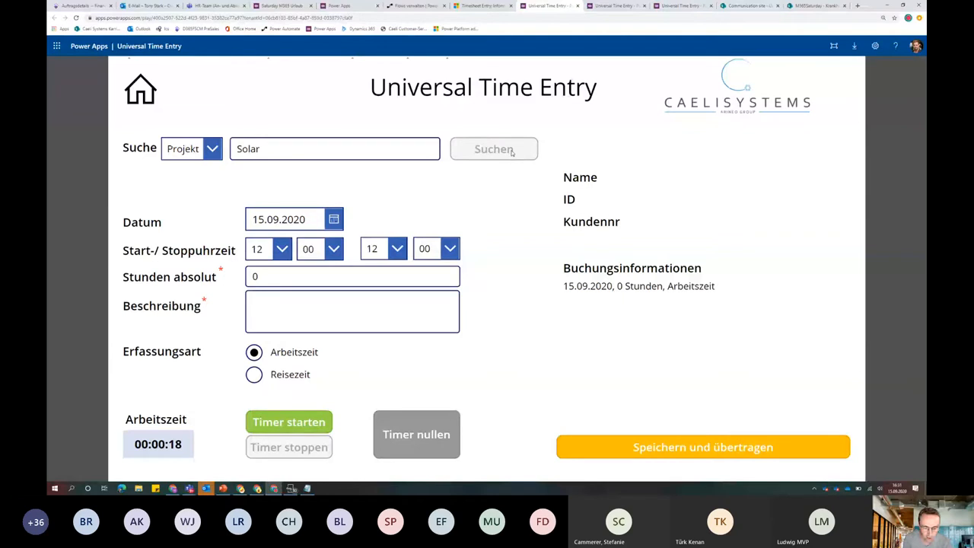
# Save and transmit the Solar project time entry, then return to Finance and Operations
pyautogui.click(702, 447)
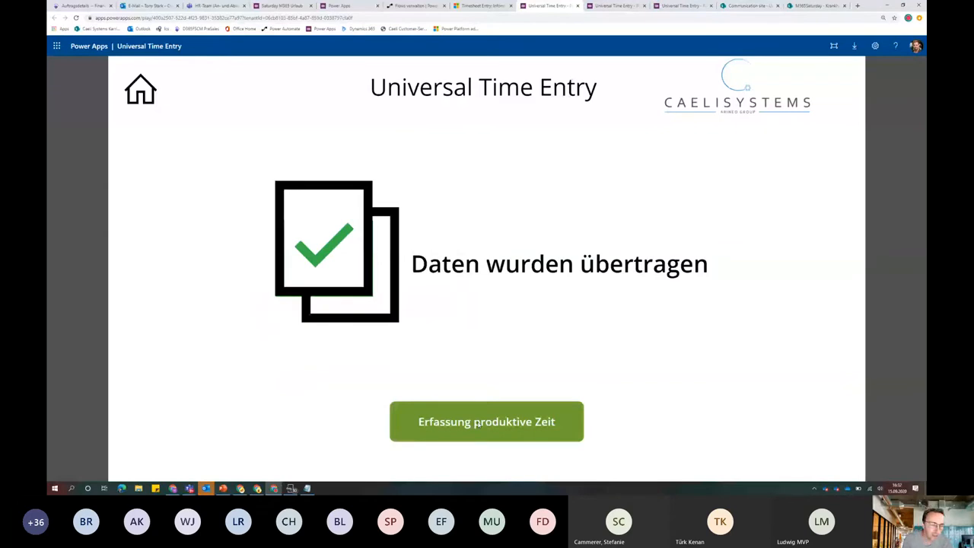
pyautogui.click(487, 422)
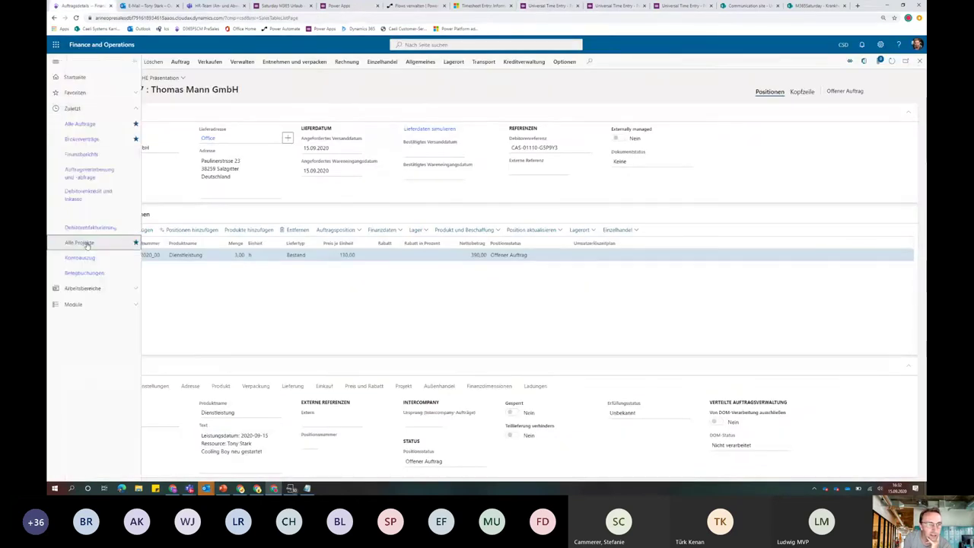
# Open the Solar Wasserwärmer project's hour lines and edit the 2-hour Projektplanung line's date, category and description
pyautogui.click(79, 242)
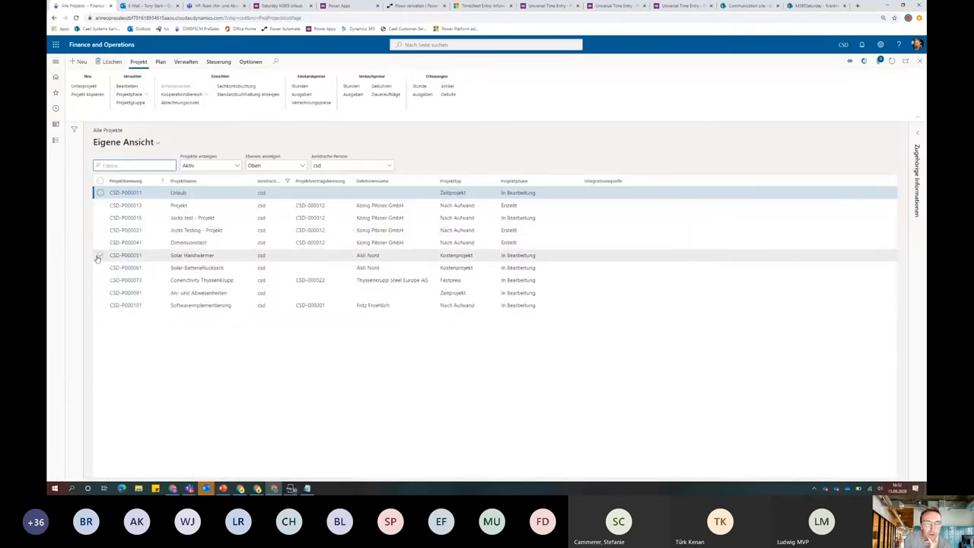
pyautogui.click(100, 256)
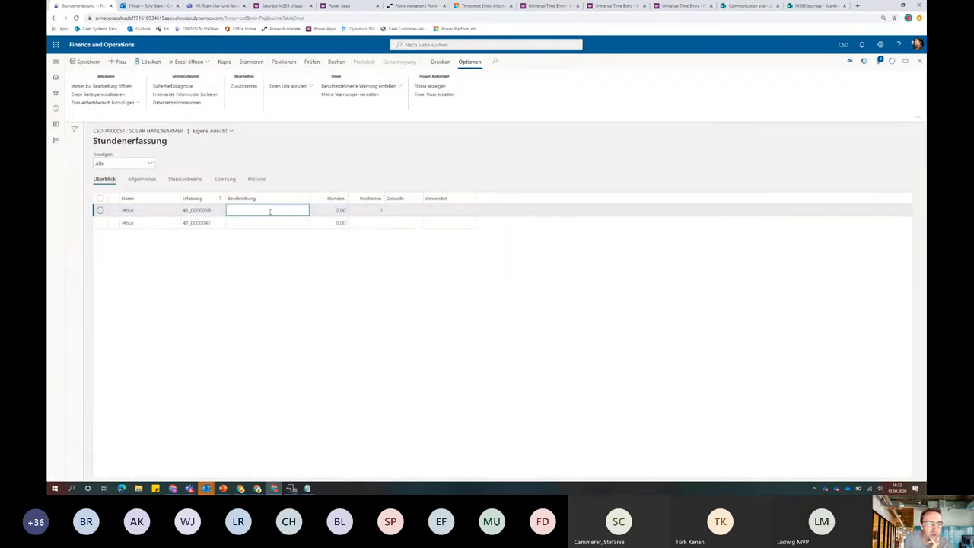
pyautogui.click(334, 210)
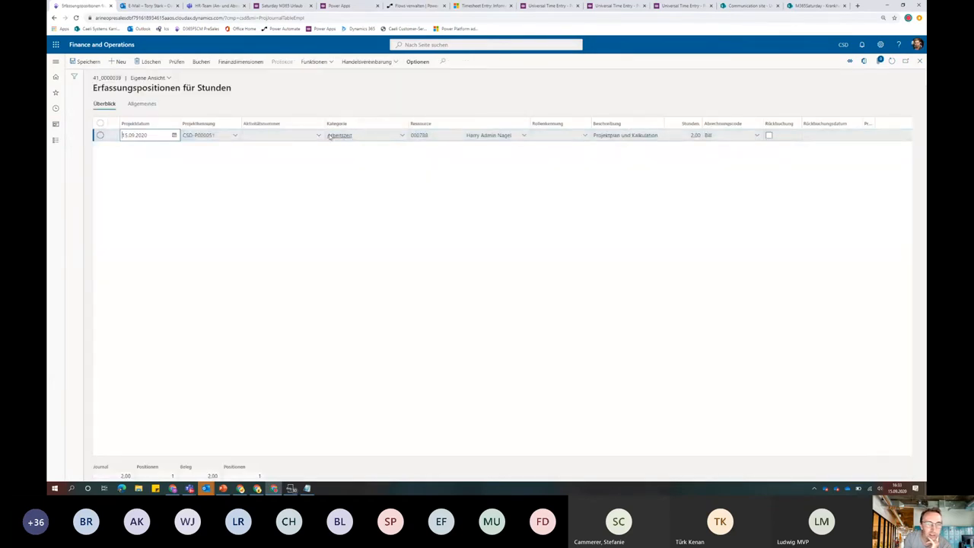
pyautogui.click(627, 134)
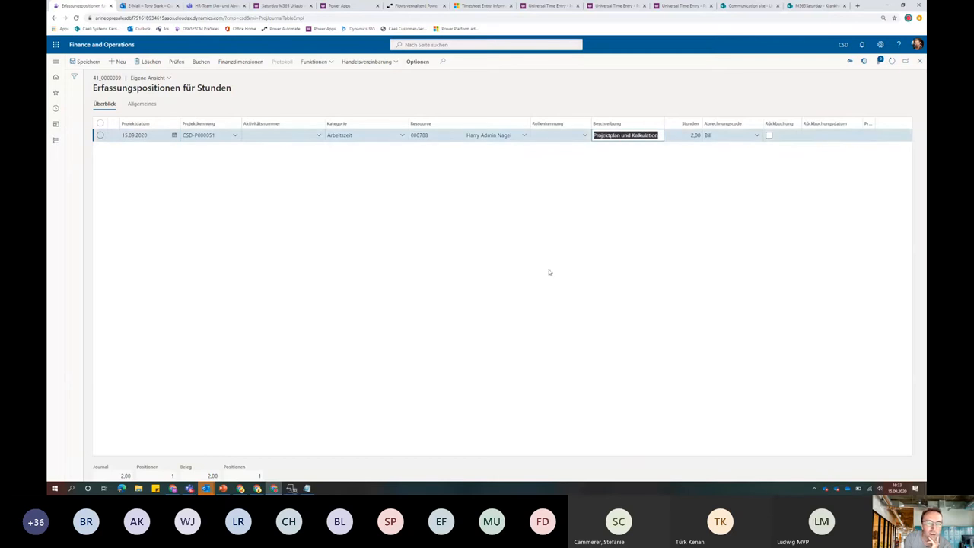
pyautogui.moveTo(596, 179)
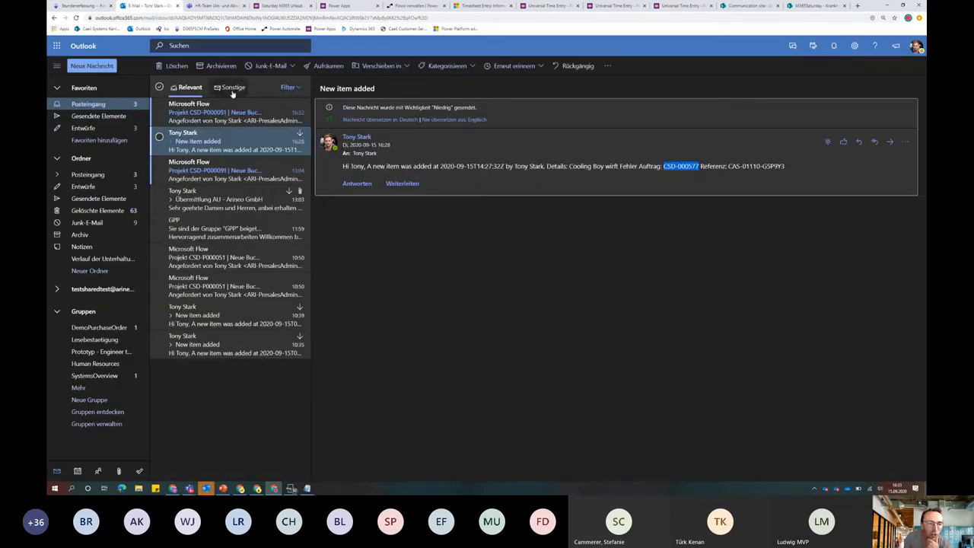
# Open the 'Neue Buchung vom Typ Arbeitszeit' approval email for CSD-P000051 and choose Genehmigen
pyautogui.click(213, 113)
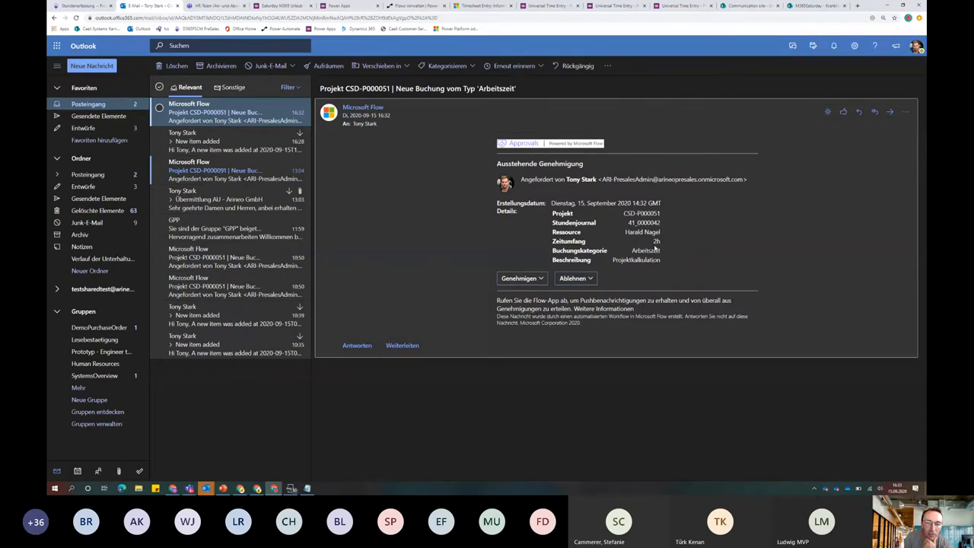
pyautogui.moveTo(654, 246)
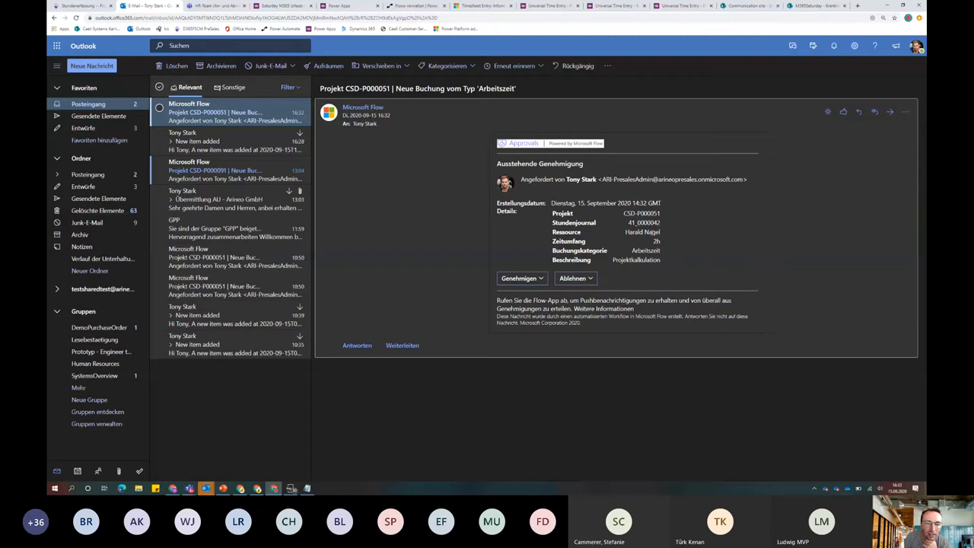
pyautogui.moveTo(557, 271)
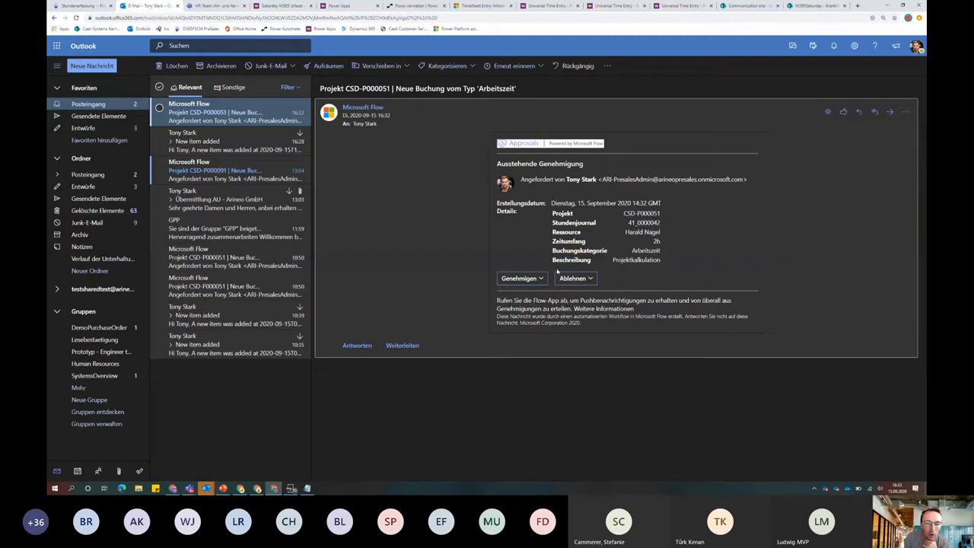
pyautogui.click(520, 277)
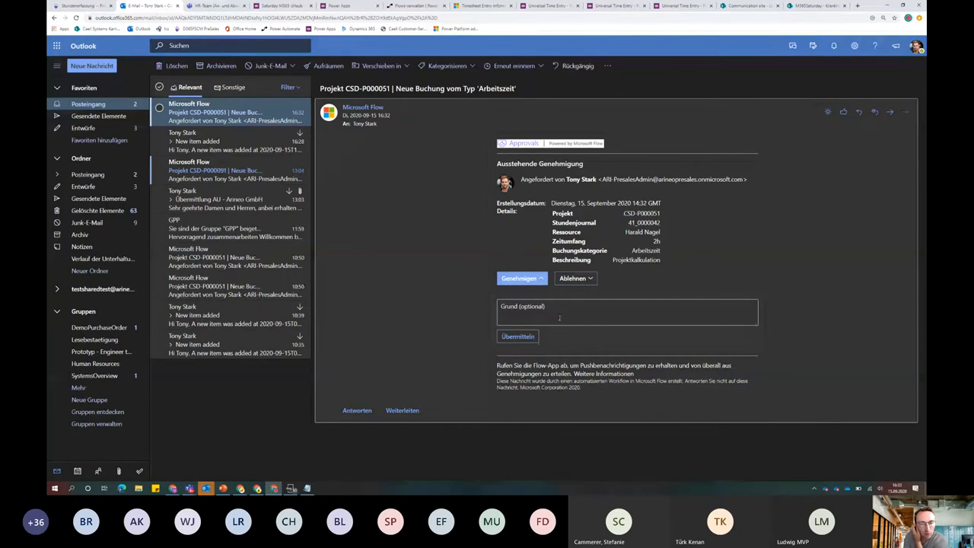
pyautogui.moveTo(560, 318)
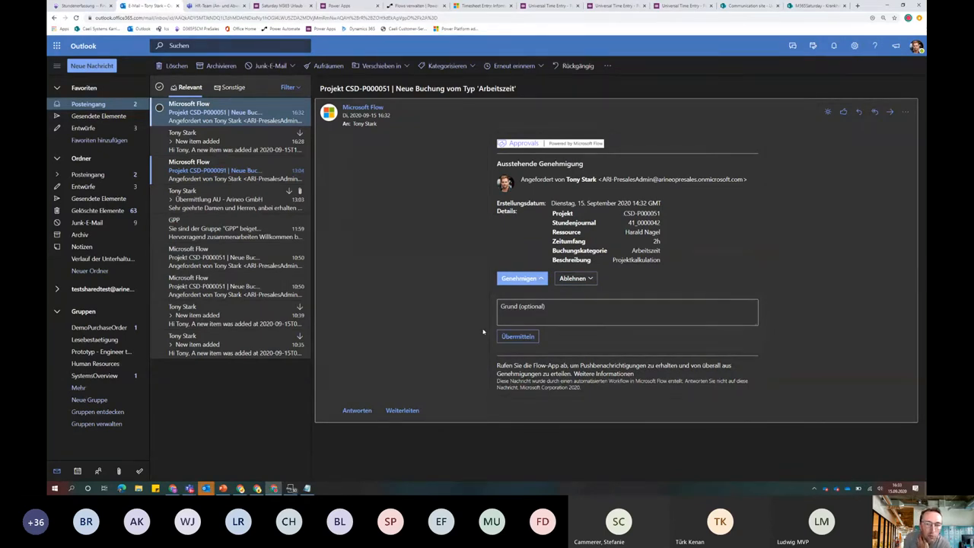
pyautogui.moveTo(469, 328)
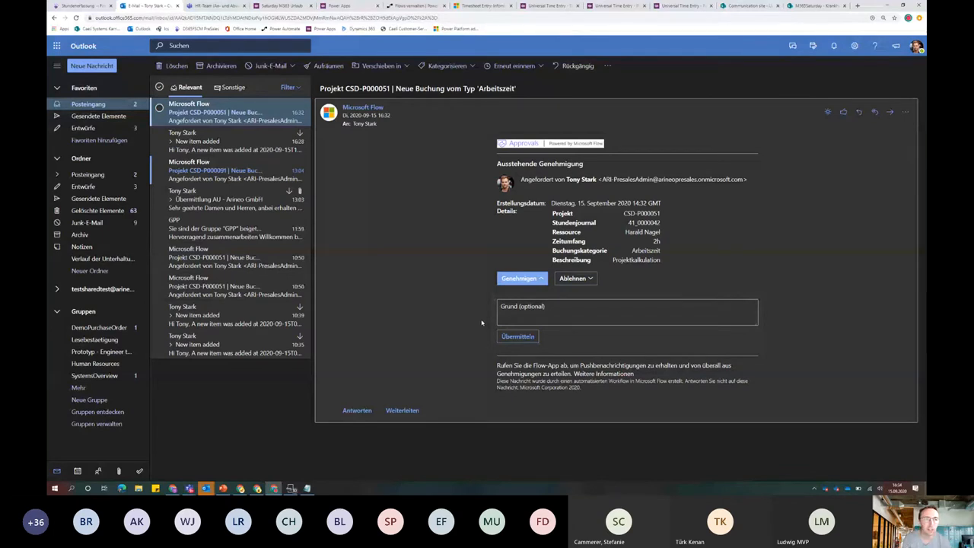
pyautogui.moveTo(745, 112)
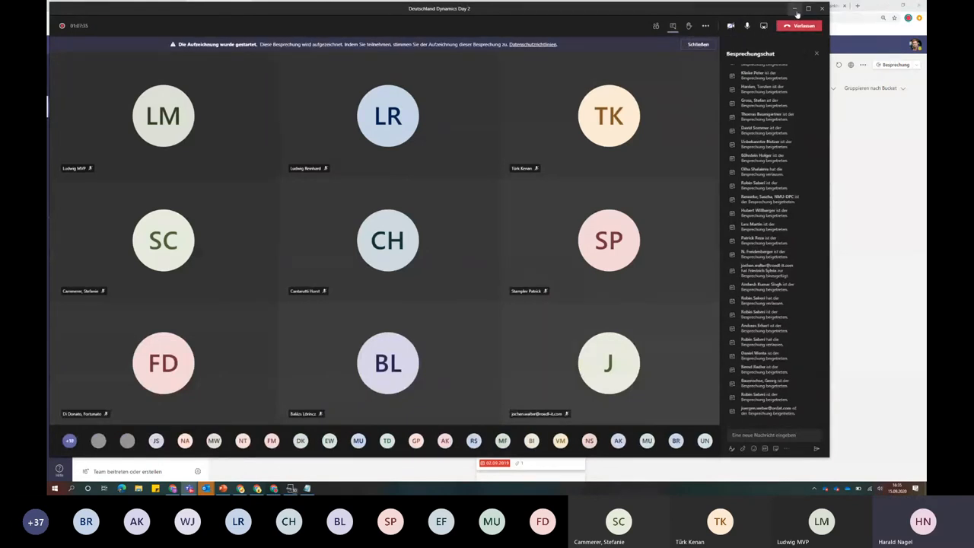
# Leave the meeting view and load the Universal Time Entry tab in the absence team's Allgemein channel
pyautogui.click(794, 9)
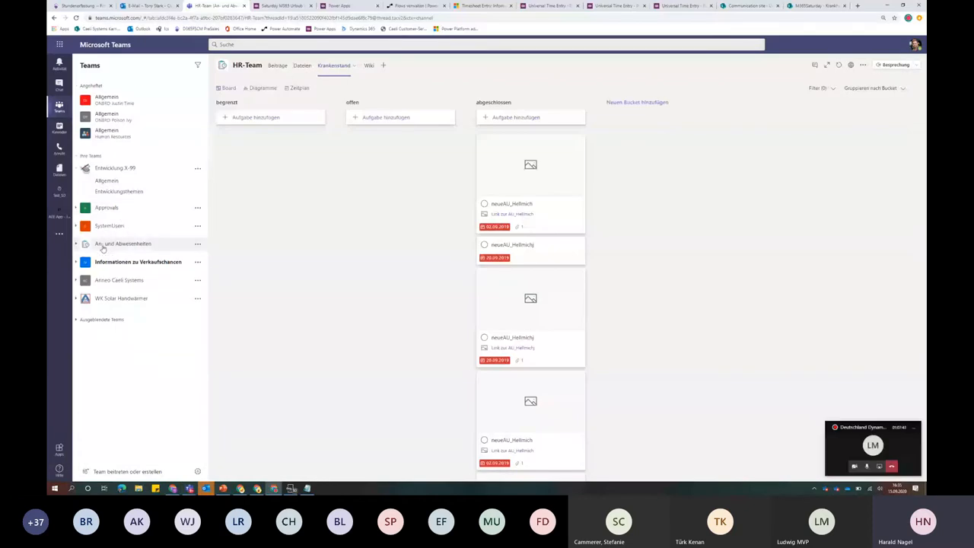
pyautogui.moveTo(140, 250)
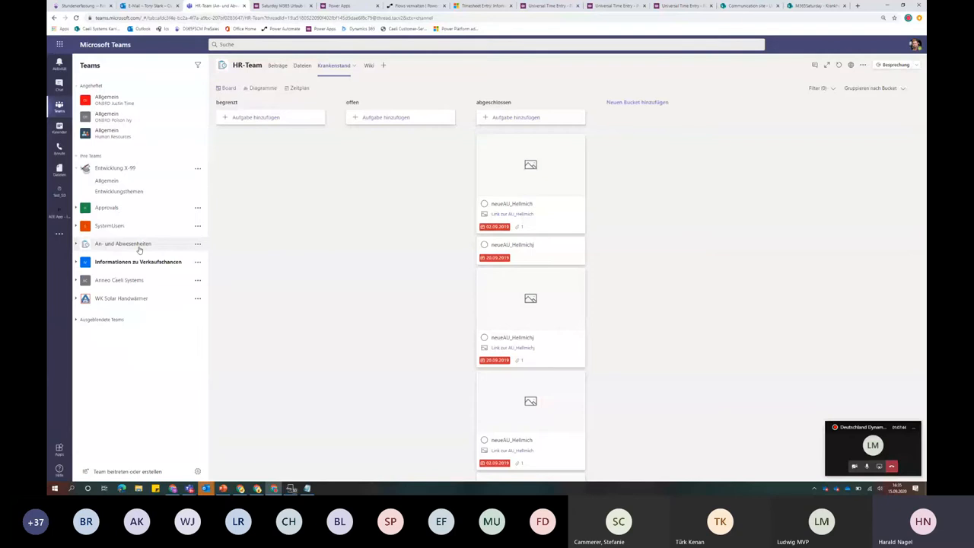
pyautogui.click(121, 244)
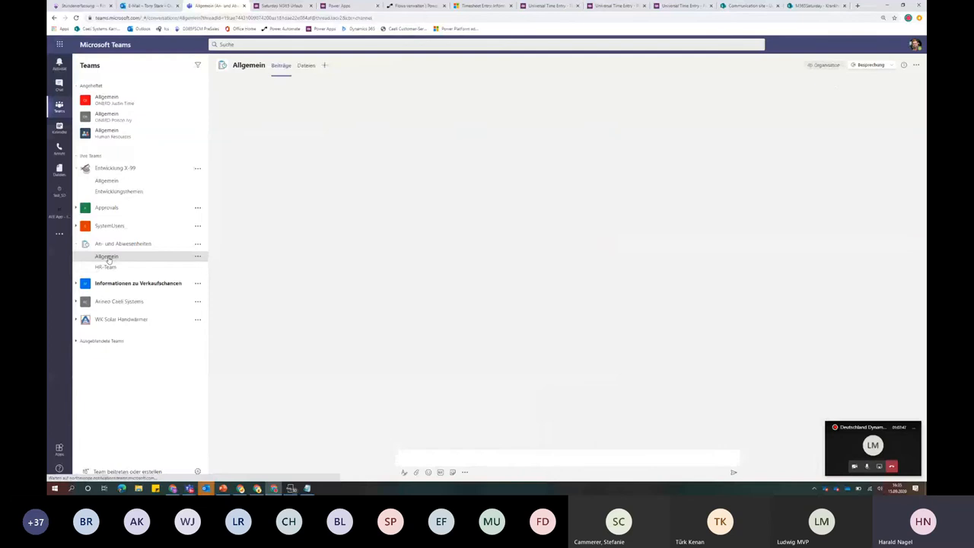
pyautogui.click(107, 256)
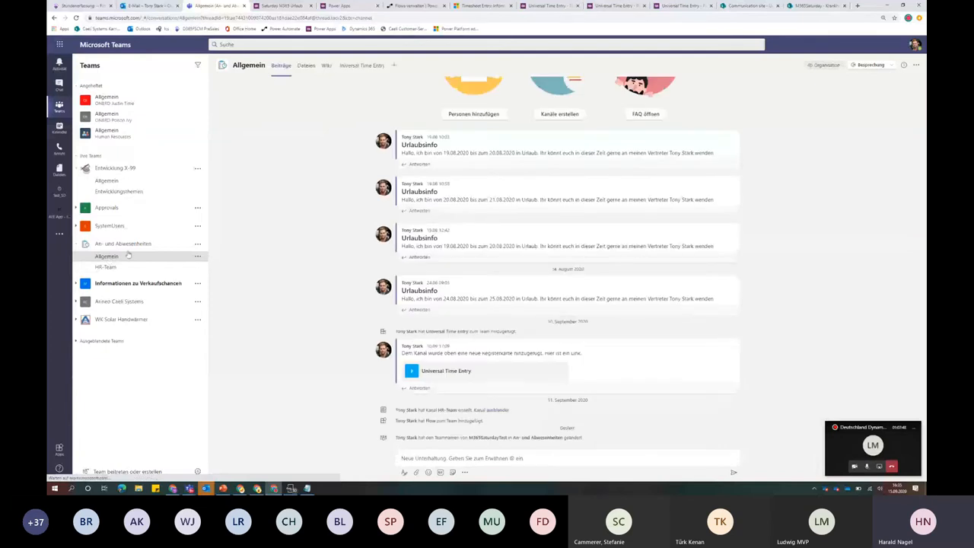
pyautogui.click(362, 64)
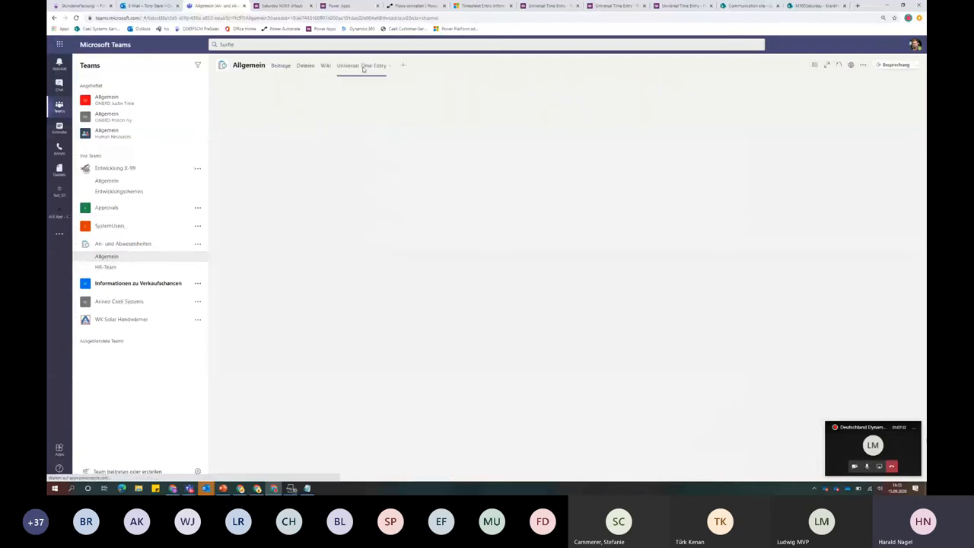
pyautogui.click(359, 64)
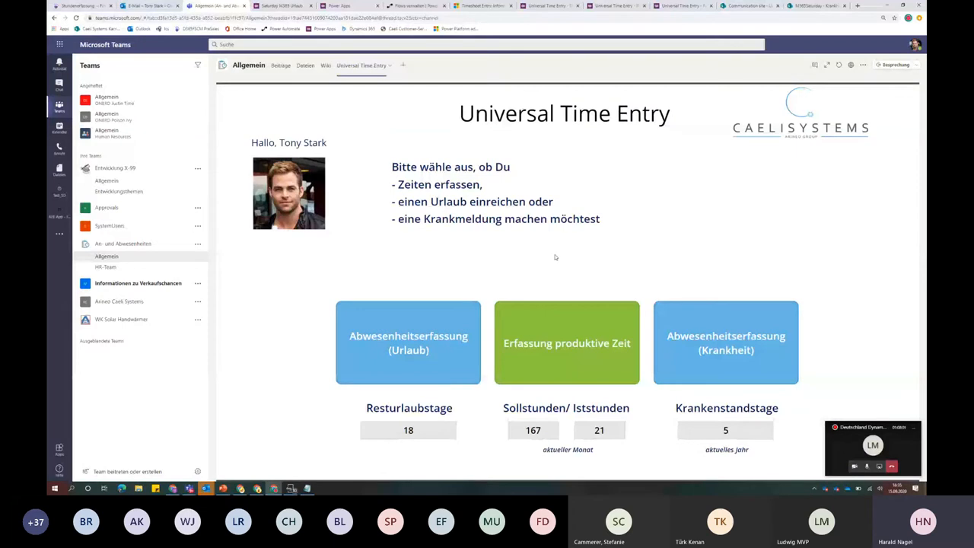
pyautogui.click(408, 342)
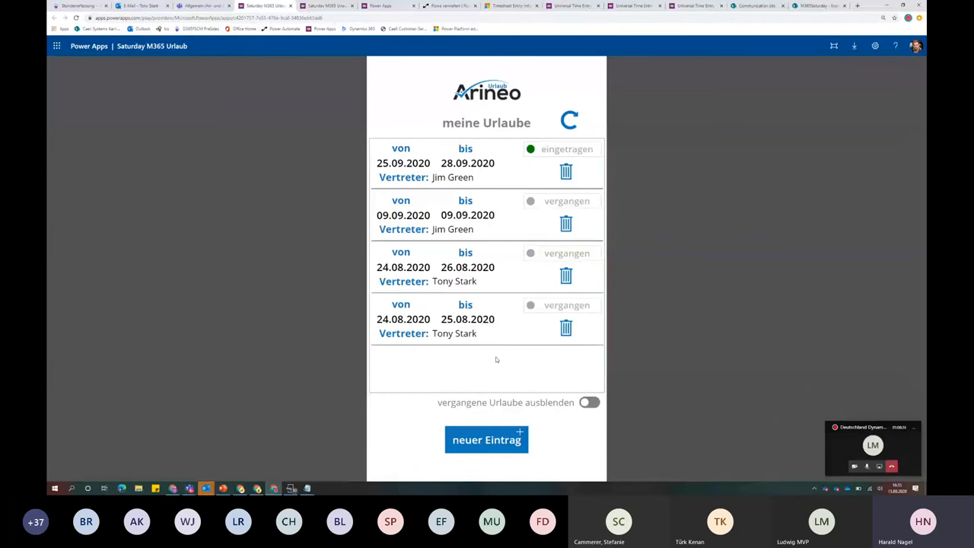
pyautogui.moveTo(593, 390)
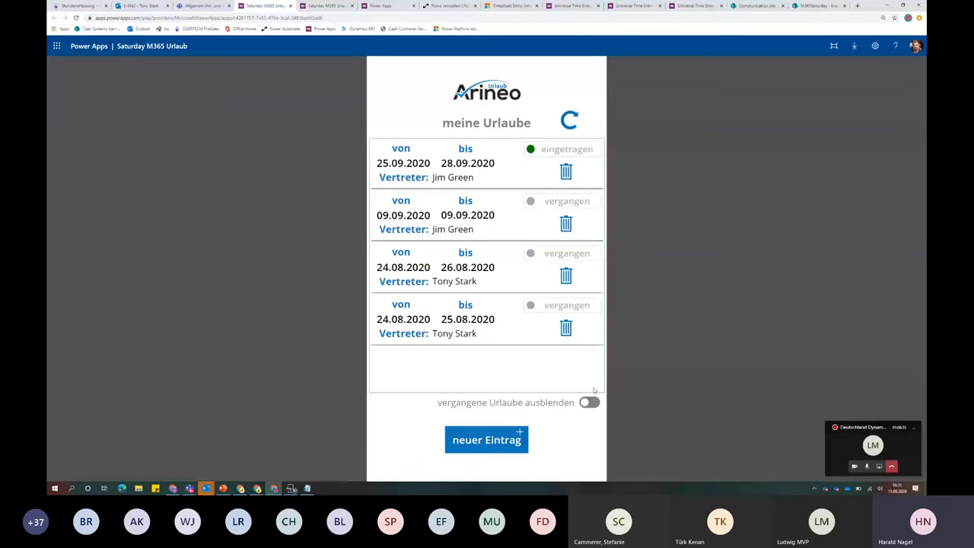
# Create a new vacation request from 15.09.2020 to 18.09.2020 and continue to the substitute step
pyautogui.click(590, 402)
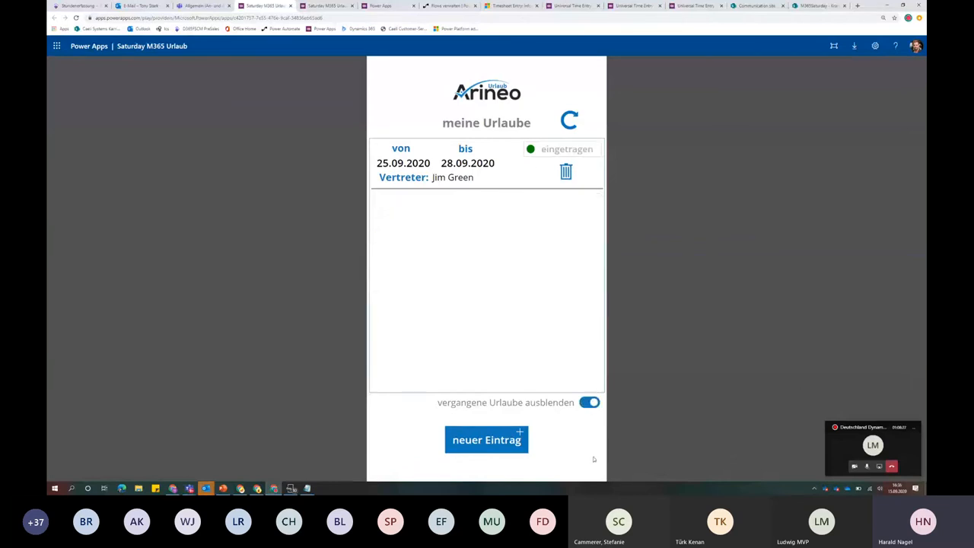
pyautogui.moveTo(594, 459)
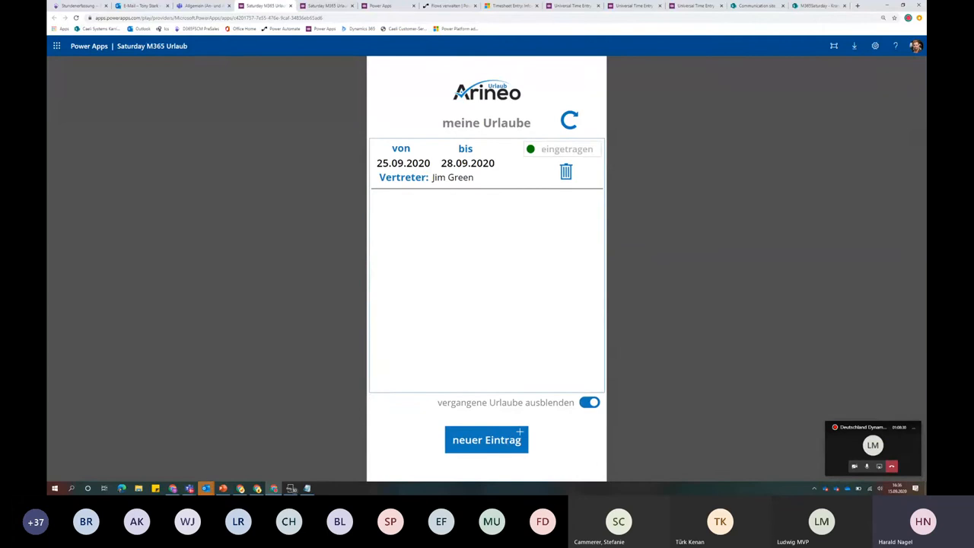
pyautogui.click(487, 438)
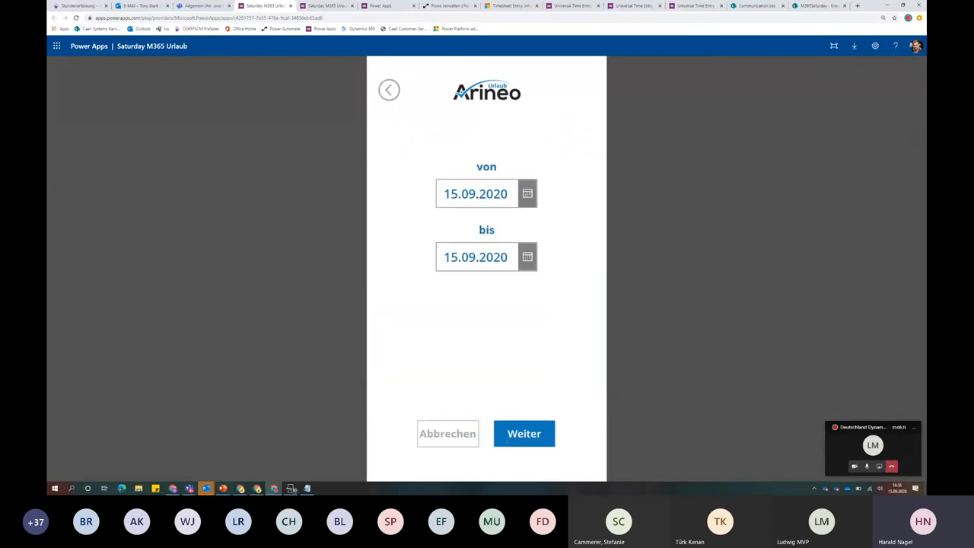
pyautogui.moveTo(551, 243)
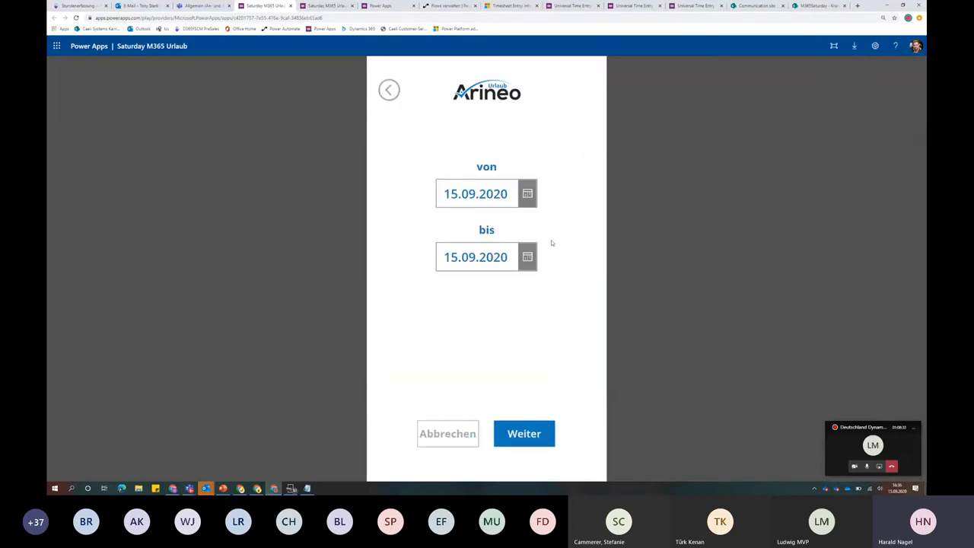
pyautogui.moveTo(542, 275)
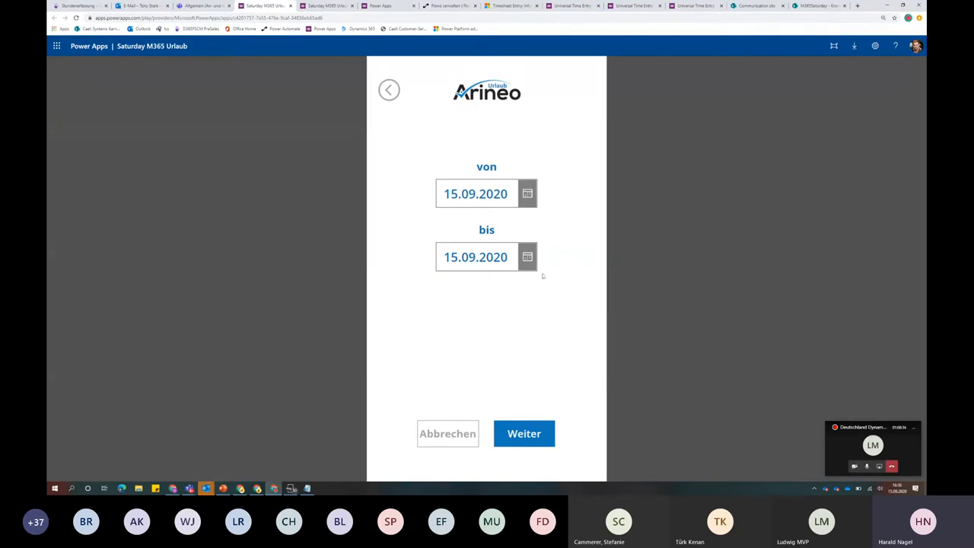
pyautogui.click(527, 193)
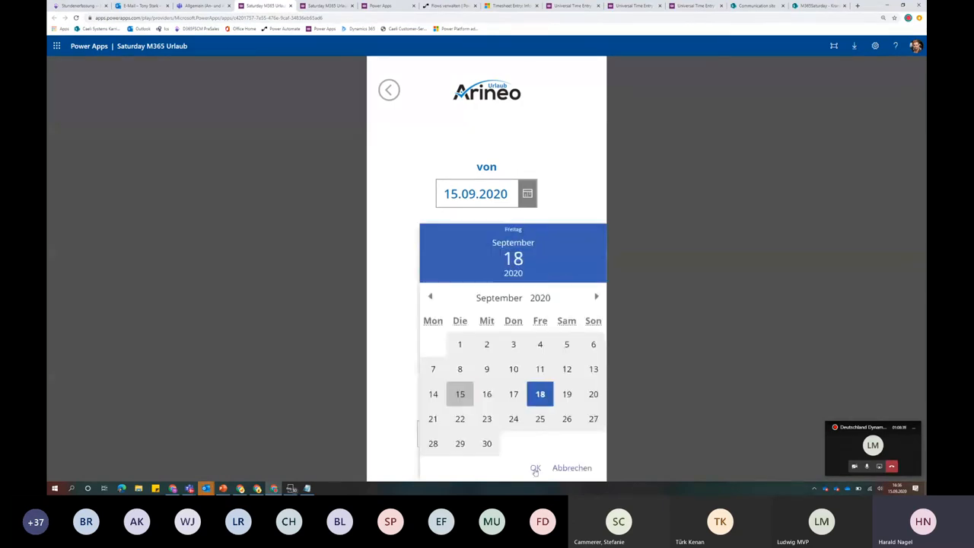
pyautogui.click(535, 467)
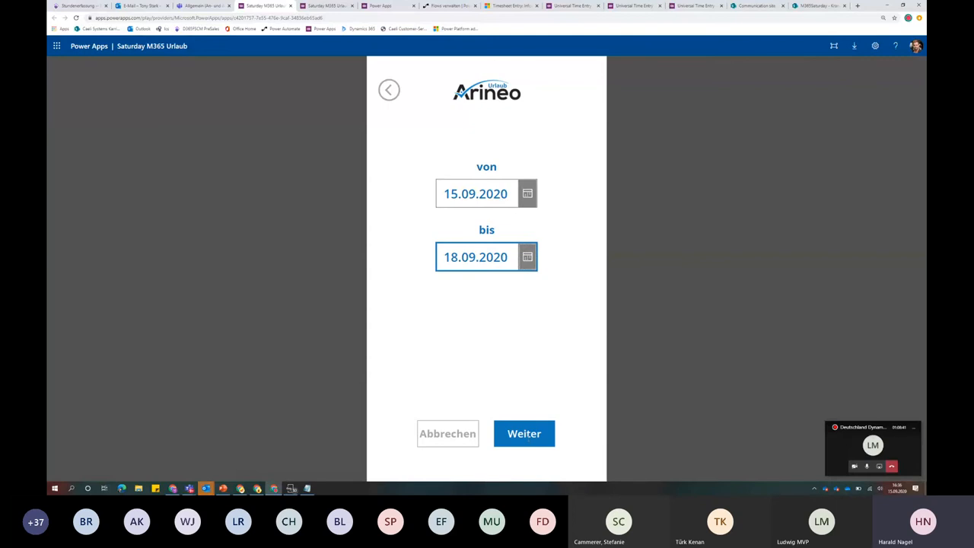
pyautogui.click(523, 432)
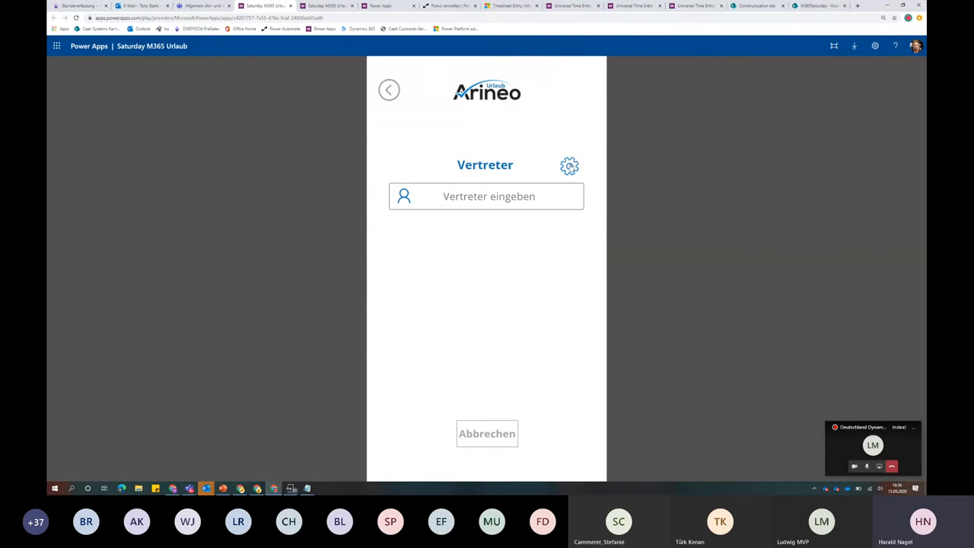
pyautogui.click(569, 165)
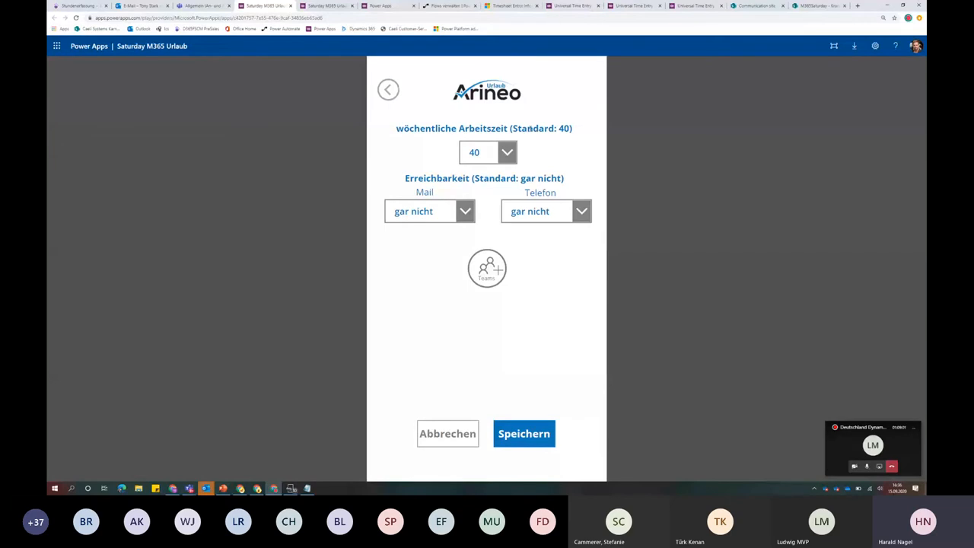
pyautogui.click(487, 152)
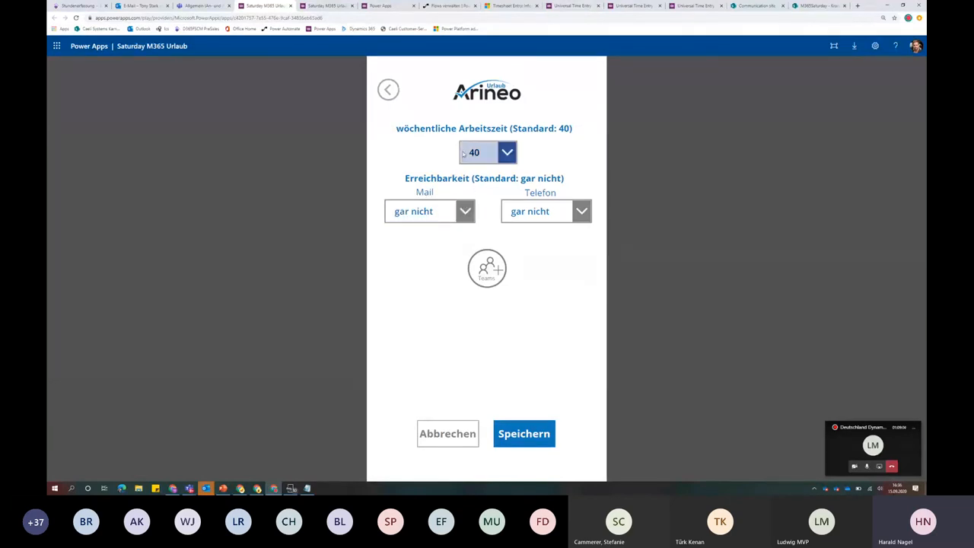
pyautogui.click(465, 210)
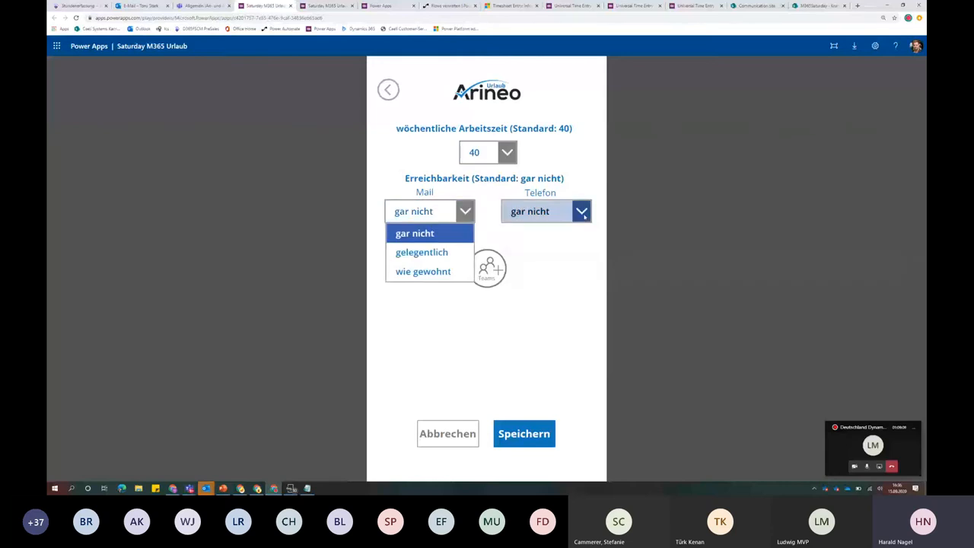
pyautogui.click(581, 210)
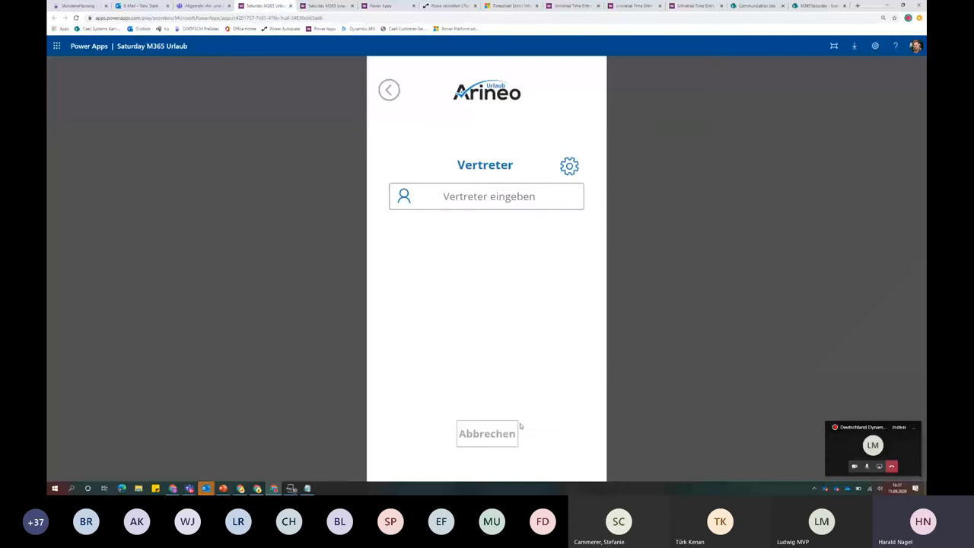
pyautogui.click(487, 196)
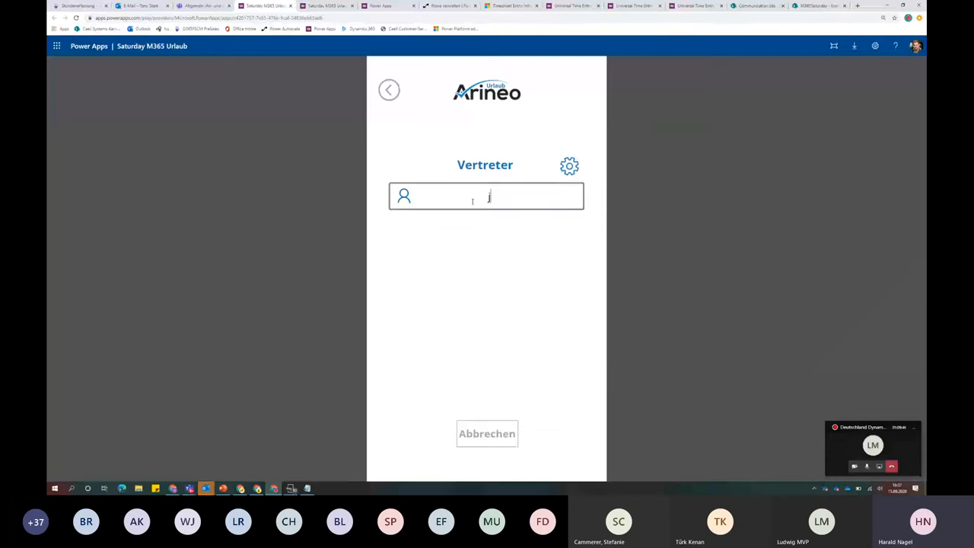
pyautogui.write('Jim Green')
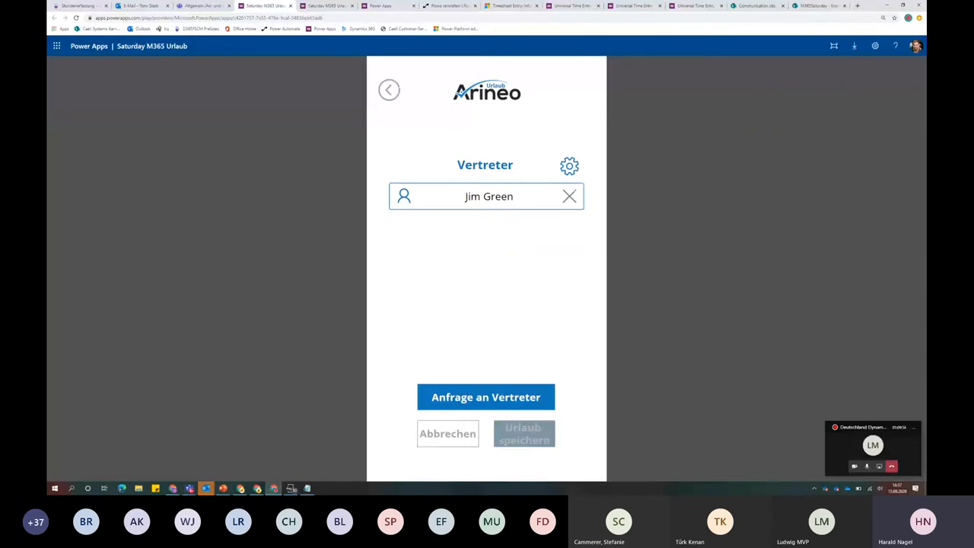
pyautogui.click(485, 395)
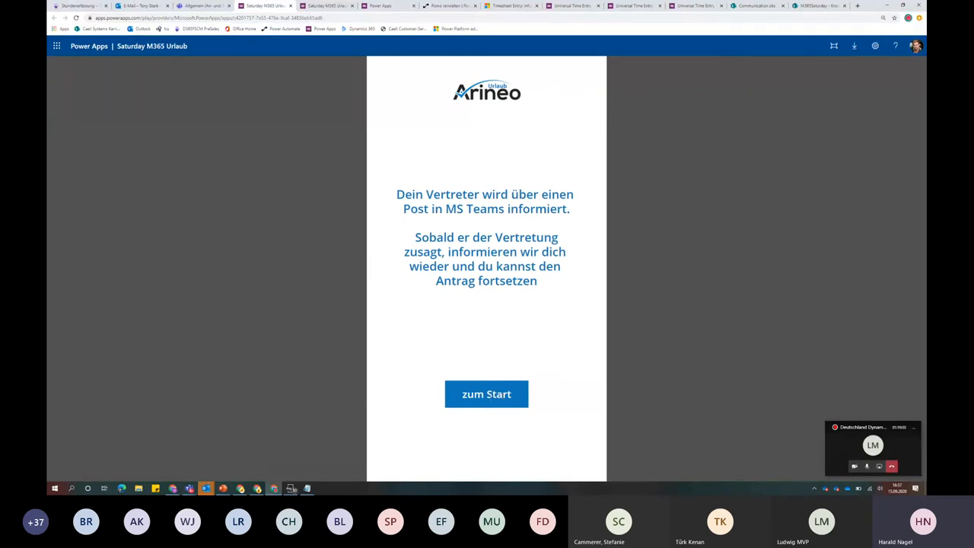
pyautogui.click(486, 393)
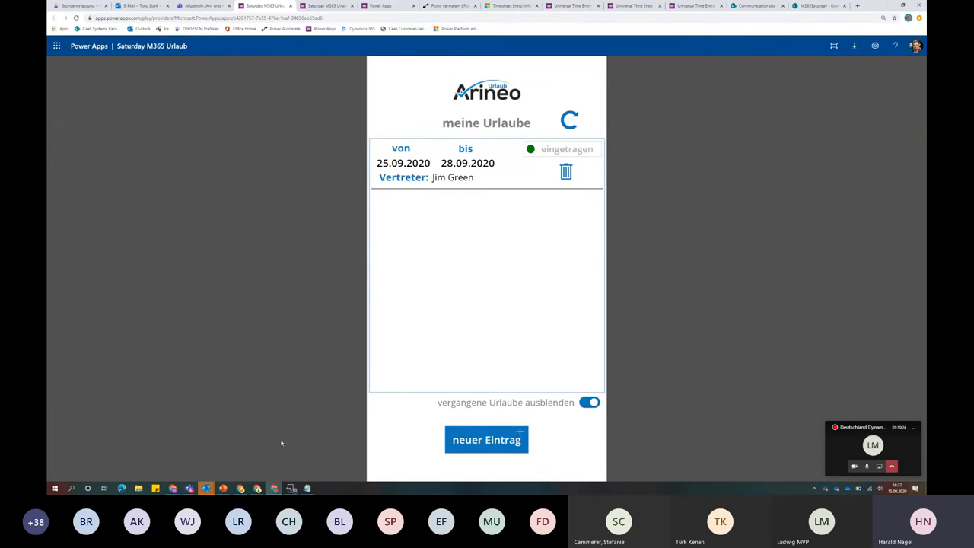
pyautogui.moveTo(240, 487)
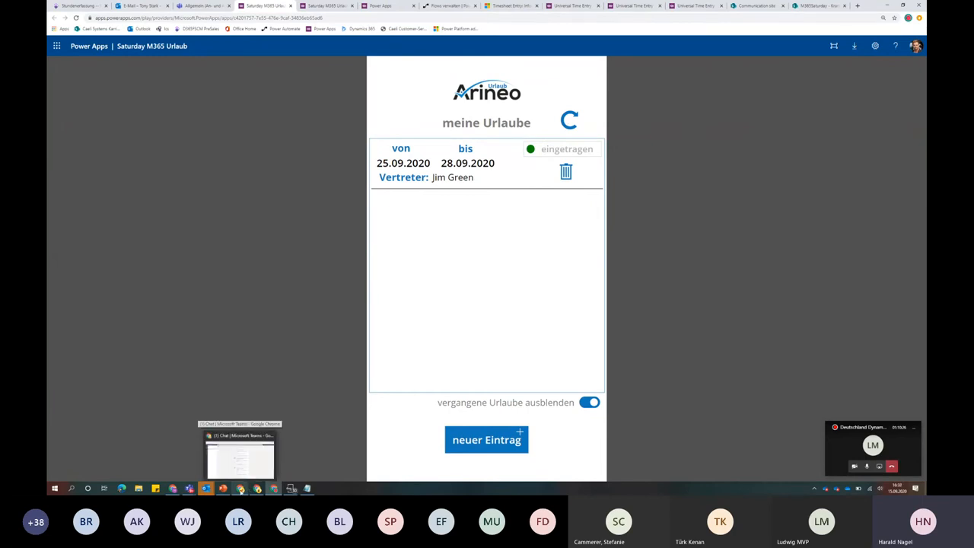
# Answer the latest Tony Stark request 'Ja, ich kann vertreten' with the comment 'aber sicher doch'
pyautogui.click(241, 457)
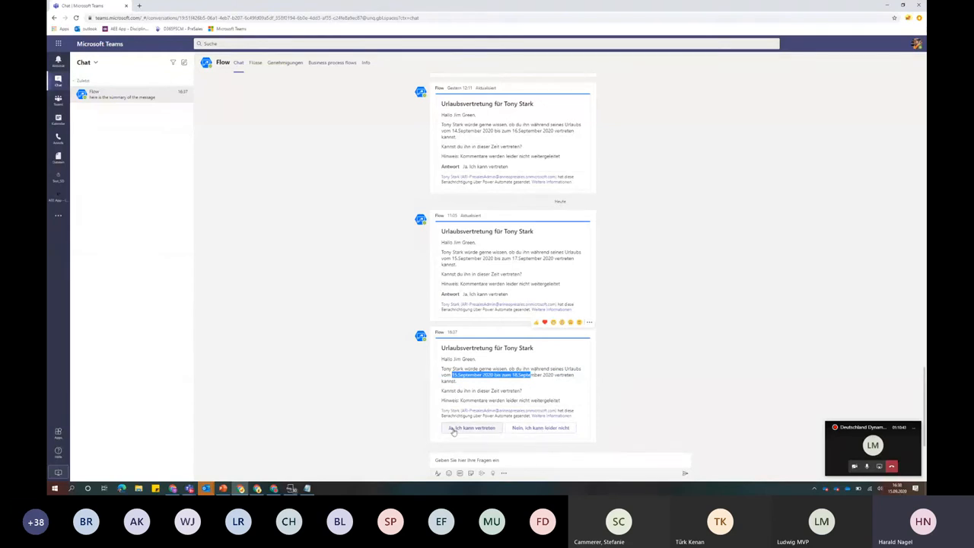
pyautogui.moveTo(540, 427)
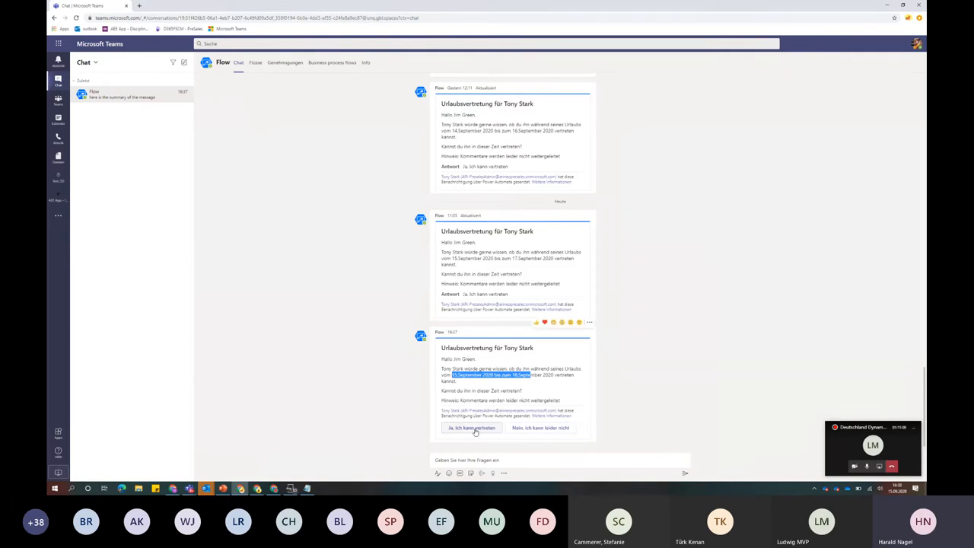
pyautogui.click(471, 426)
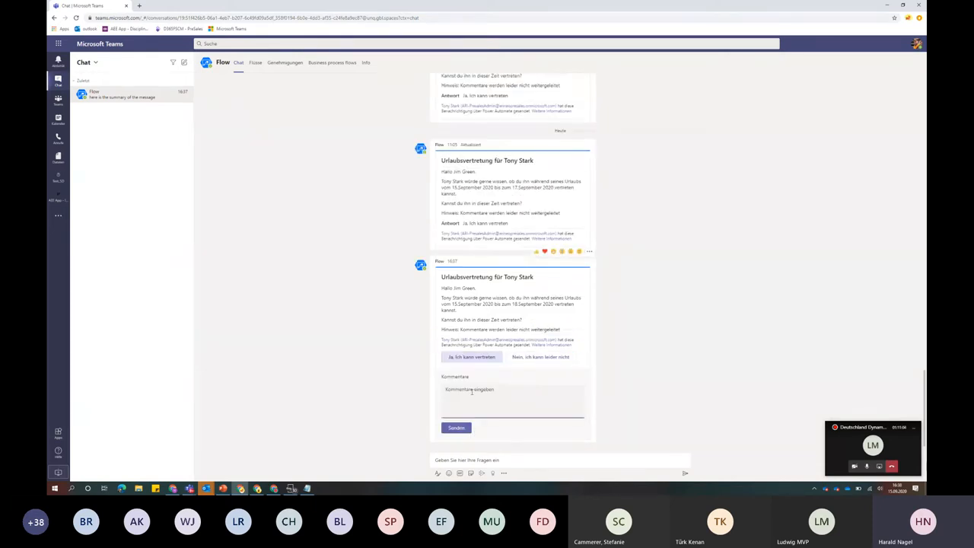
pyautogui.write('aber sicher')
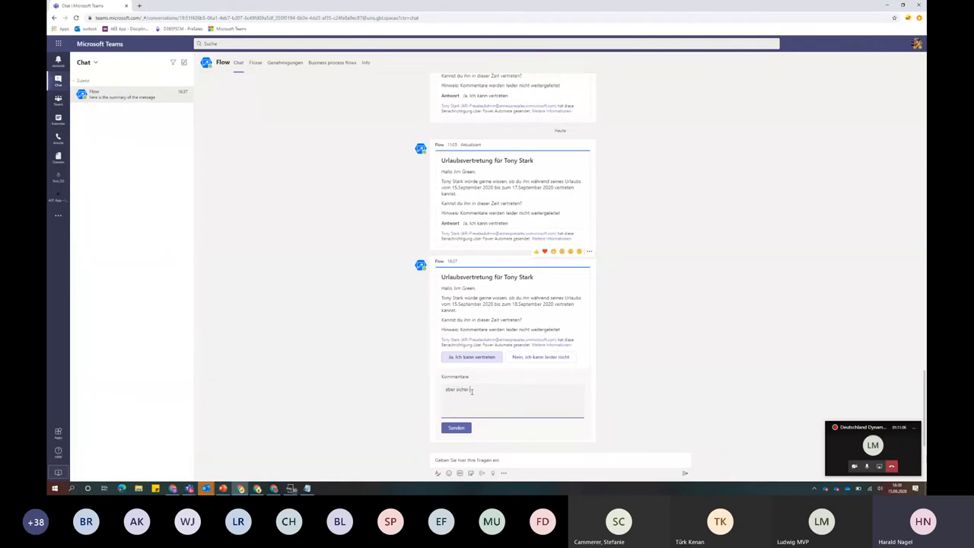
pyautogui.write('doch')
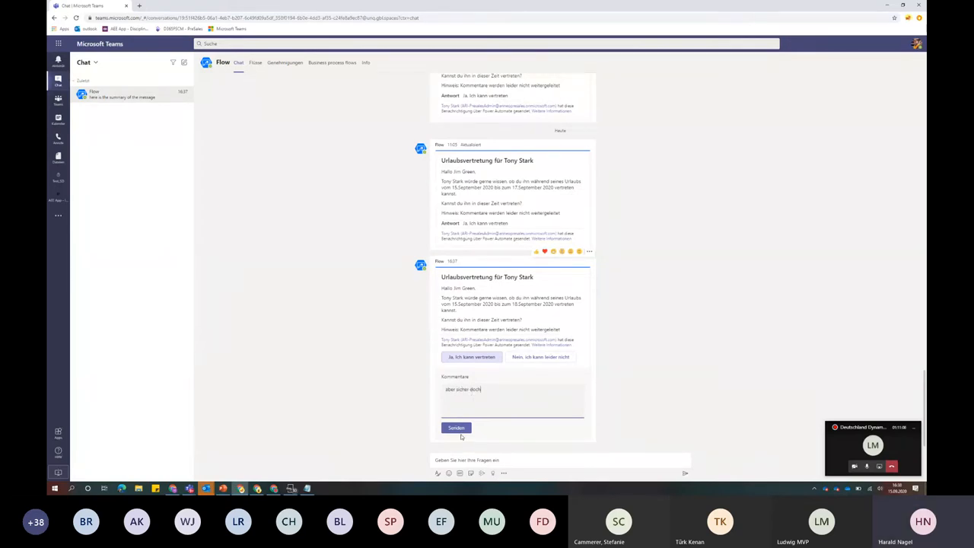
pyautogui.click(457, 428)
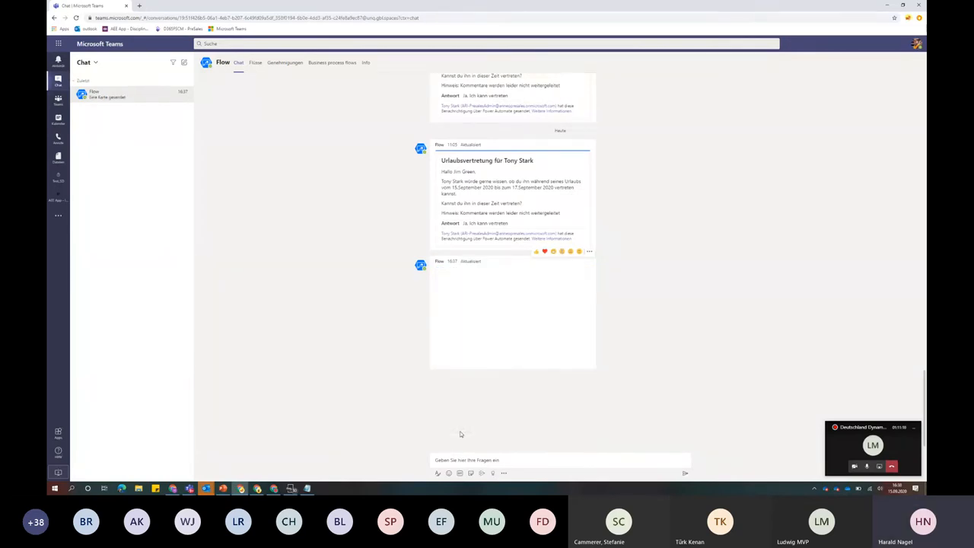
pyautogui.scroll(3)
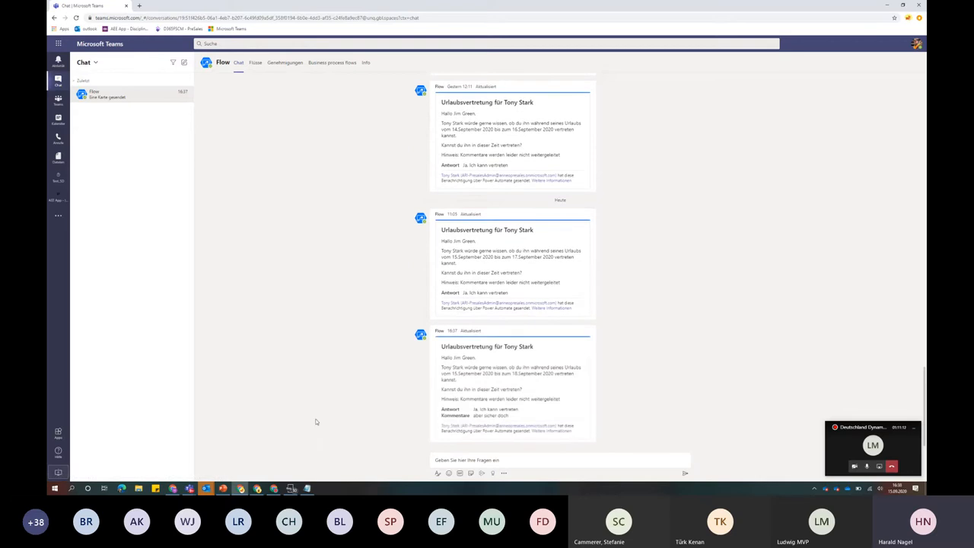
pyautogui.moveTo(824, 182)
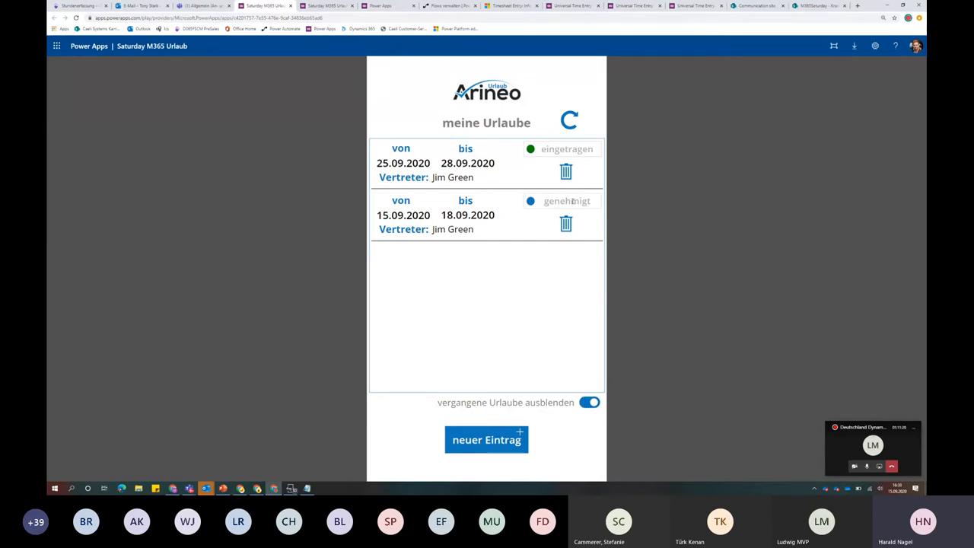
pyautogui.moveTo(234, 82)
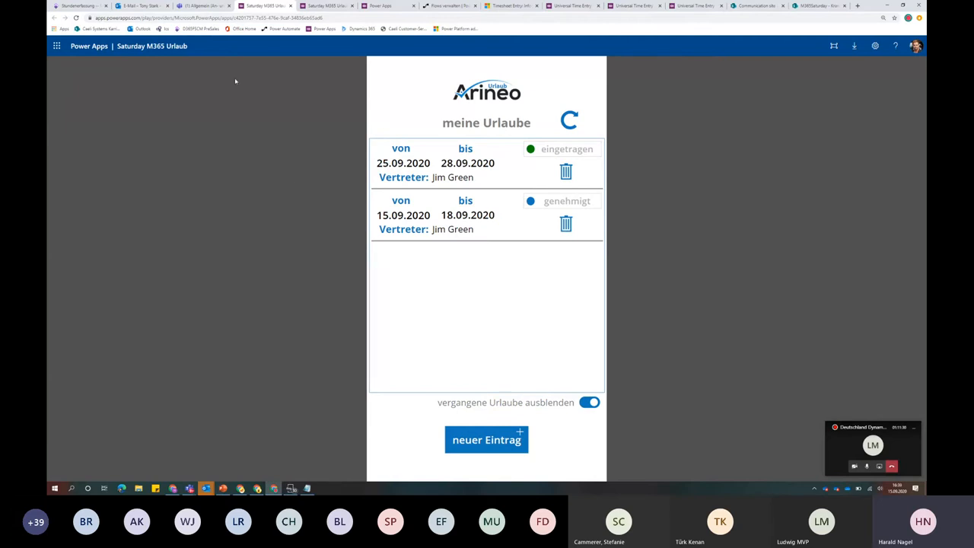
# Open the Flow chat and launch the vacation app via 'Zur App' on the newest 'Vertreter hat zugesagt' card
pyautogui.click(200, 6)
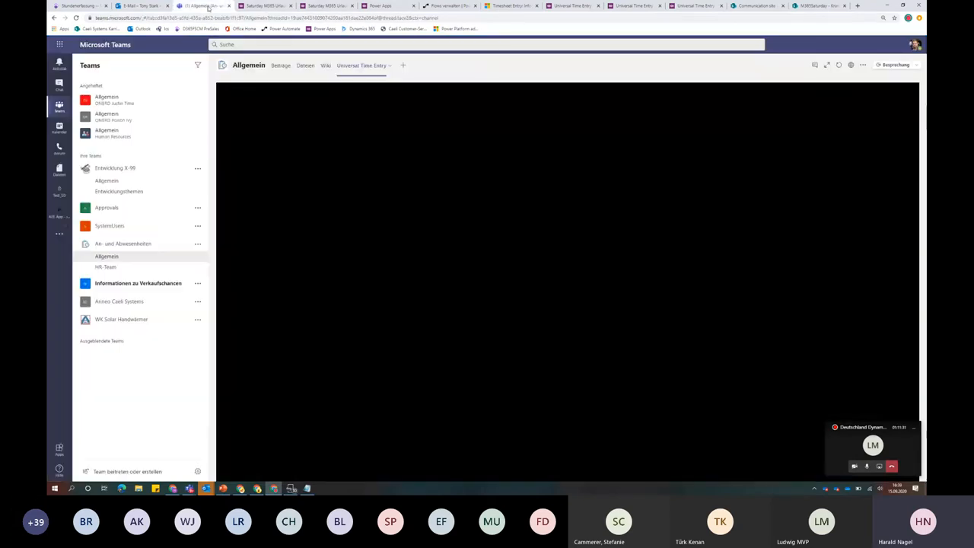
pyautogui.click(60, 84)
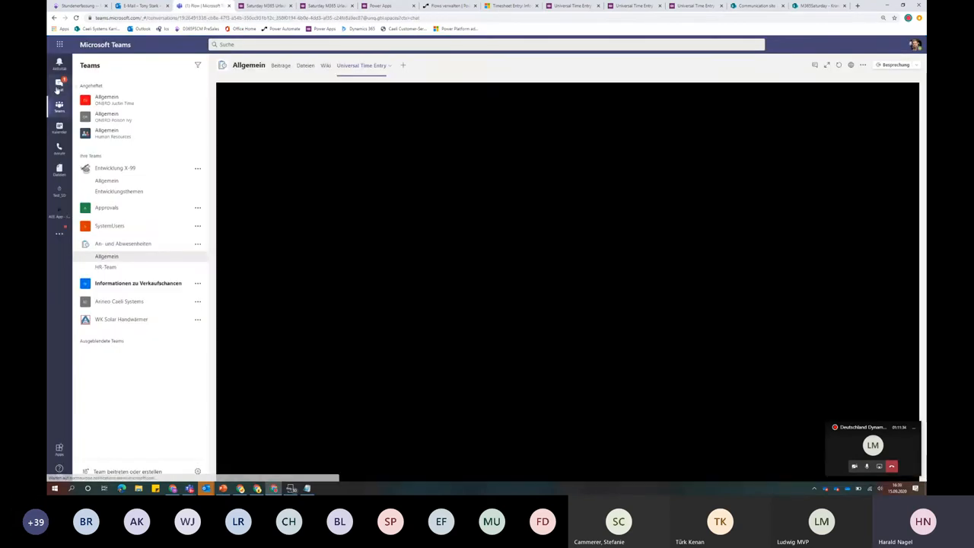
pyautogui.click(60, 84)
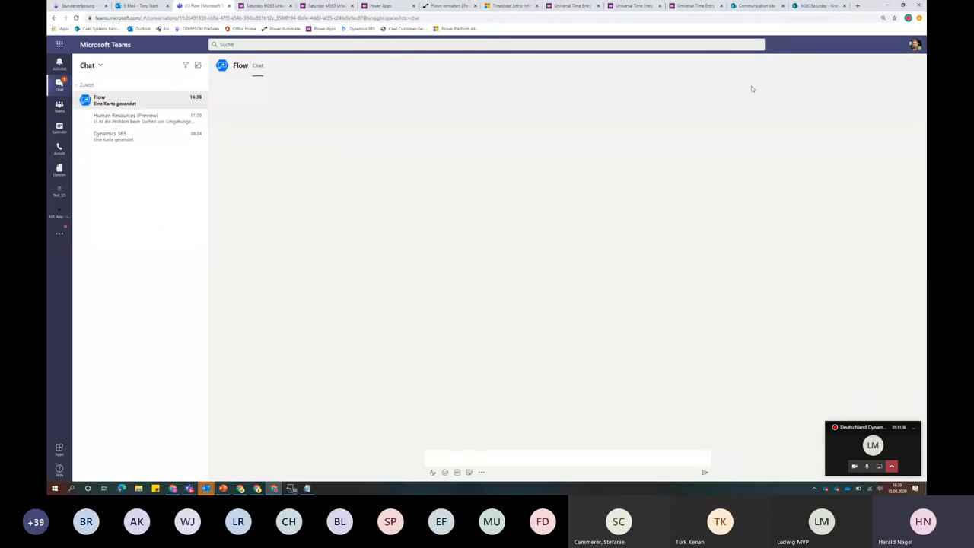
pyautogui.click(114, 101)
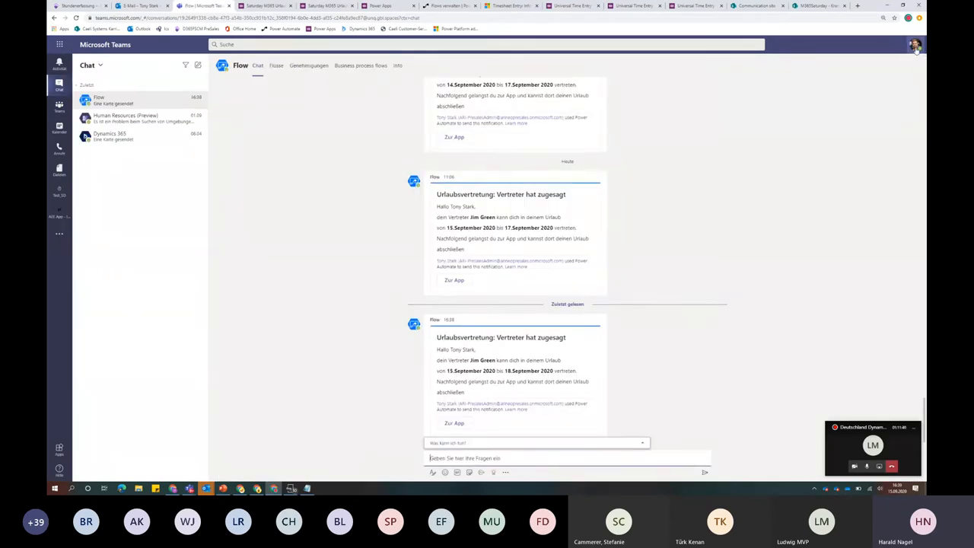
pyautogui.click(915, 44)
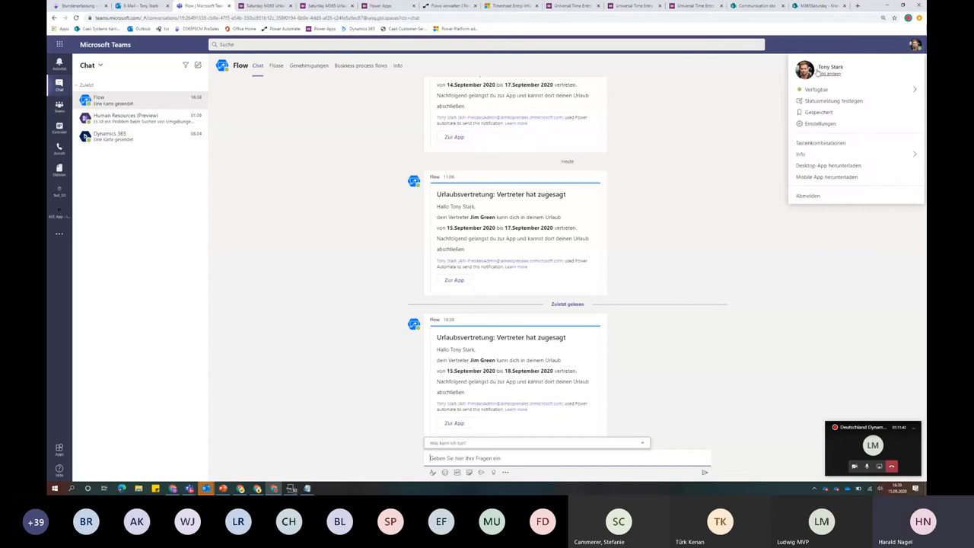
pyautogui.moveTo(704, 204)
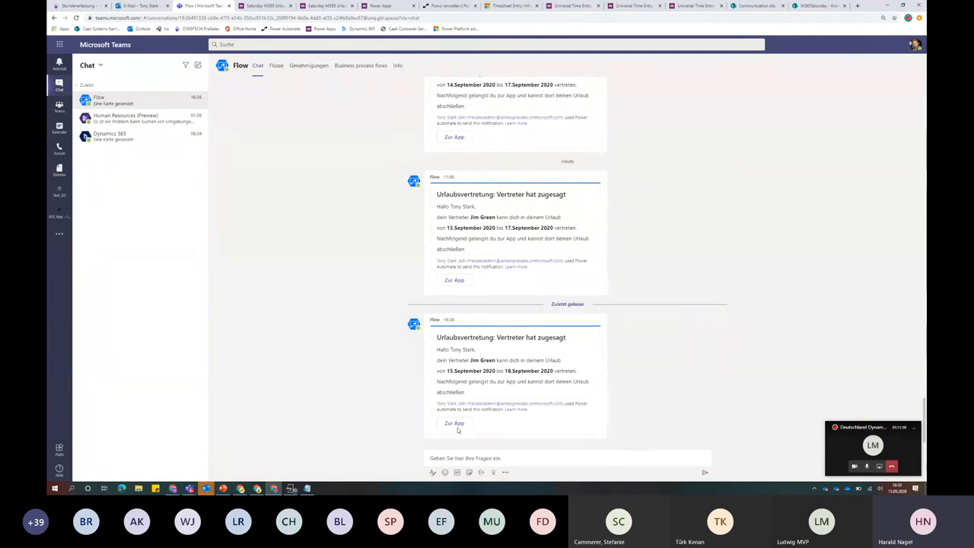
pyautogui.click(453, 423)
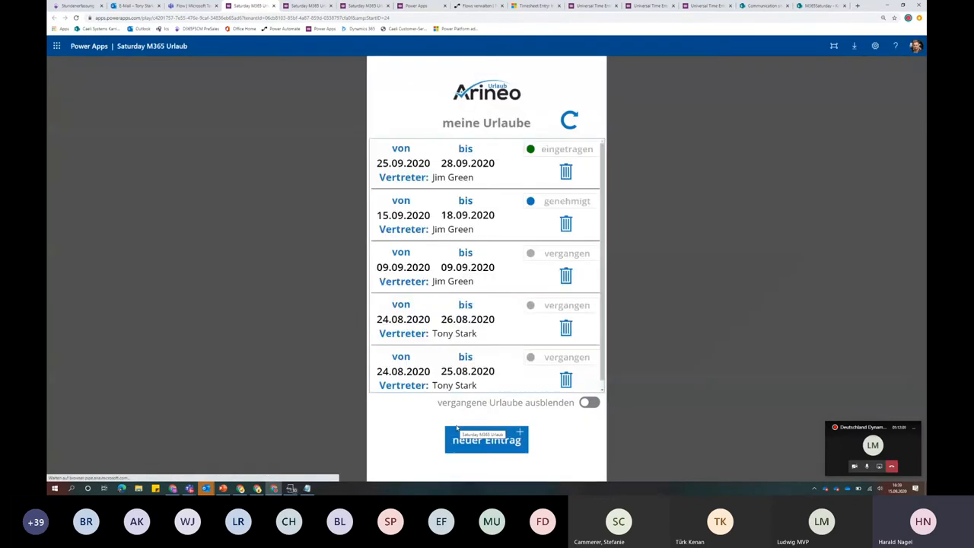
# Hide past vacations and save the approved 15.09.–18.09.2020 vacation as an entered booking
pyautogui.click(590, 401)
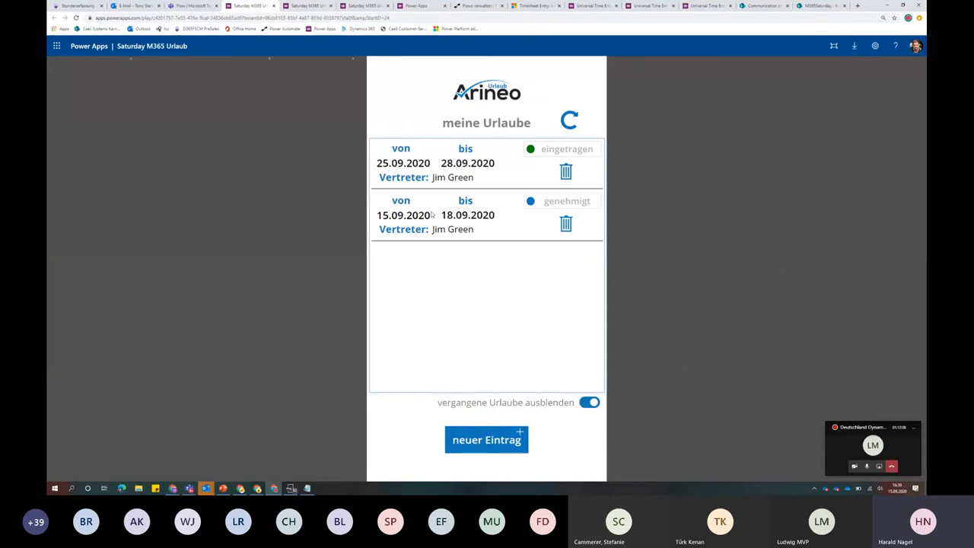
pyautogui.click(487, 438)
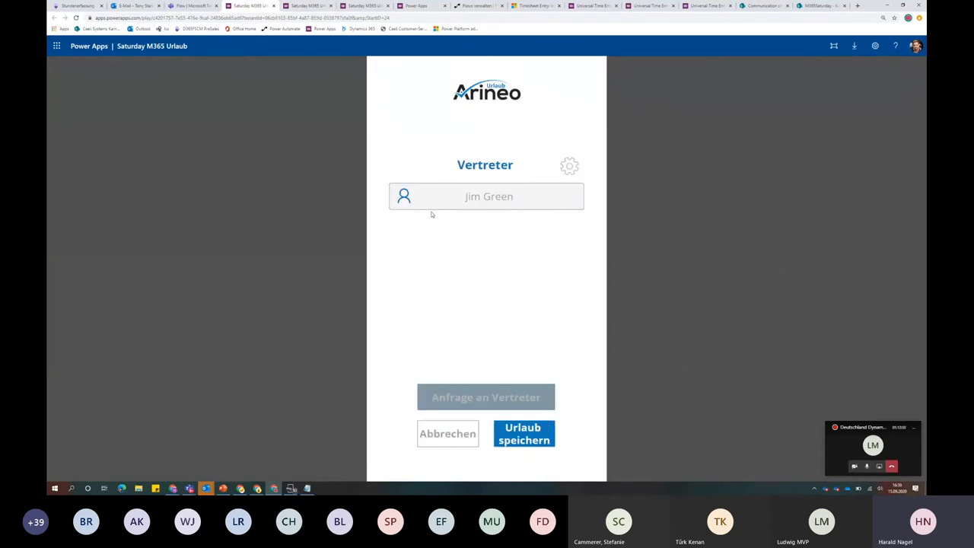
pyautogui.moveTo(432, 213)
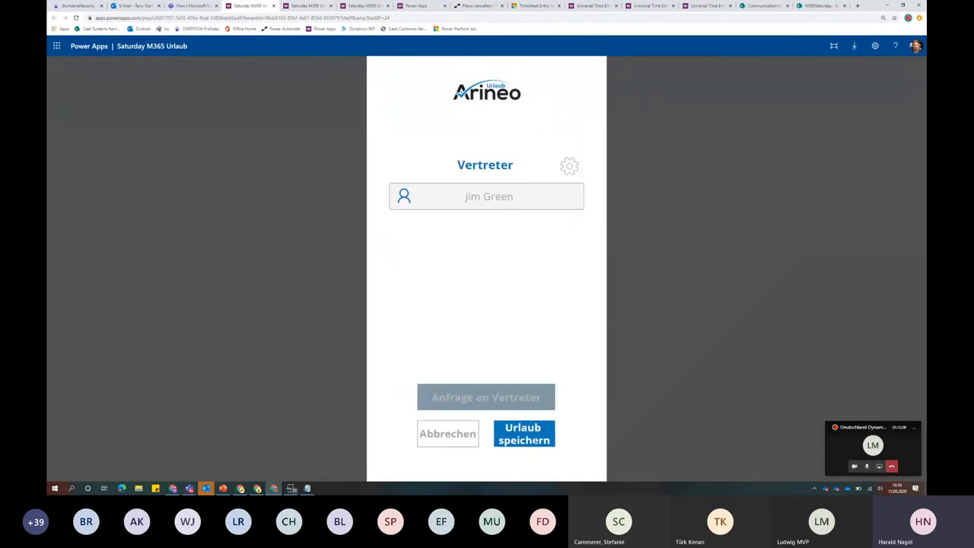
pyautogui.moveTo(457, 130)
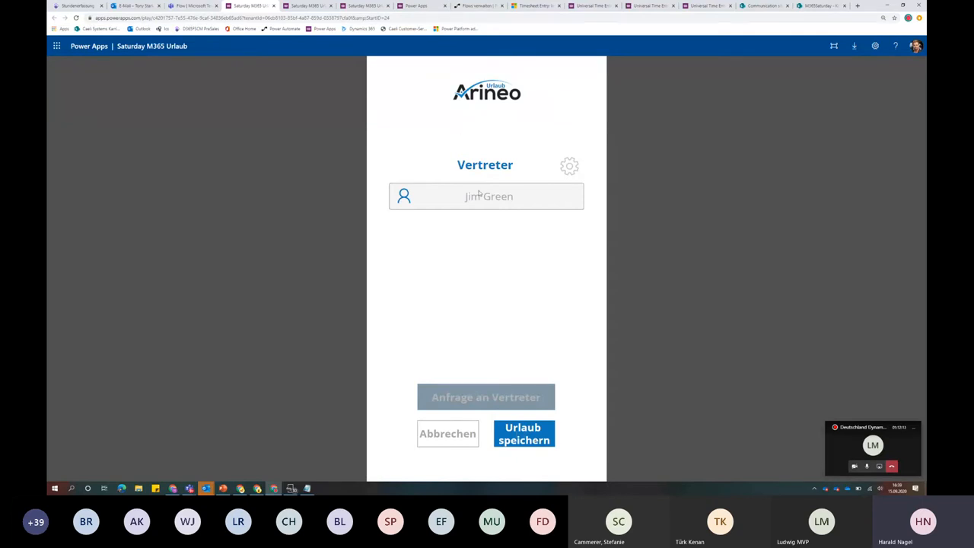
pyautogui.moveTo(478, 359)
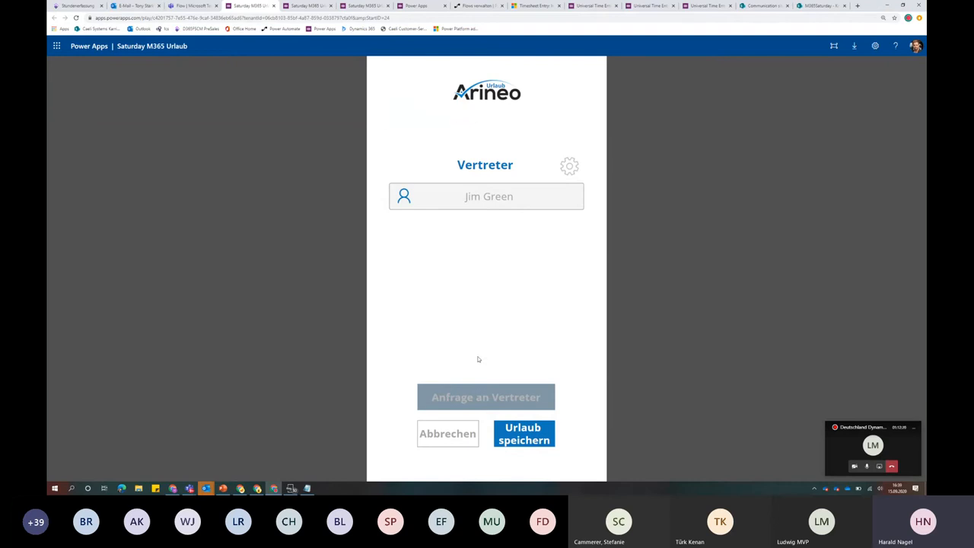
pyautogui.click(523, 432)
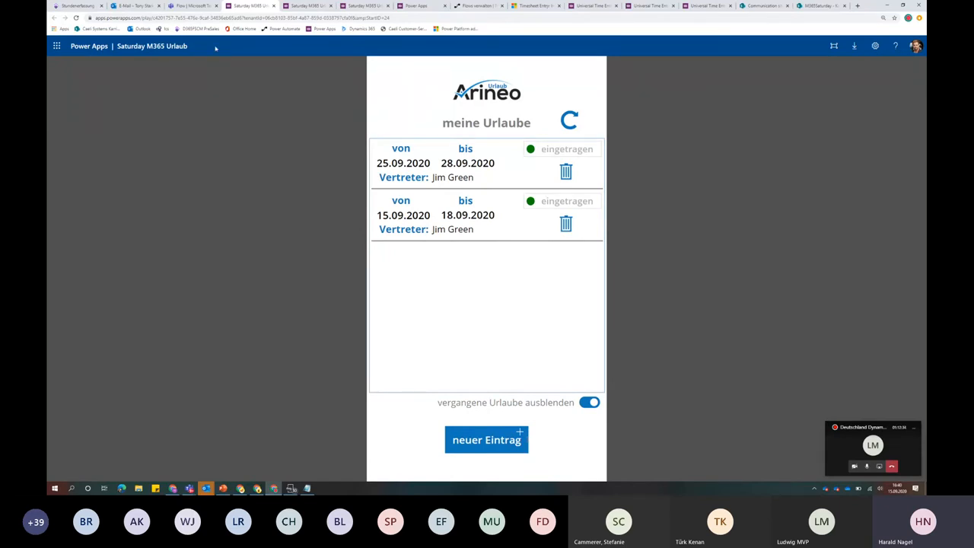
pyautogui.moveTo(195, 6)
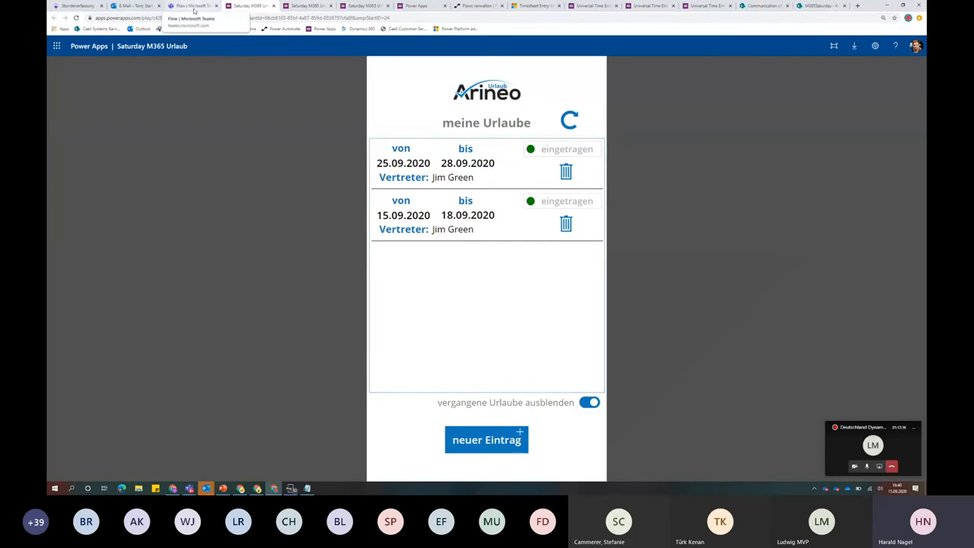
# View the 'Urlaub Tony Stark' post in HR-Team, then the Urlaubsinfo post in Allgemein
pyautogui.click(194, 7)
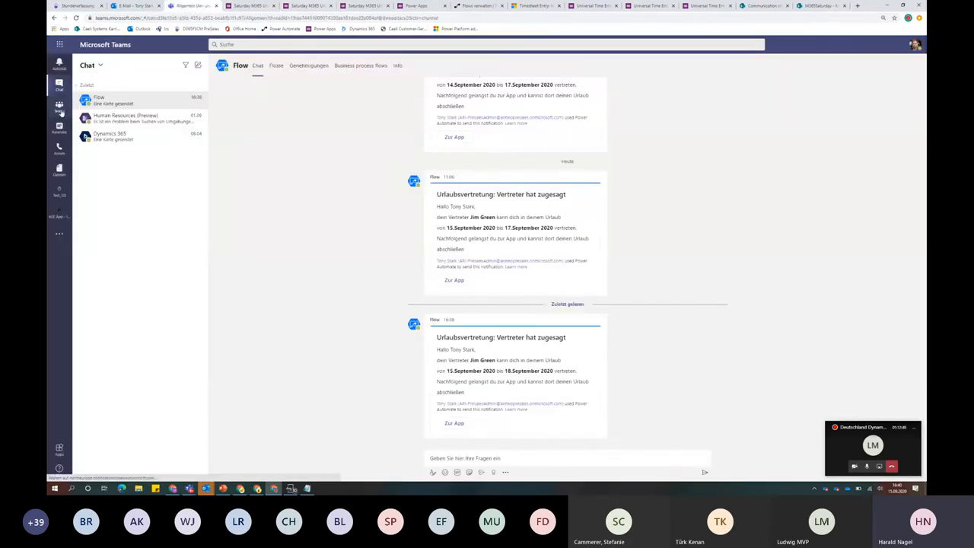
pyautogui.click(60, 107)
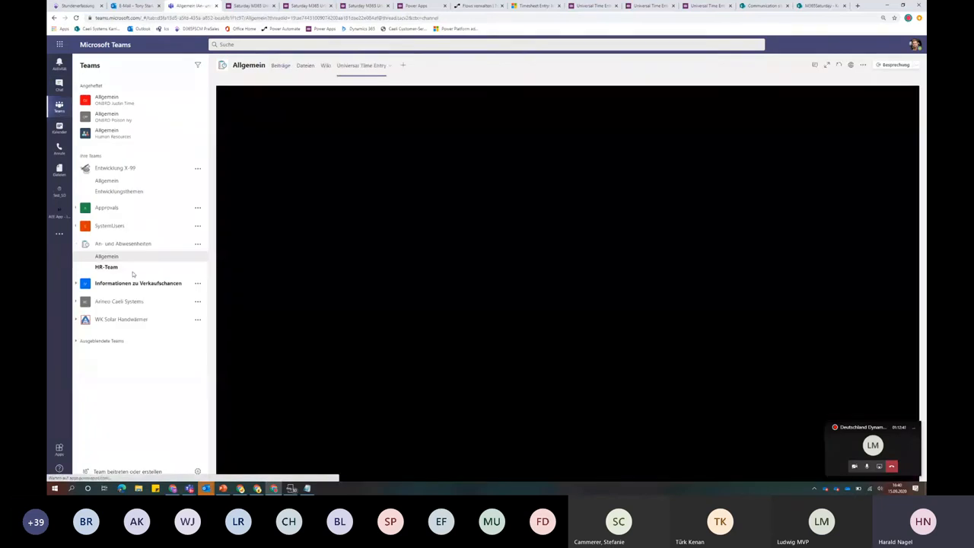
pyautogui.click(106, 268)
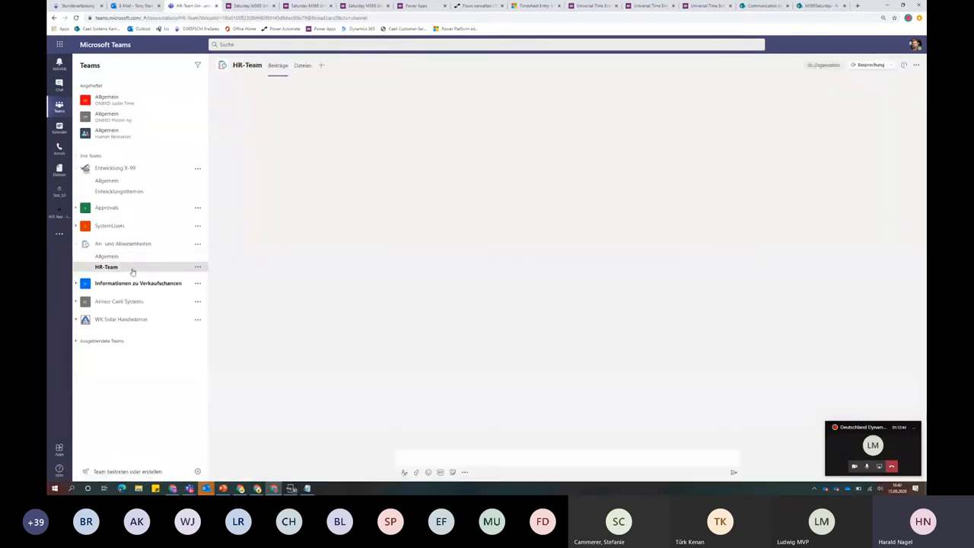
pyautogui.click(107, 266)
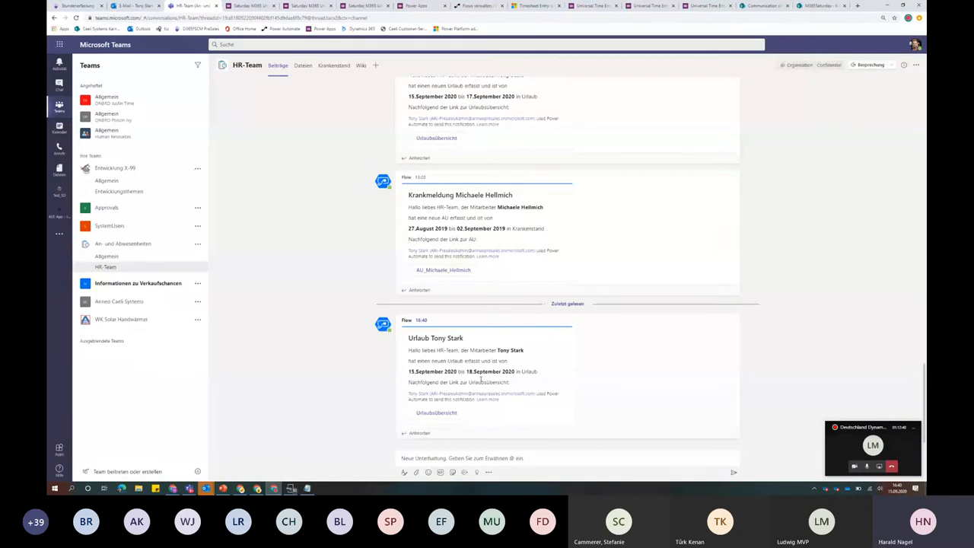
pyautogui.moveTo(435, 412)
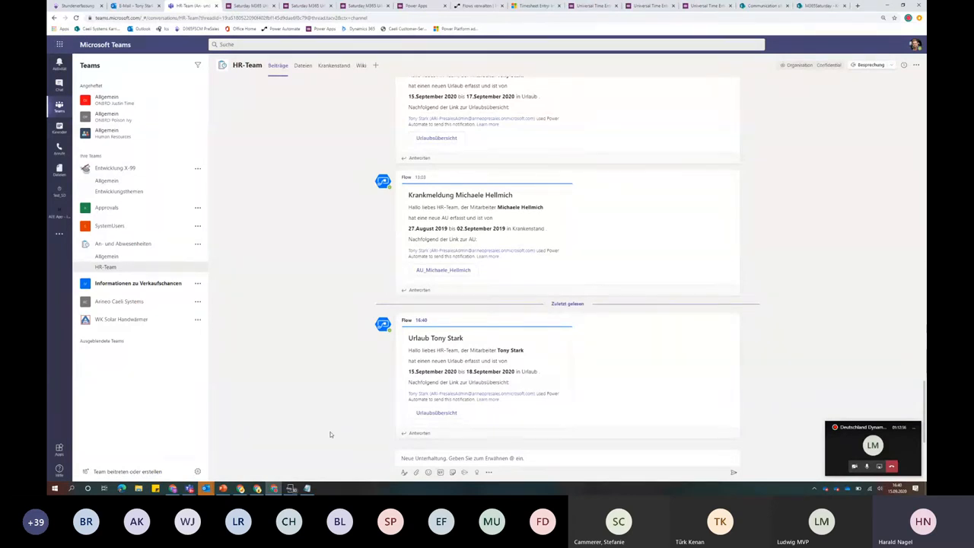
pyautogui.moveTo(106, 181)
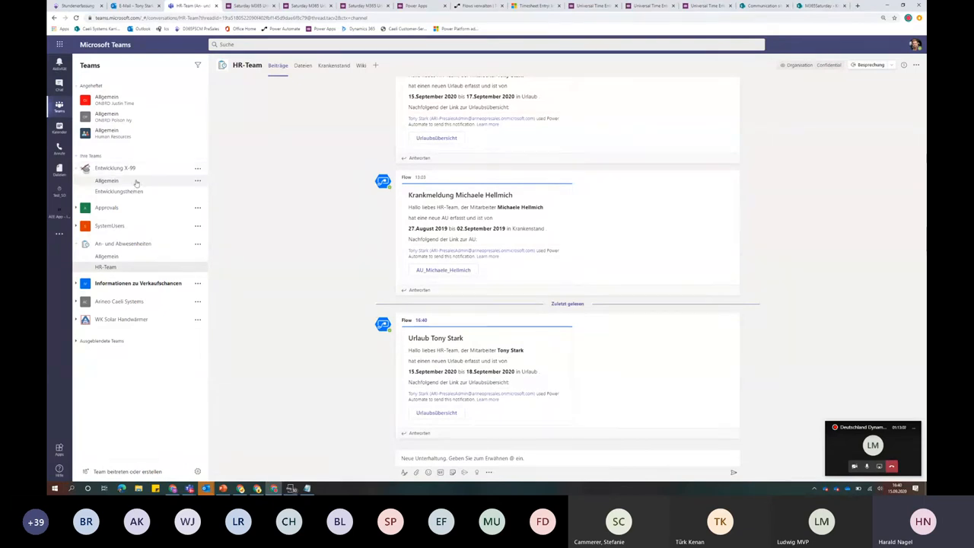
pyautogui.click(107, 179)
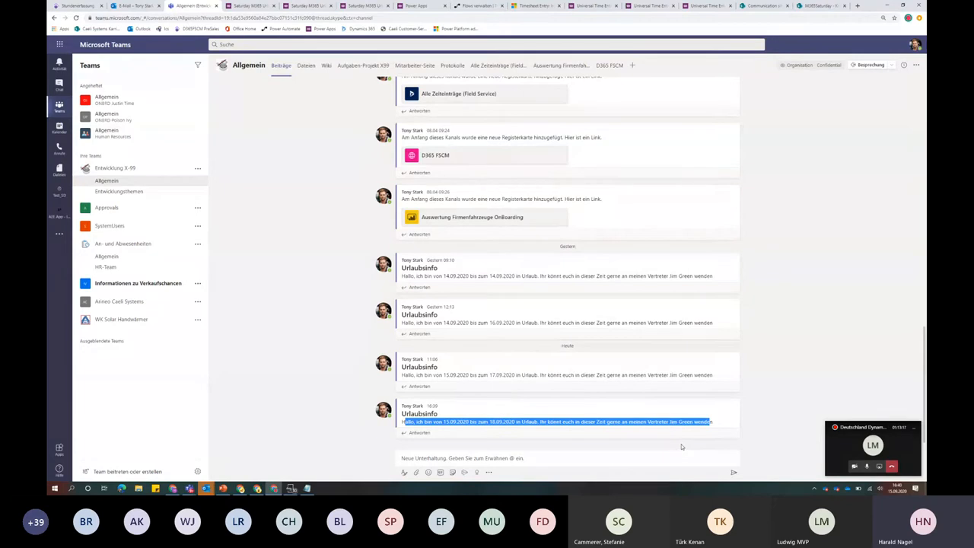
pyautogui.moveTo(304, 344)
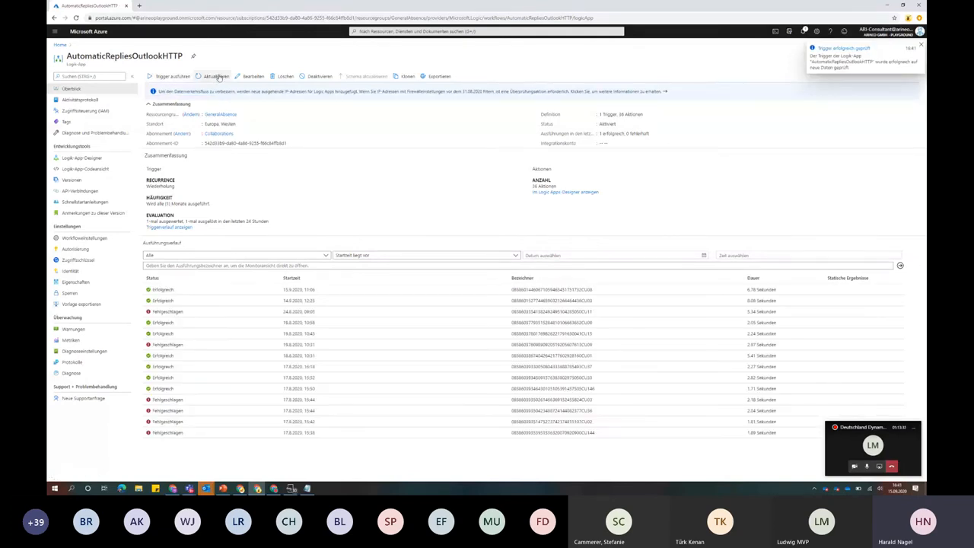
# Refresh the AutomaticRepliesOutlookHTTP logic app's run history after running its trigger
pyautogui.click(216, 76)
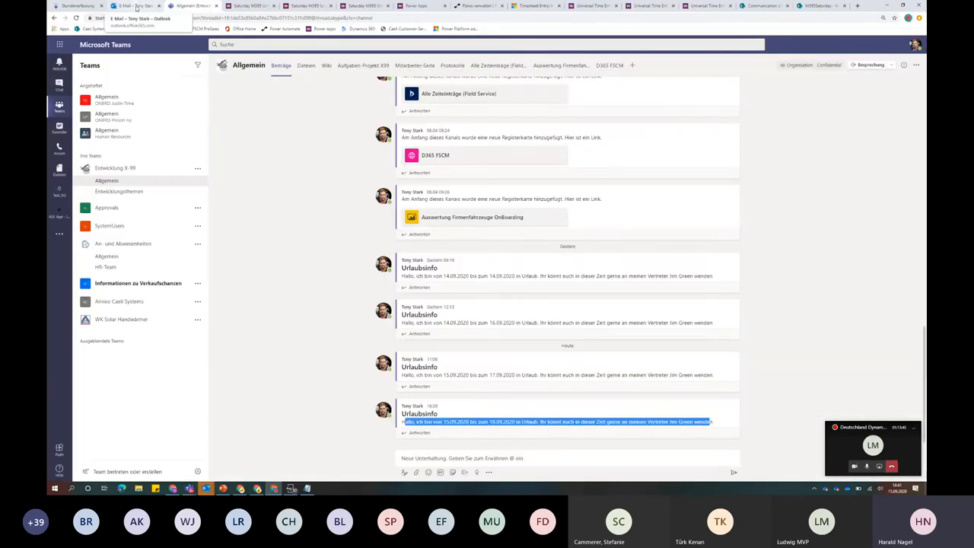
# Switch to the Outlook mailbox and bring up the full Outlook settings window
pyautogui.click(137, 6)
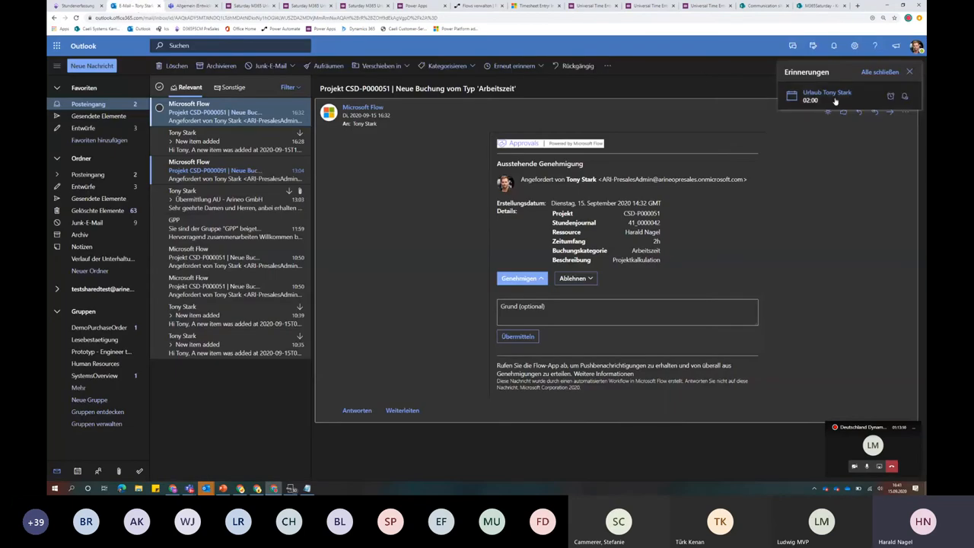
pyautogui.moveTo(828, 97)
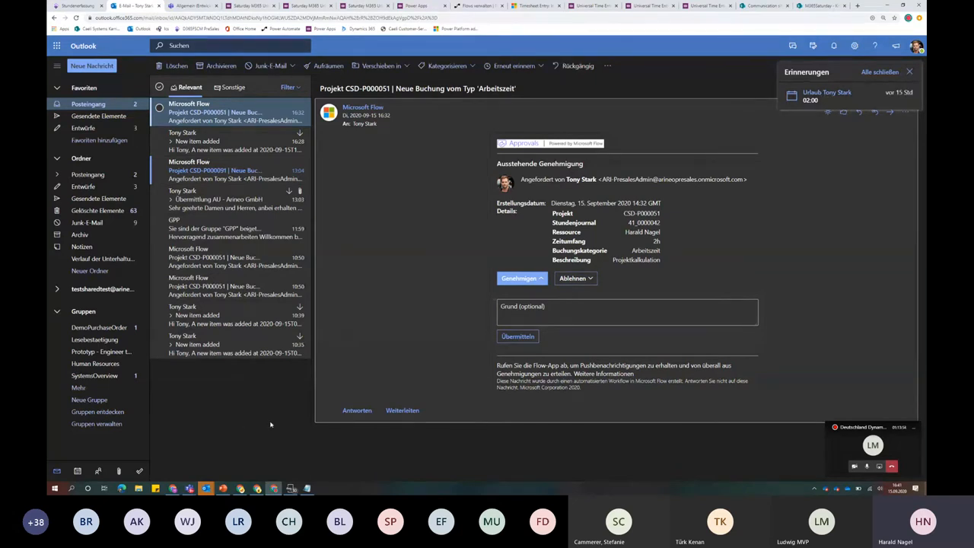
pyautogui.click(853, 46)
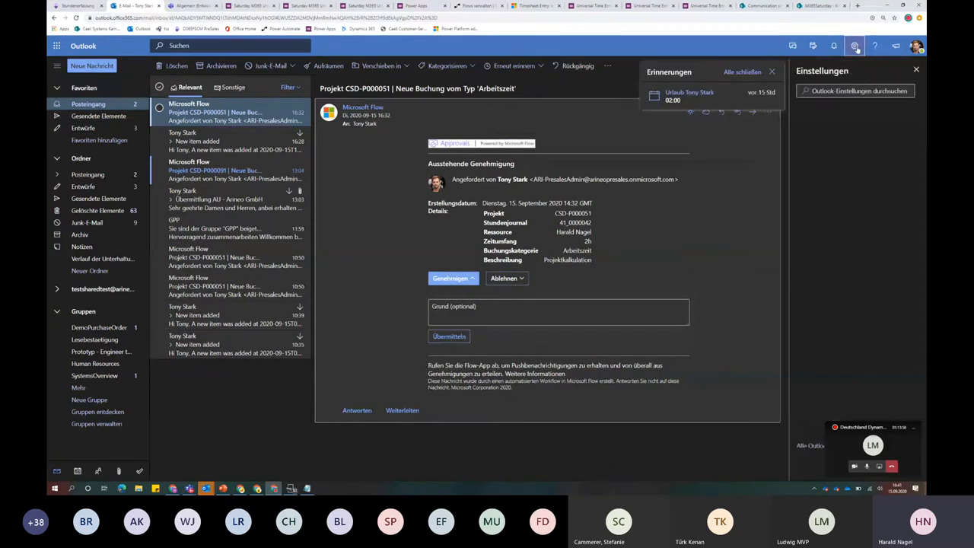
pyautogui.click(855, 45)
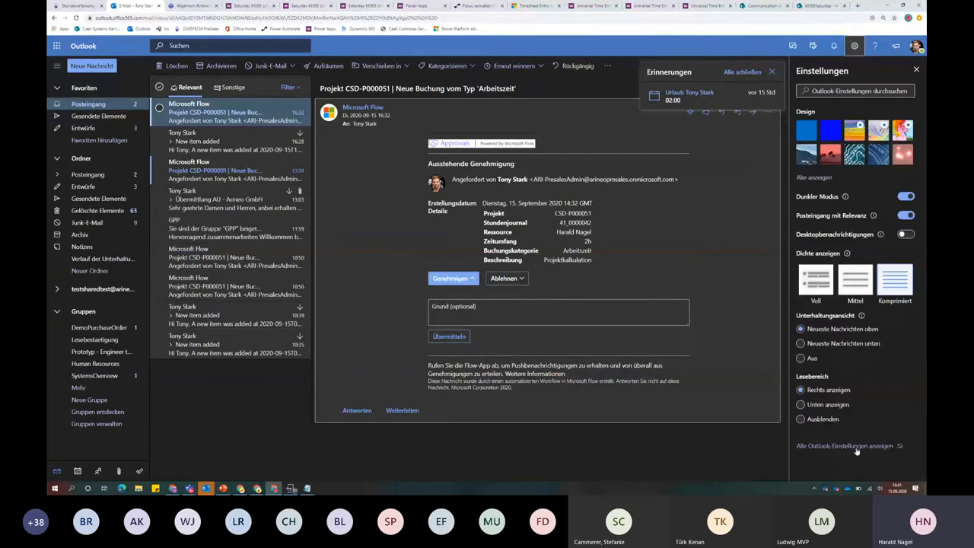
pyautogui.click(844, 444)
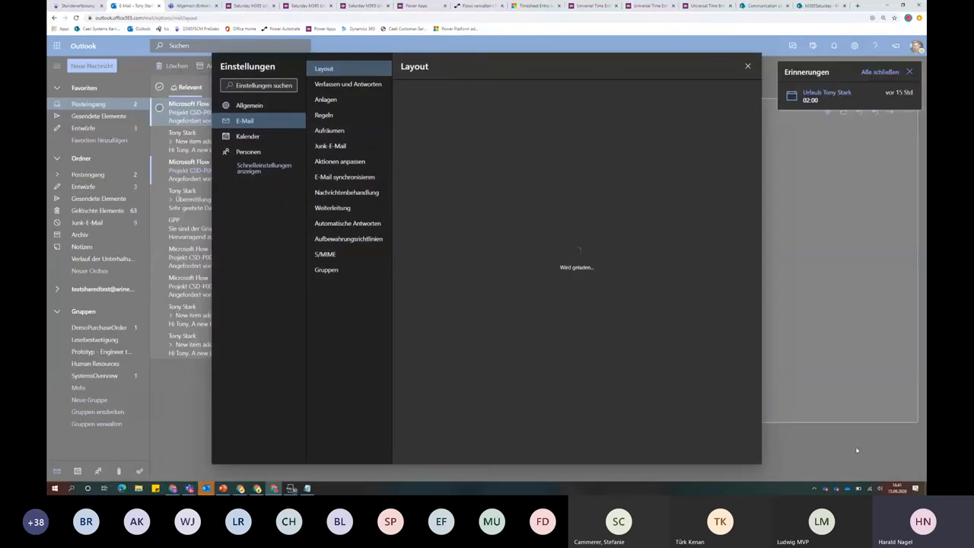
# Show the automatic replies settings with the vacation reply active for 15.09–18.09.2020
pyautogui.click(323, 68)
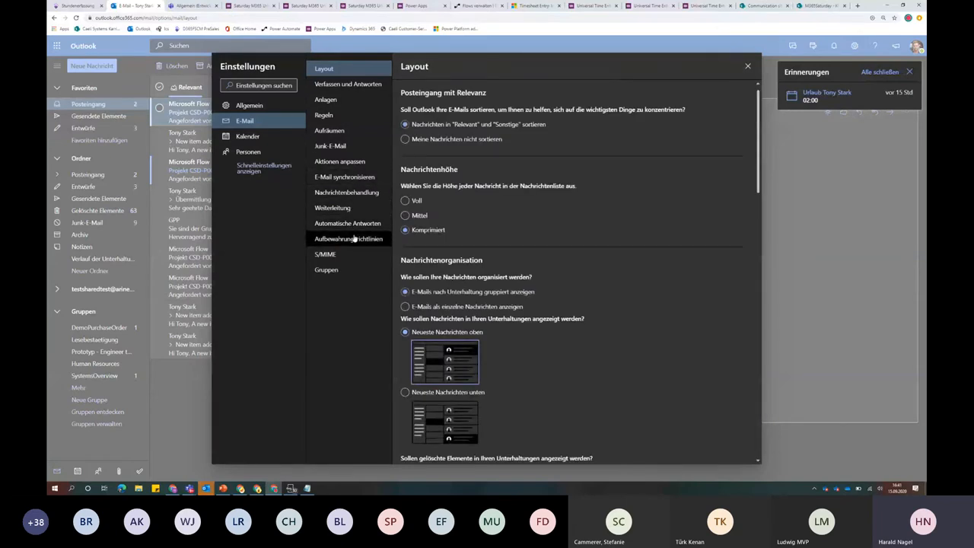
pyautogui.click(347, 222)
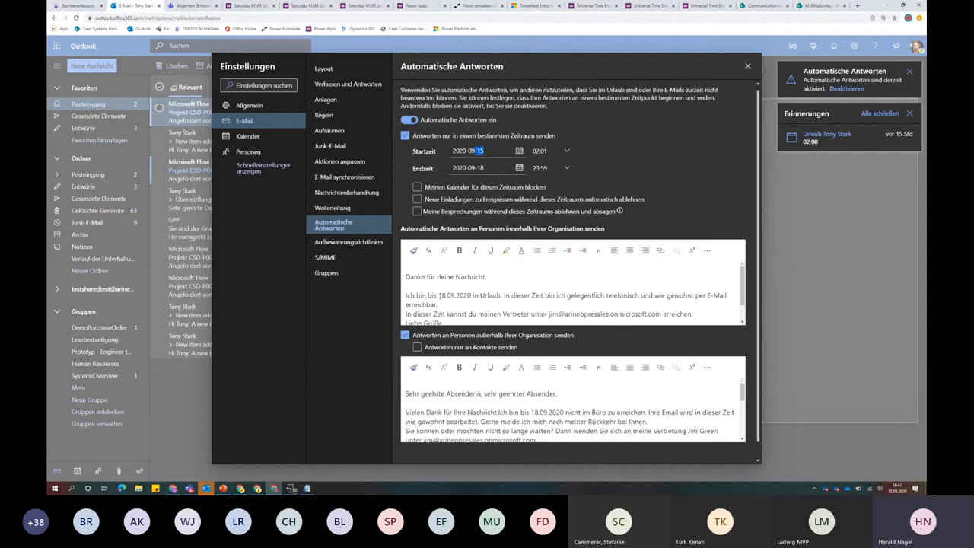
pyautogui.doubleClick(455, 295)
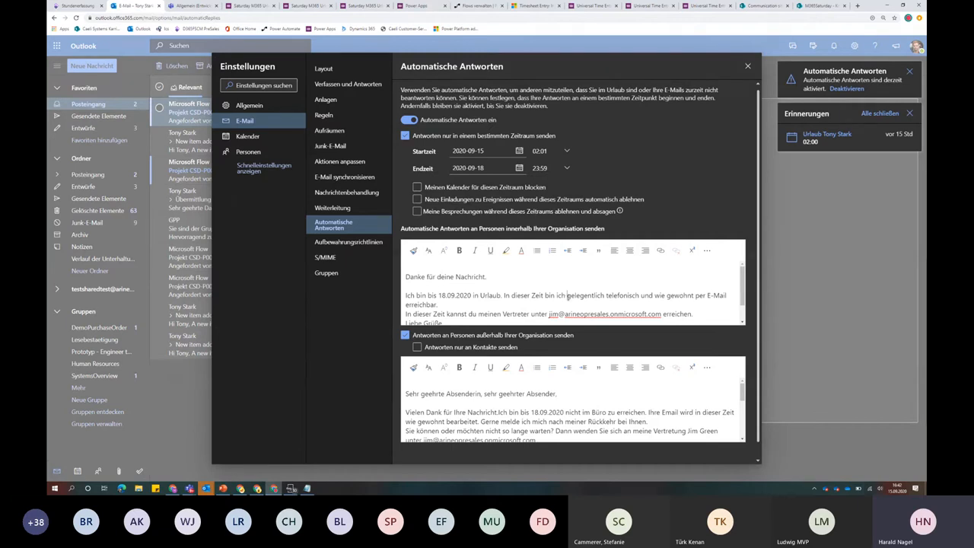
pyautogui.doubleClick(679, 295)
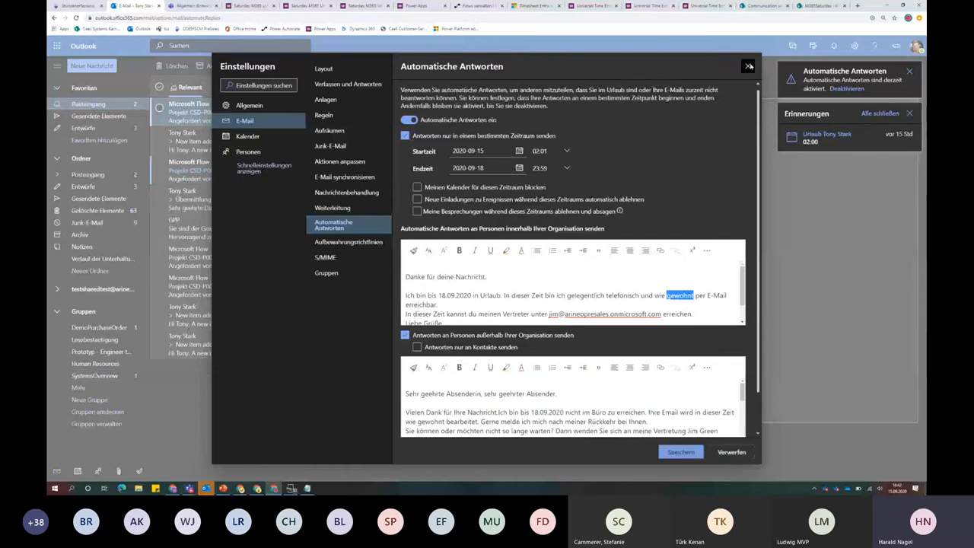
# Leave the automatic reply unchanged and switch to the Finance and Operations page
pyautogui.click(749, 67)
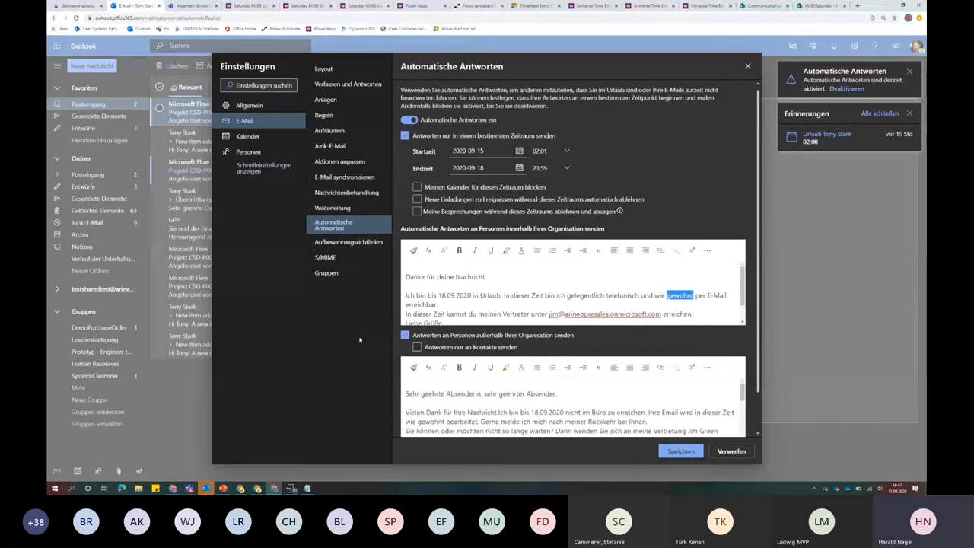
pyautogui.click(417, 210)
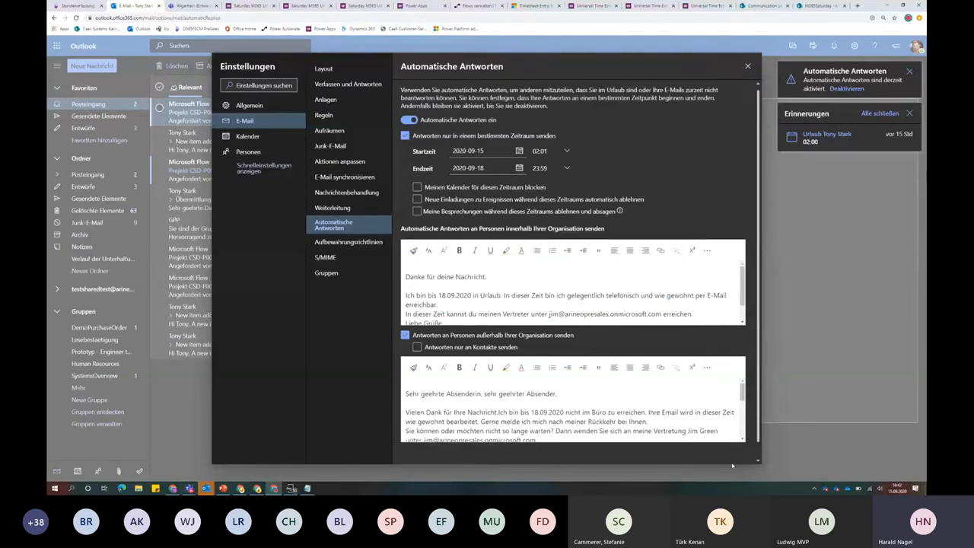
pyautogui.click(747, 65)
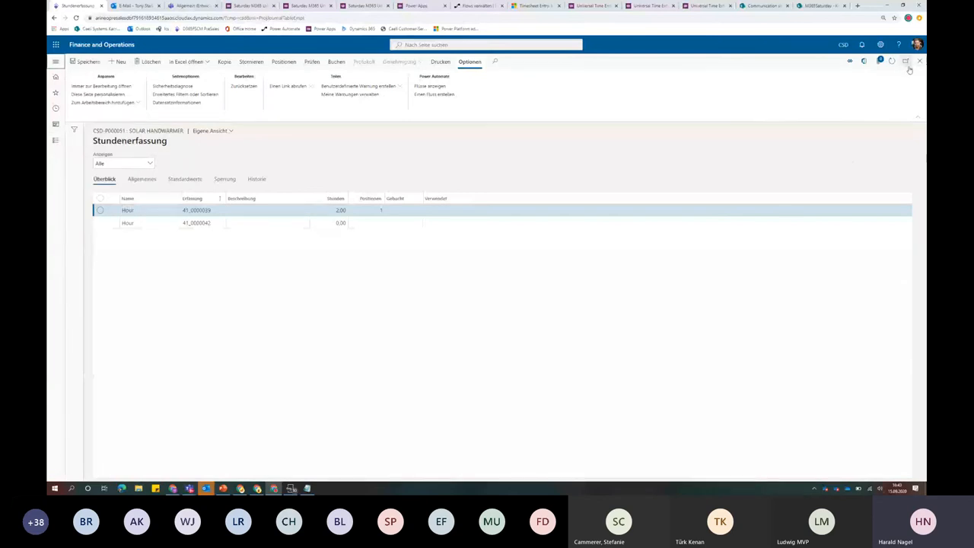
# Show the absence project's hour journal lines with four 8-hour paid vacation entries for 15.–18.09.2020
pyautogui.click(918, 61)
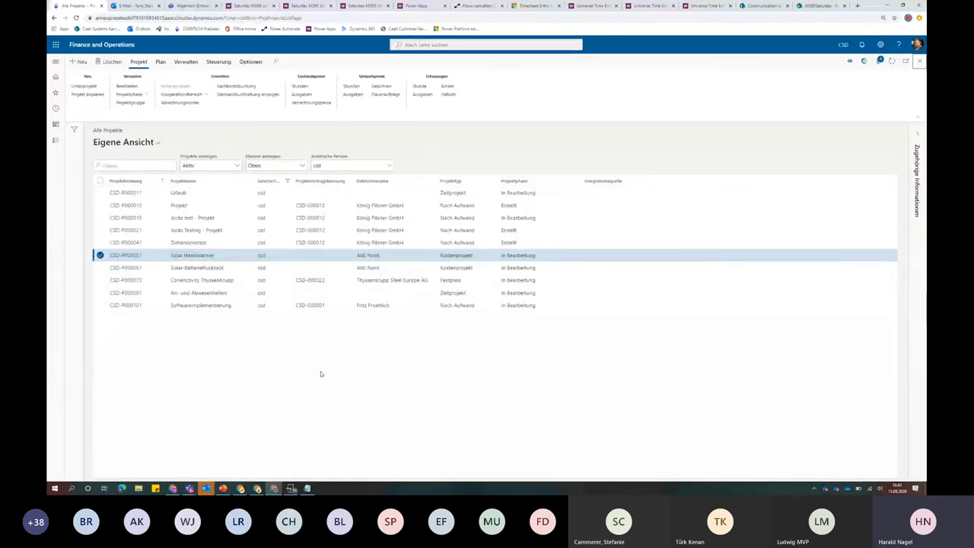
pyautogui.moveTo(146, 295)
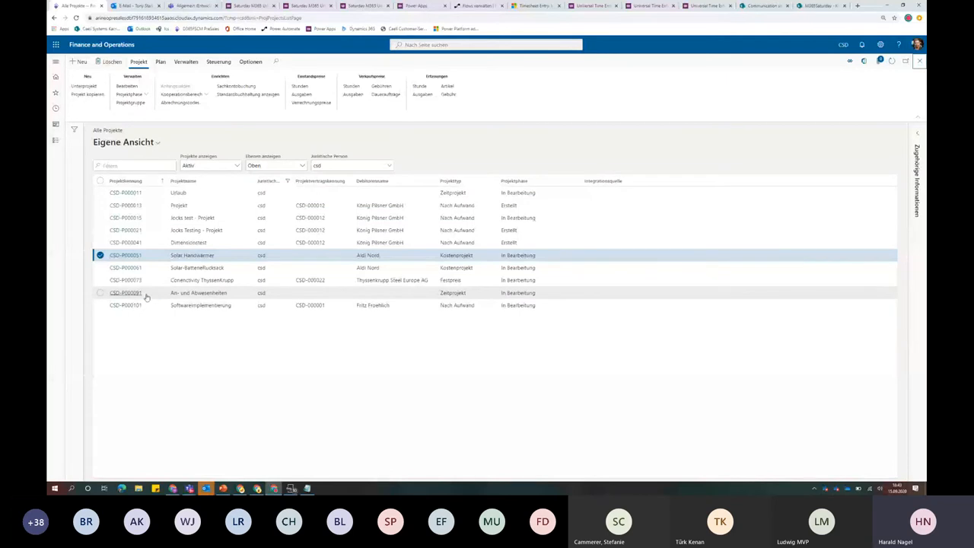
pyautogui.click(125, 292)
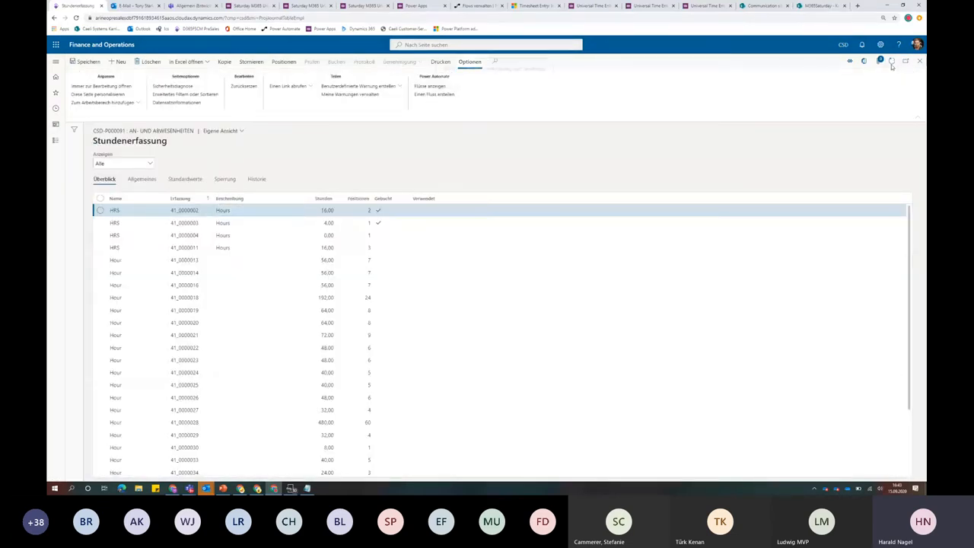
pyautogui.scroll(-3)
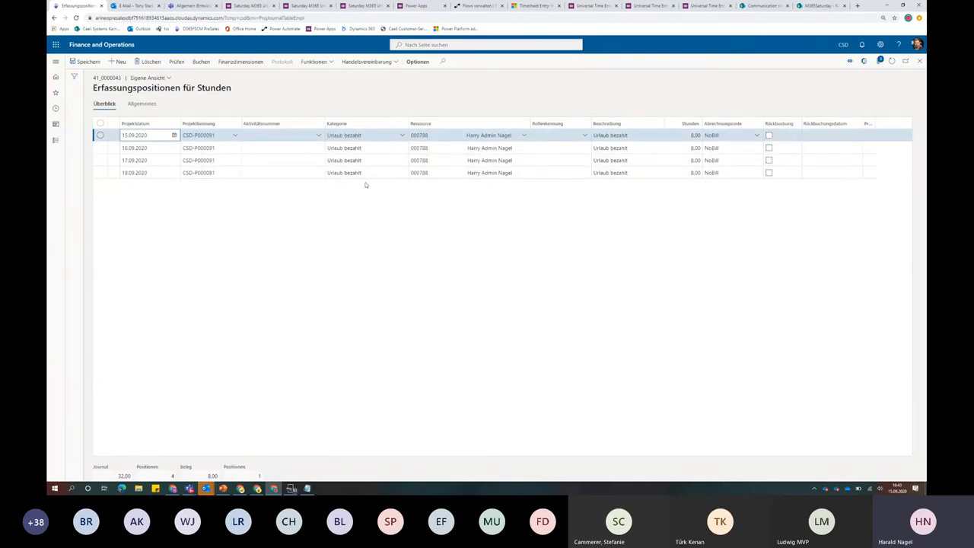
pyautogui.moveTo(368, 211)
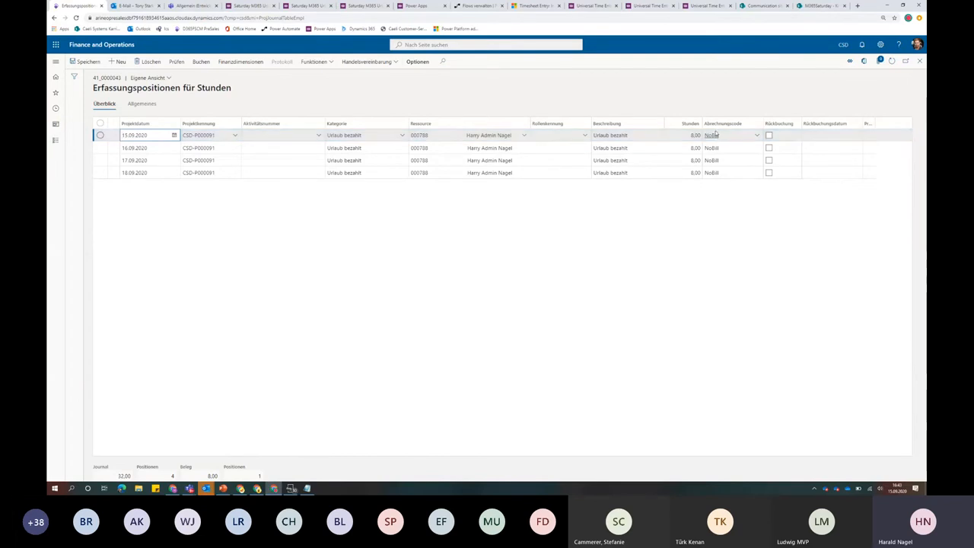
pyautogui.click(691, 134)
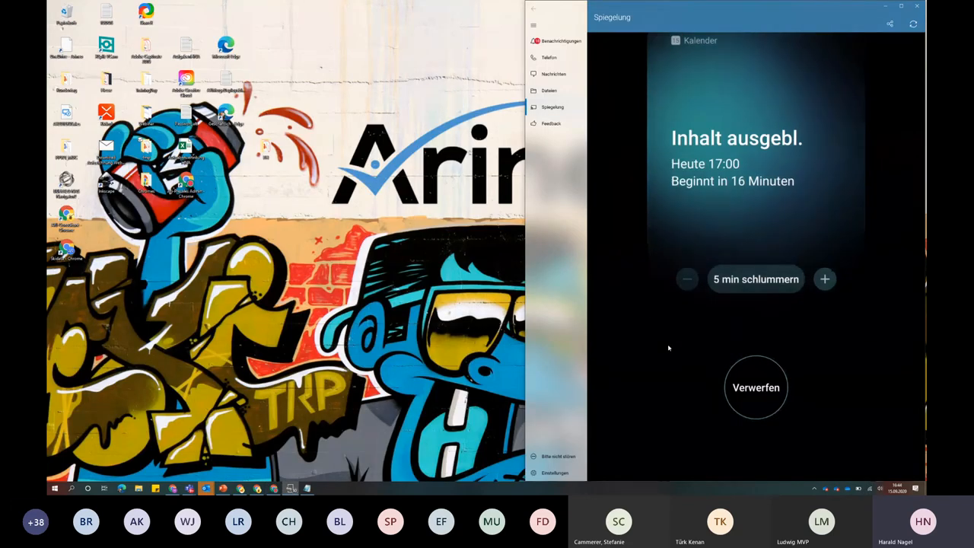
# Dismiss the phone calendar reminder and start an AU scan using the camera
pyautogui.click(754, 388)
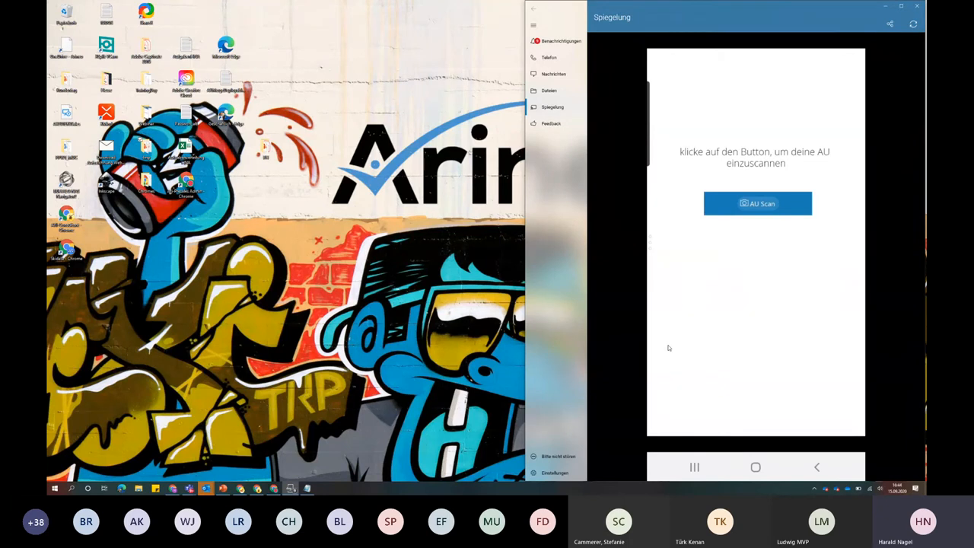
pyautogui.click(757, 204)
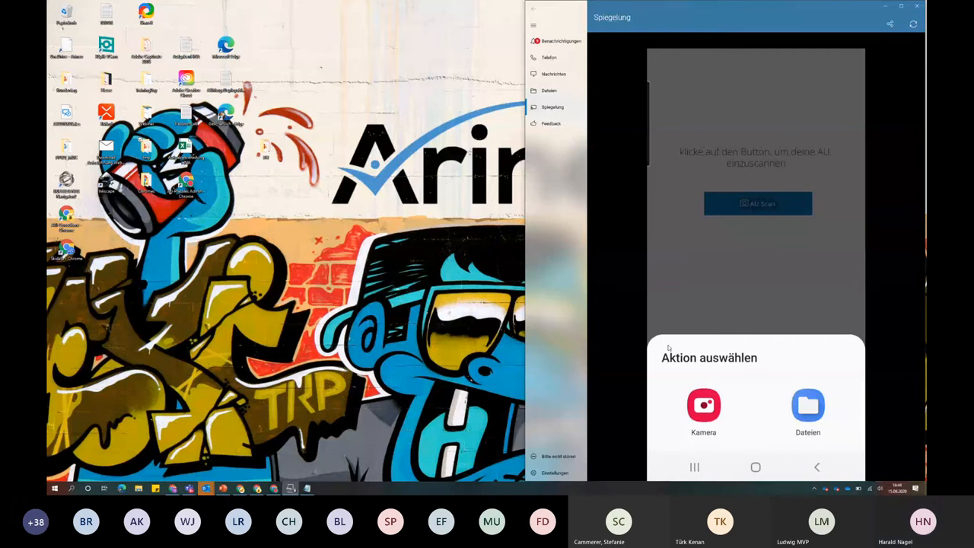
pyautogui.click(703, 411)
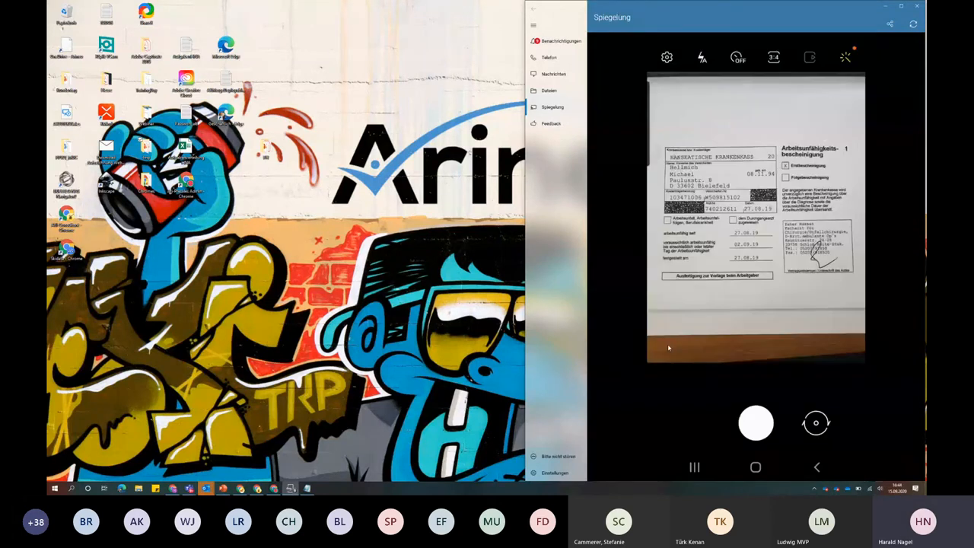
# Photograph the sick note so the recognized sick-note data form appears
pyautogui.click(755, 423)
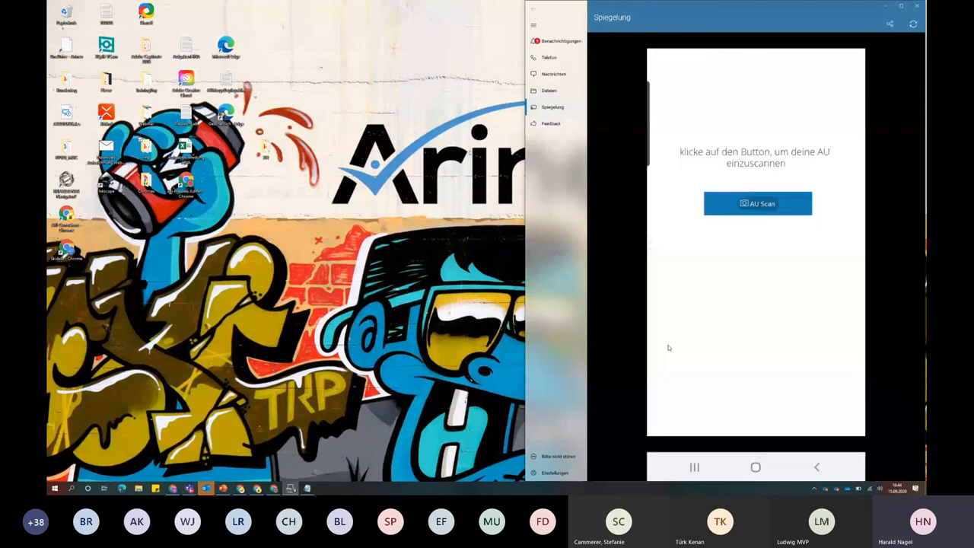
pyautogui.click(758, 204)
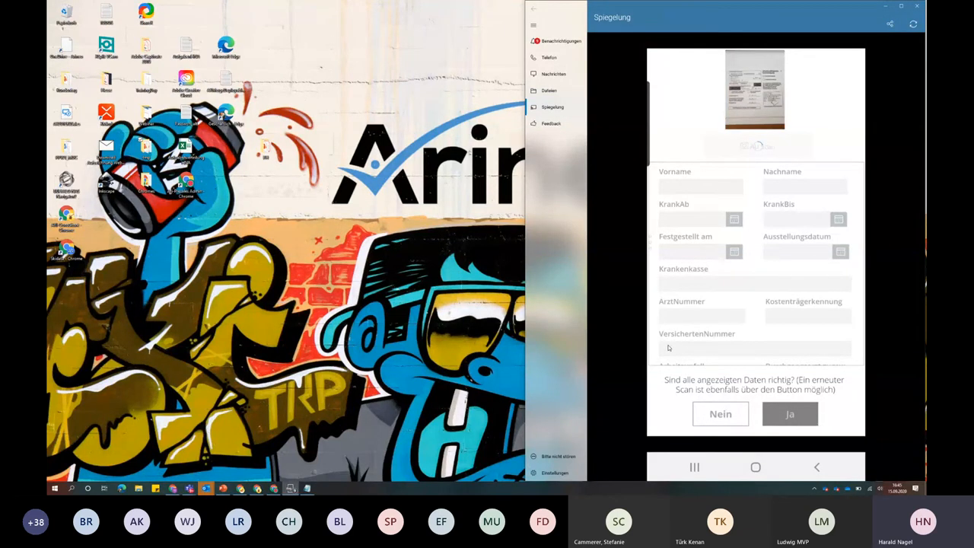
# Answer 'Nein' to 'Sind alle angezeigten Daten richtig?' to edit the recognized data
pyautogui.click(756, 146)
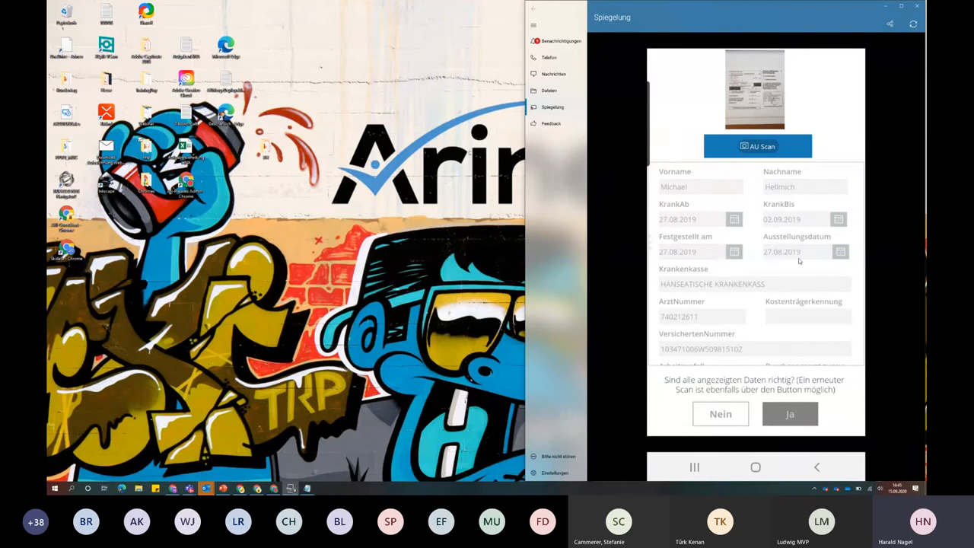
pyautogui.moveTo(733, 325)
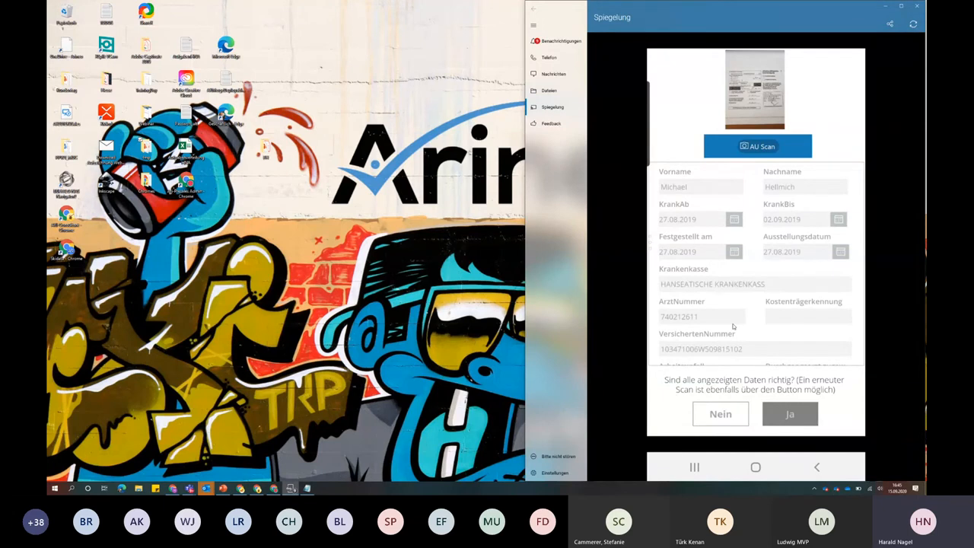
pyautogui.moveTo(766, 325)
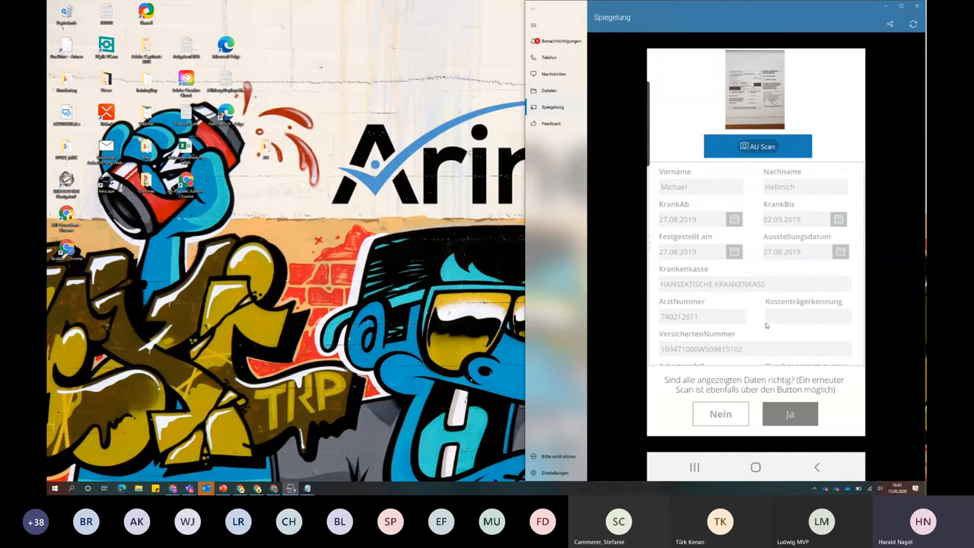
pyautogui.scroll(-3)
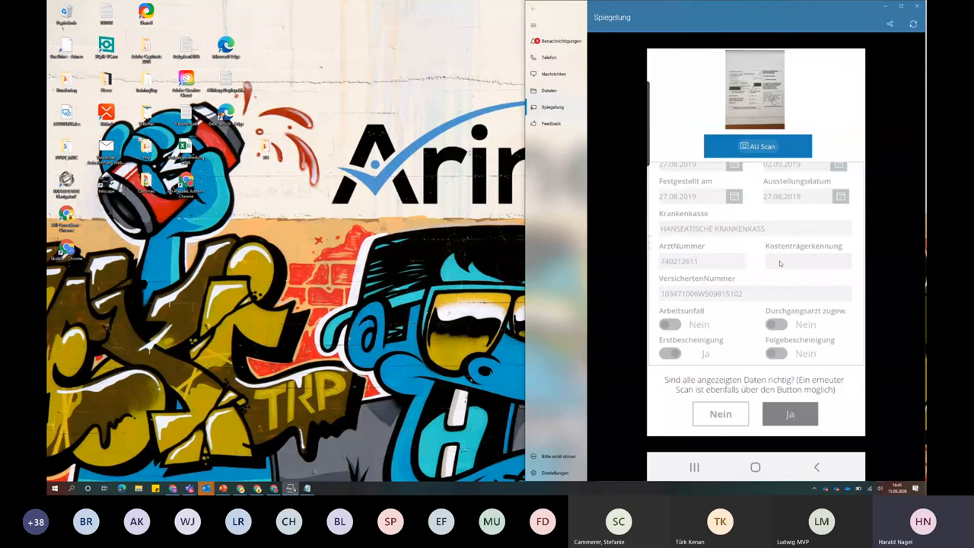
pyautogui.moveTo(700, 297)
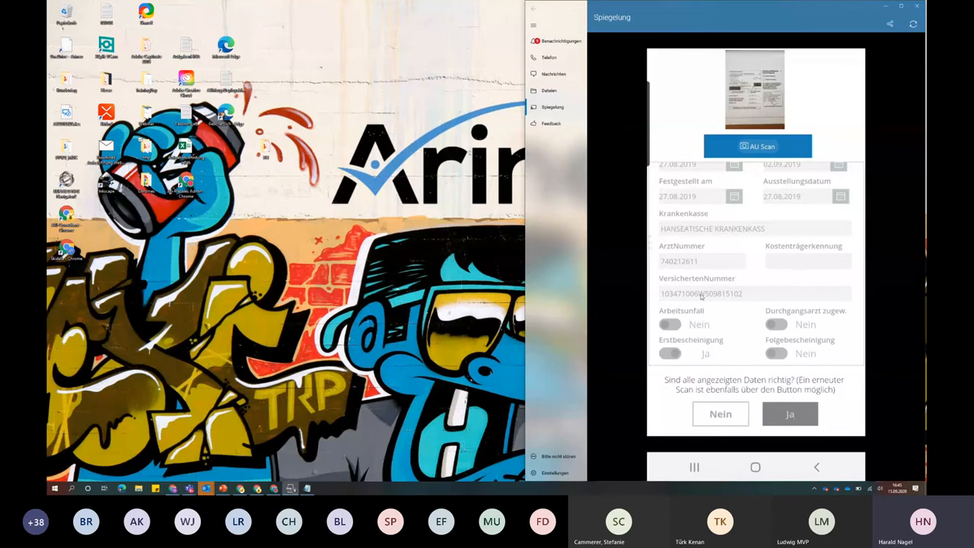
pyautogui.moveTo(736, 396)
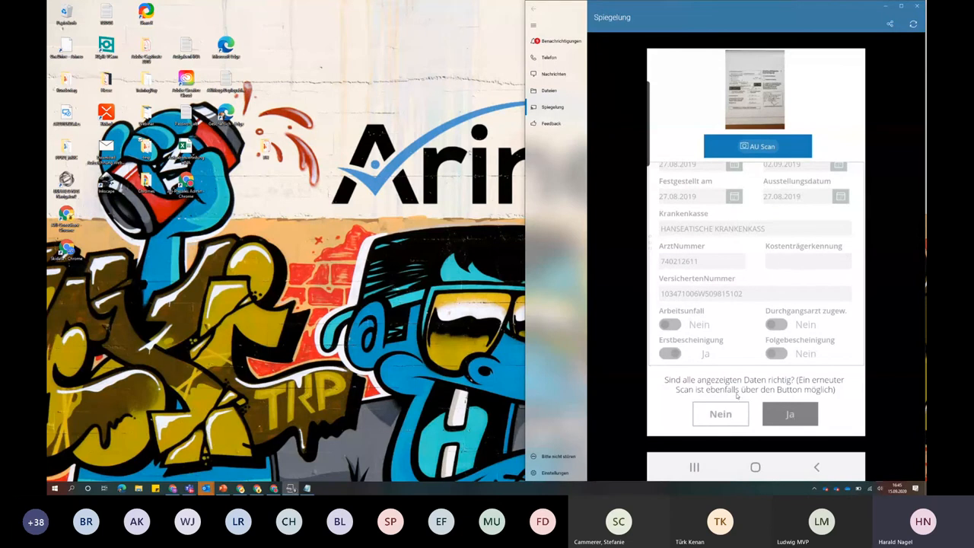
pyautogui.moveTo(729, 420)
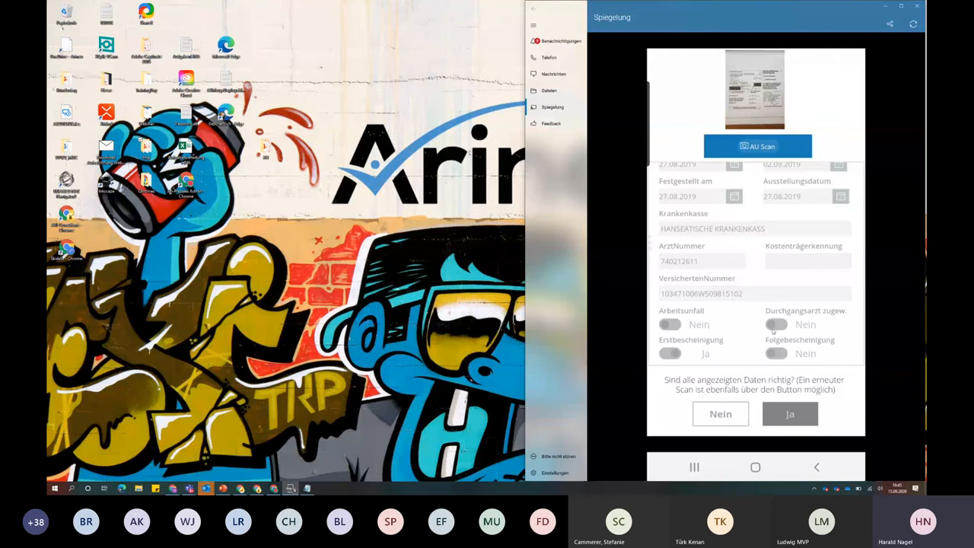
pyautogui.moveTo(794, 265)
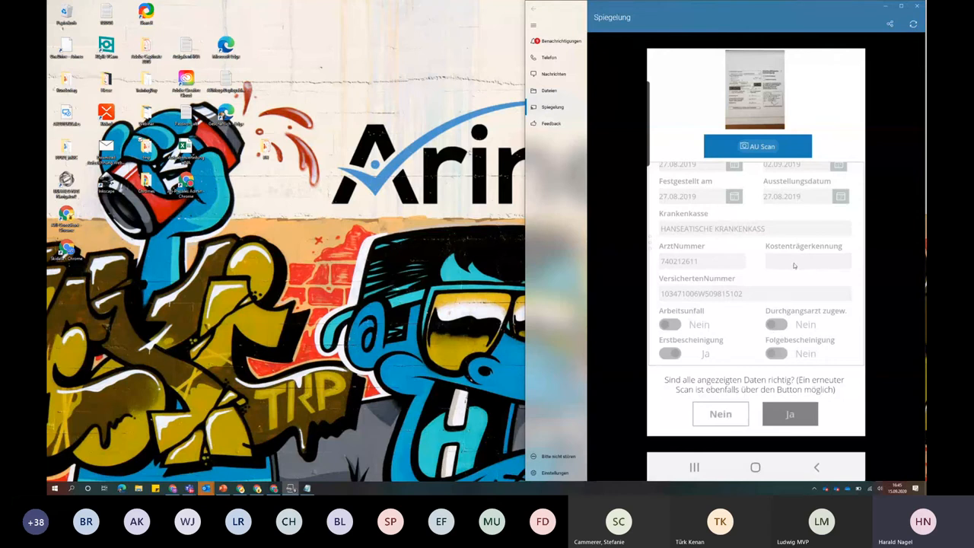
pyautogui.moveTo(795, 292)
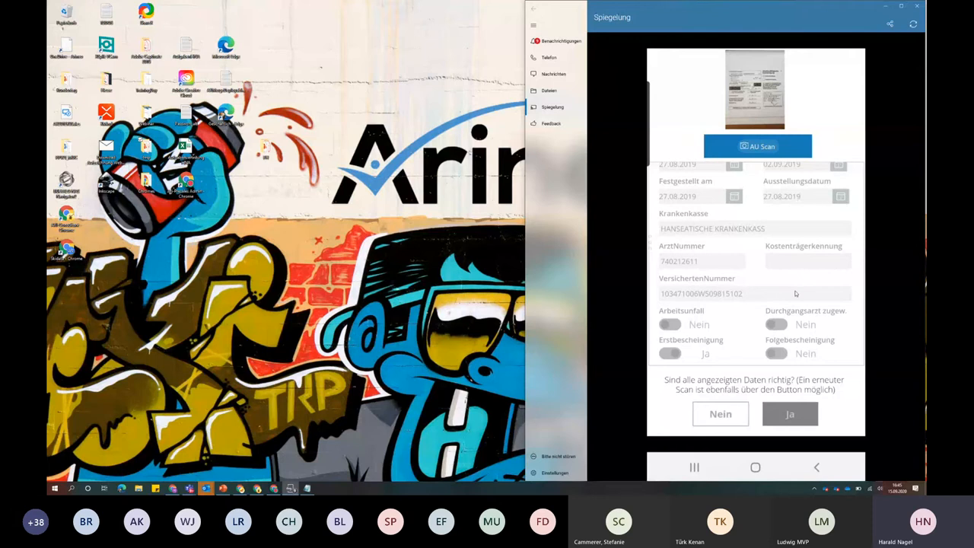
pyautogui.click(790, 414)
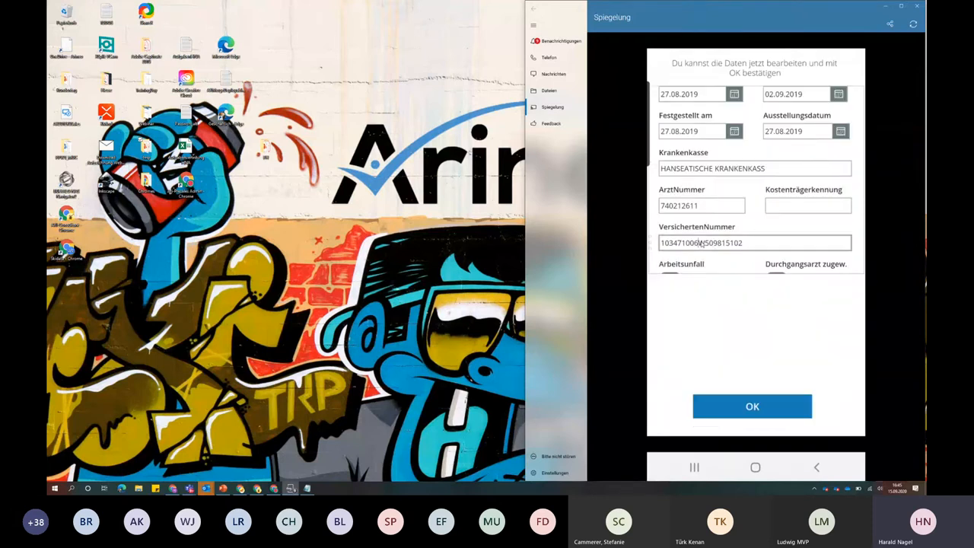
pyautogui.click(755, 242)
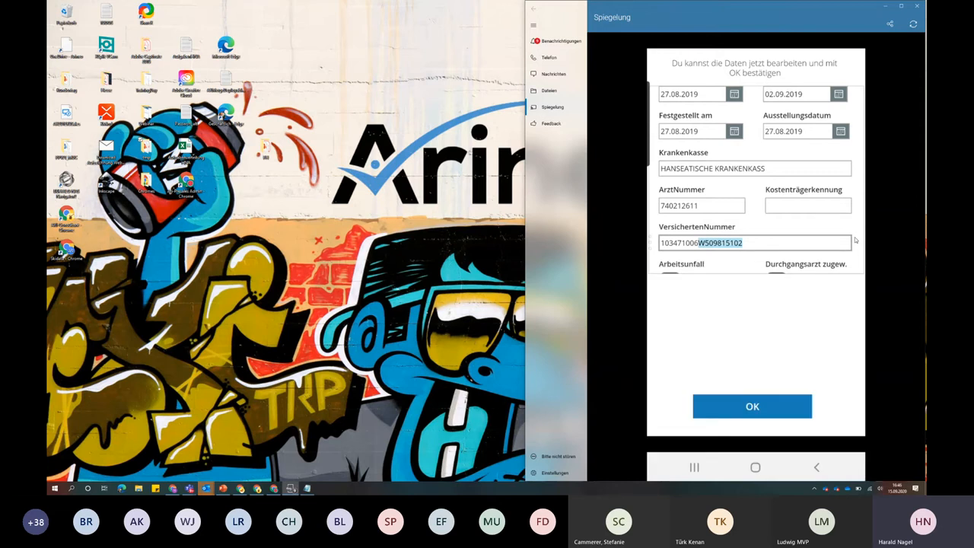
pyautogui.click(753, 242)
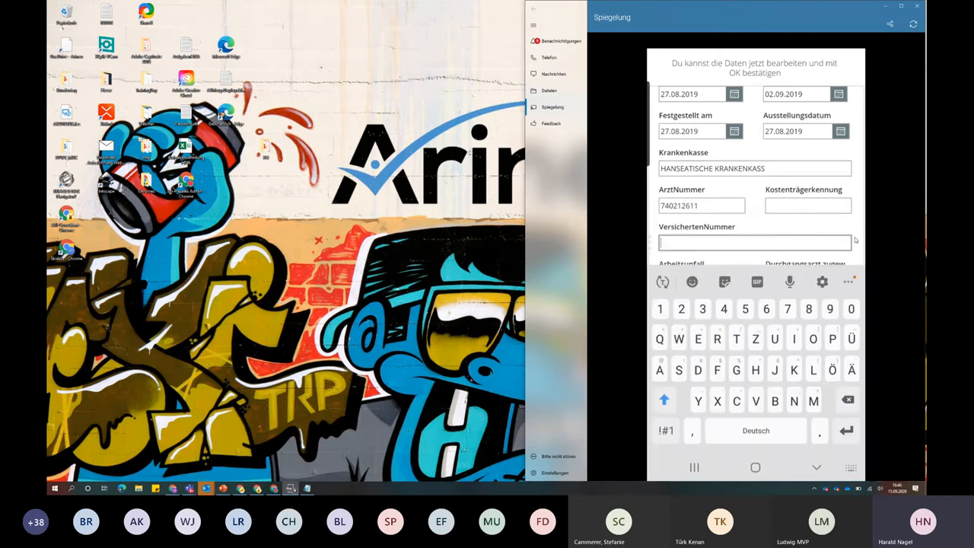
pyautogui.click(806, 205)
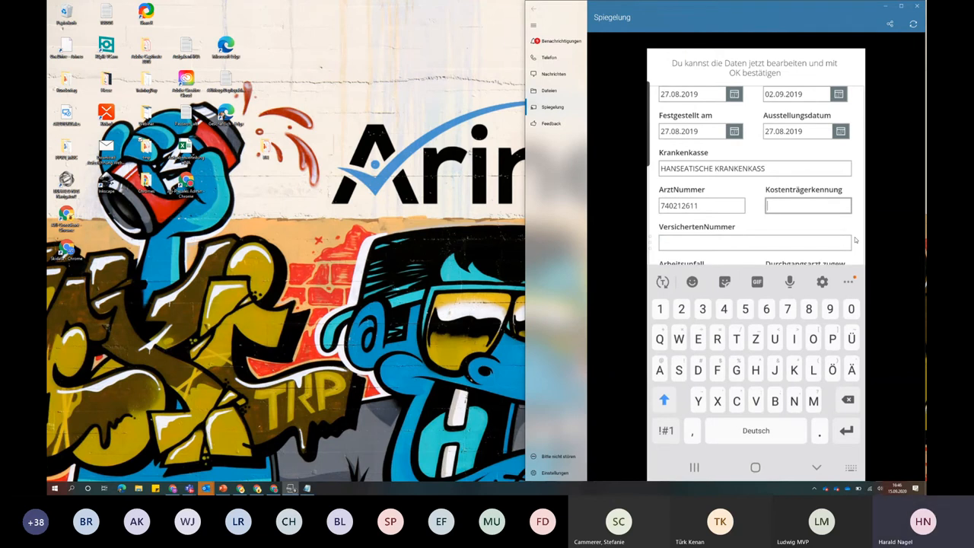
pyautogui.write('103471006W509815102')
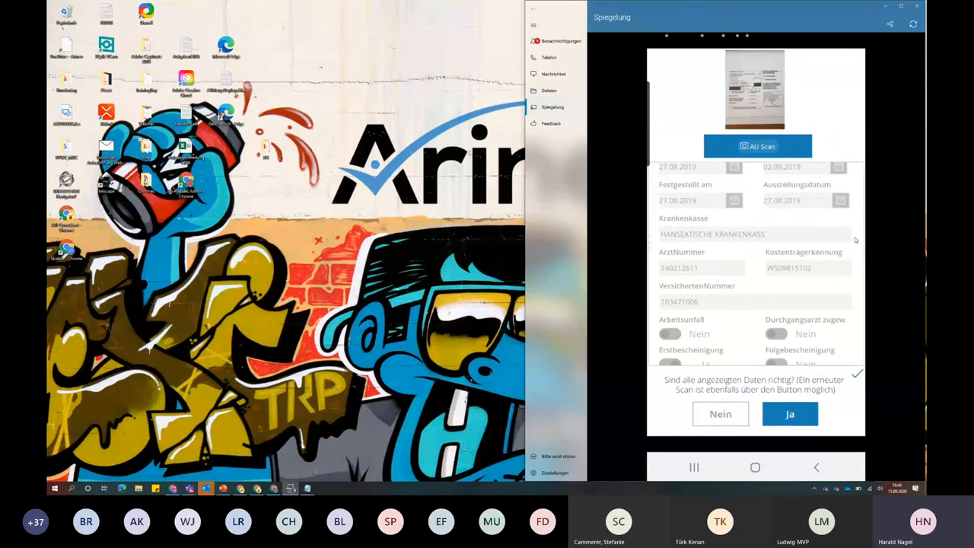
# Confirm the sick-note data with 'Ja' and return to the app's start after 'AU gespeichert'
pyautogui.click(790, 414)
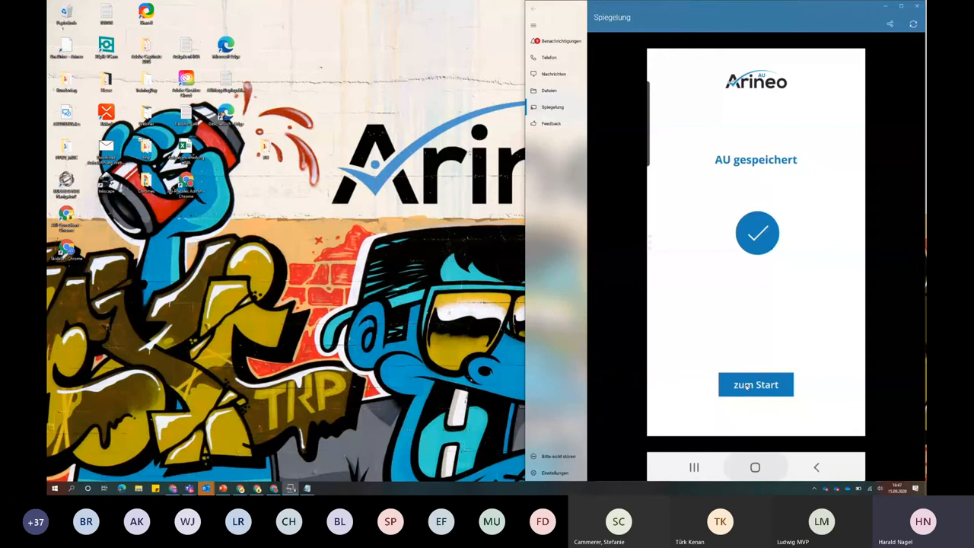
pyautogui.click(755, 384)
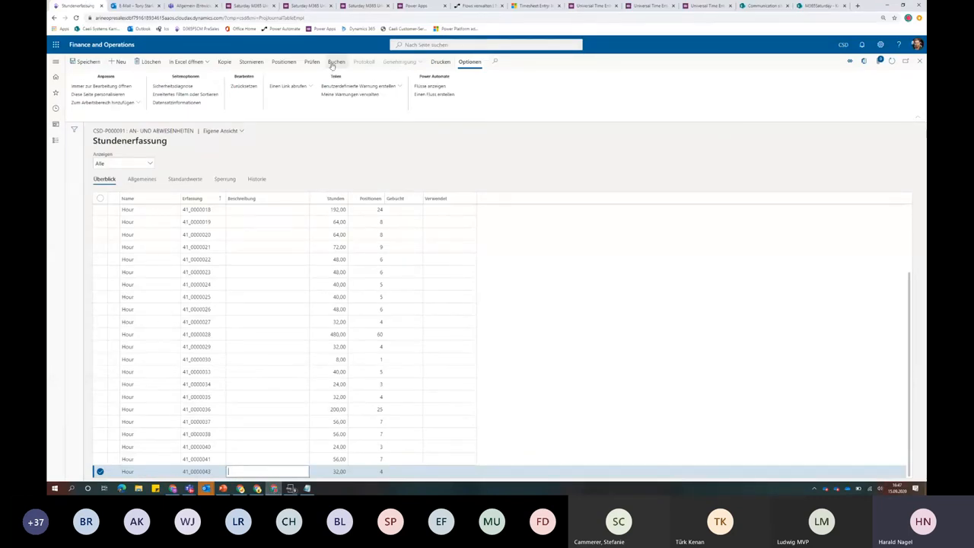
pyautogui.moveTo(336, 61)
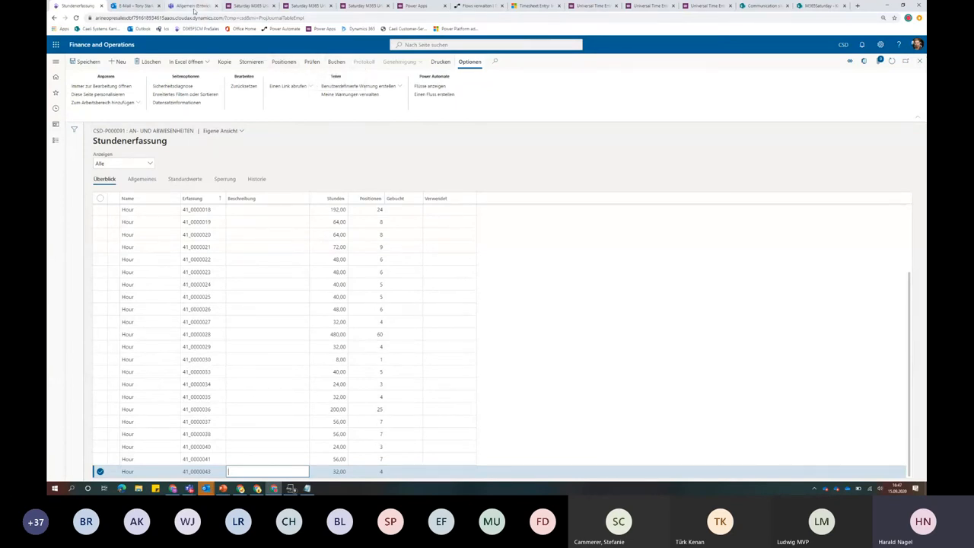
# Leave the Stundenerfassung grid and switch over to Microsoft Teams
pyautogui.click(190, 6)
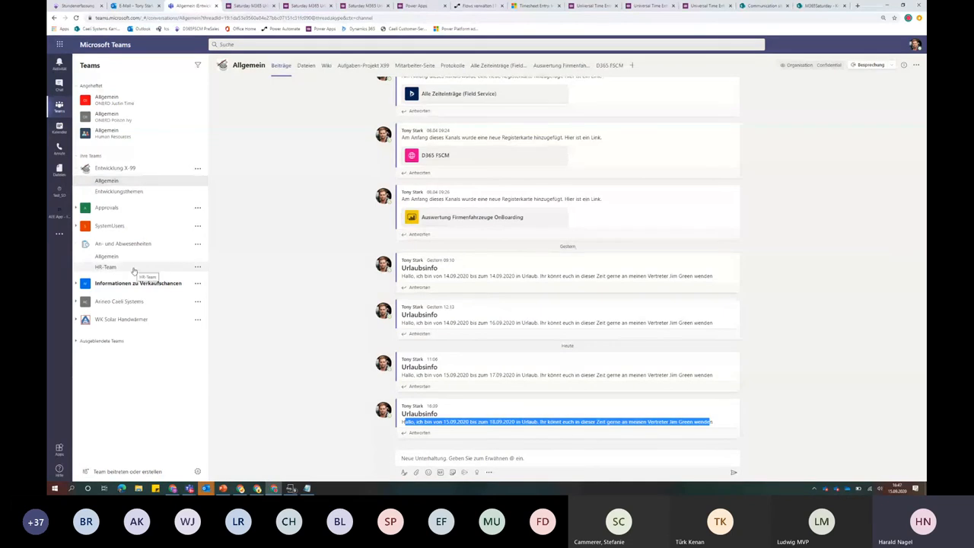
# Show the HR-Team channel and its Krankenstand Planner board
pyautogui.click(107, 268)
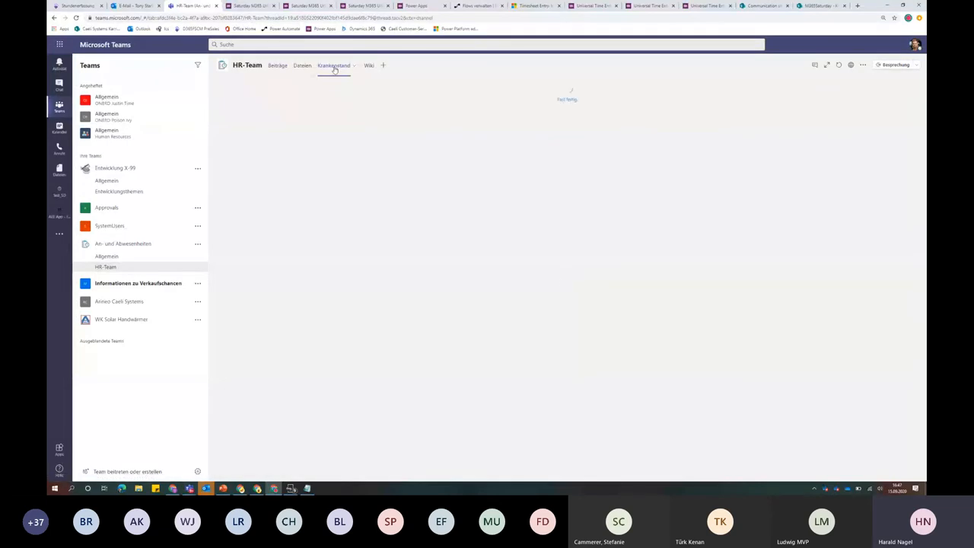
pyautogui.click(333, 64)
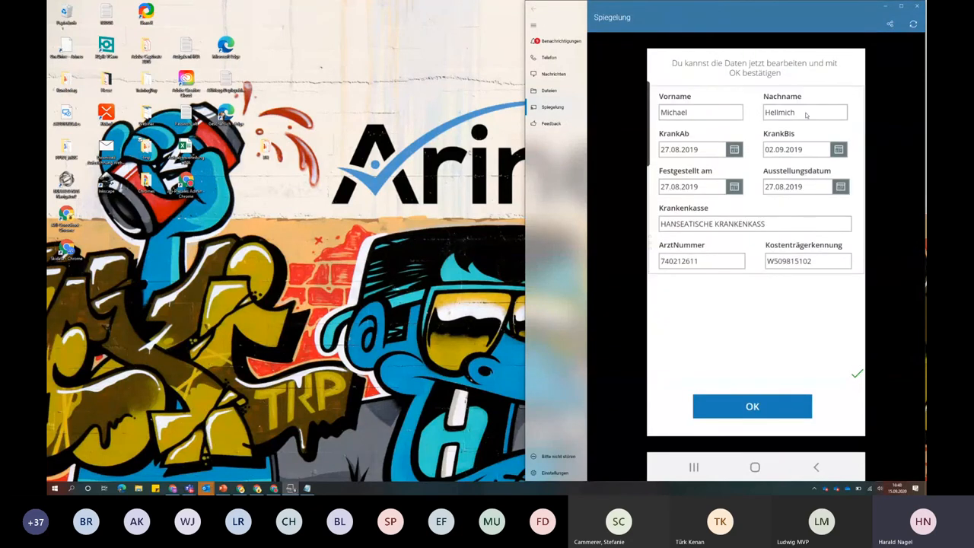
pyautogui.click(804, 113)
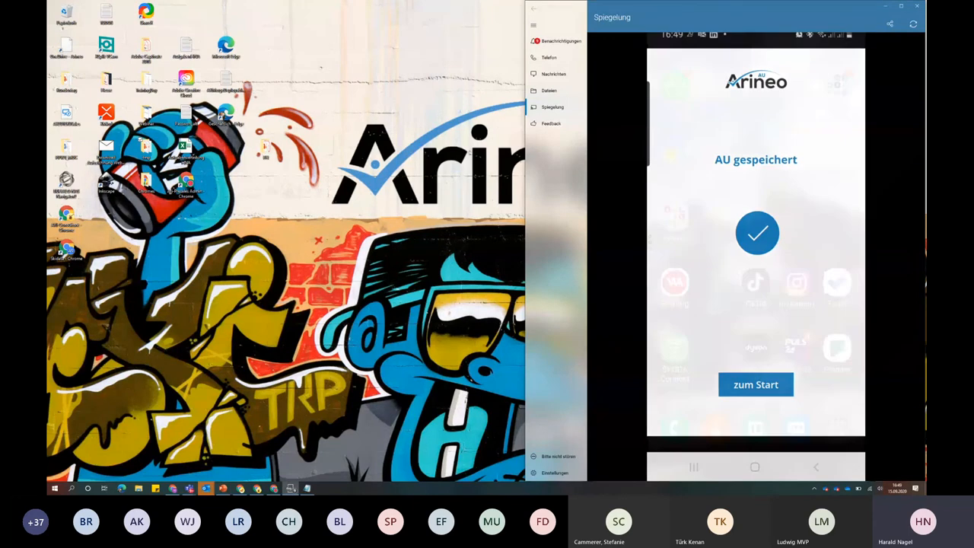
pyautogui.click(754, 384)
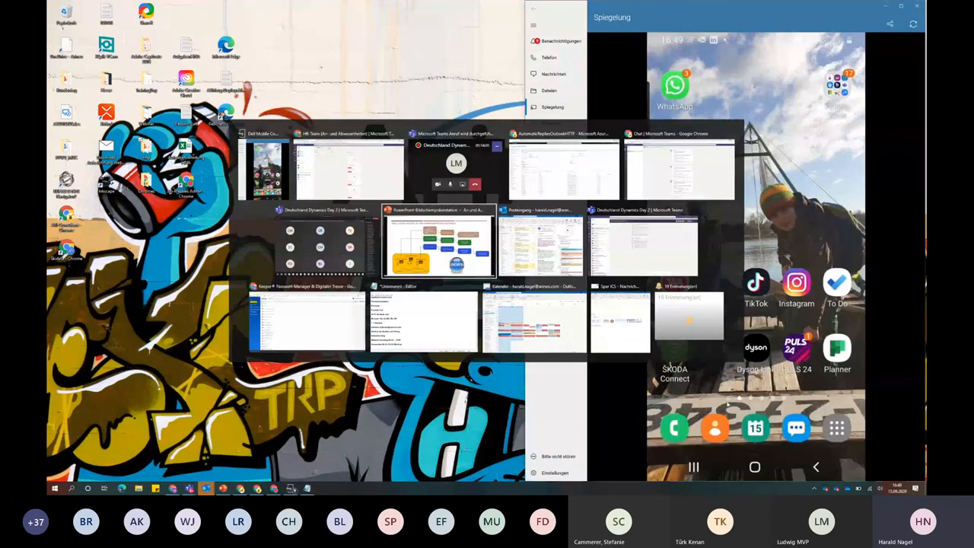
pyautogui.moveTo(688, 320)
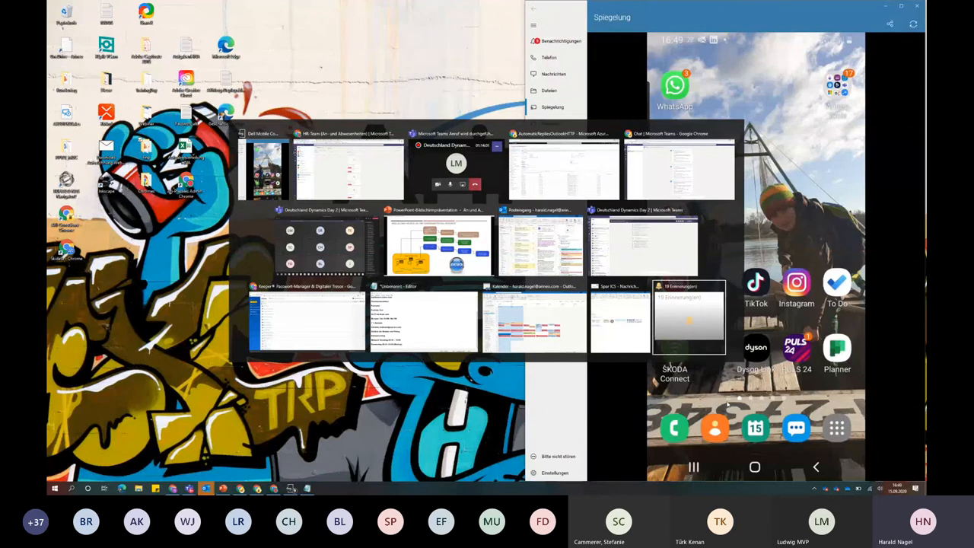
# Return to Teams, view the HR-Team posts with the new sick-leave message, then its Krankenstand board
pyautogui.click(350, 165)
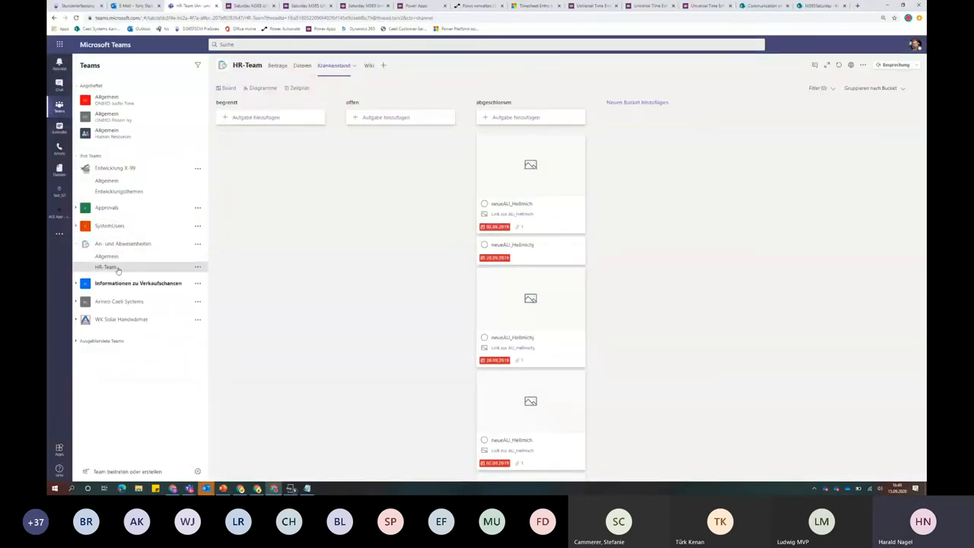
pyautogui.click(277, 64)
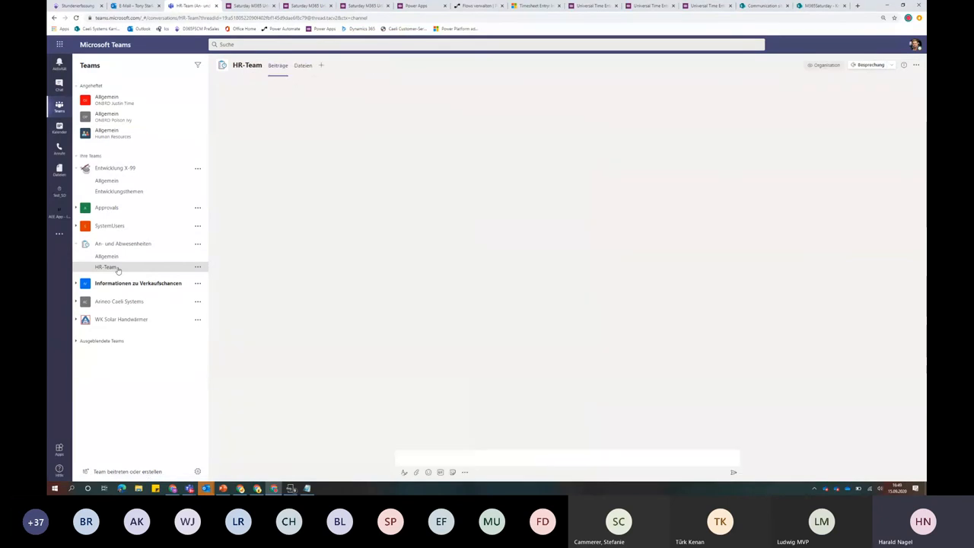
pyautogui.click(106, 266)
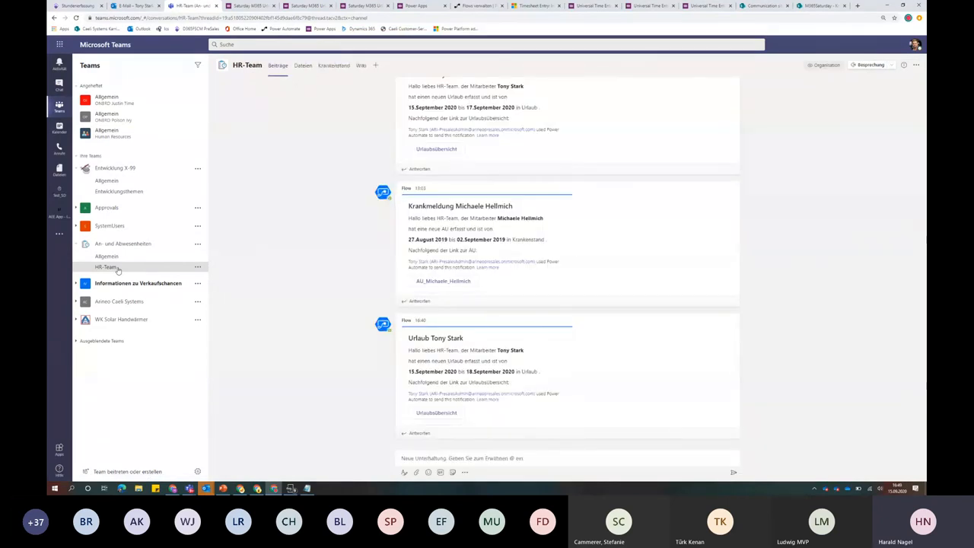
pyautogui.moveTo(434, 308)
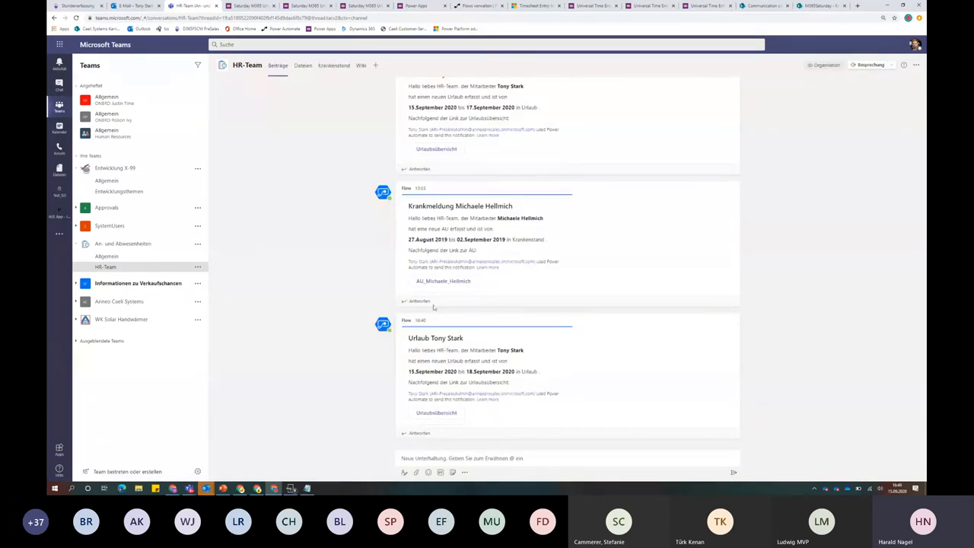
pyautogui.moveTo(490, 255)
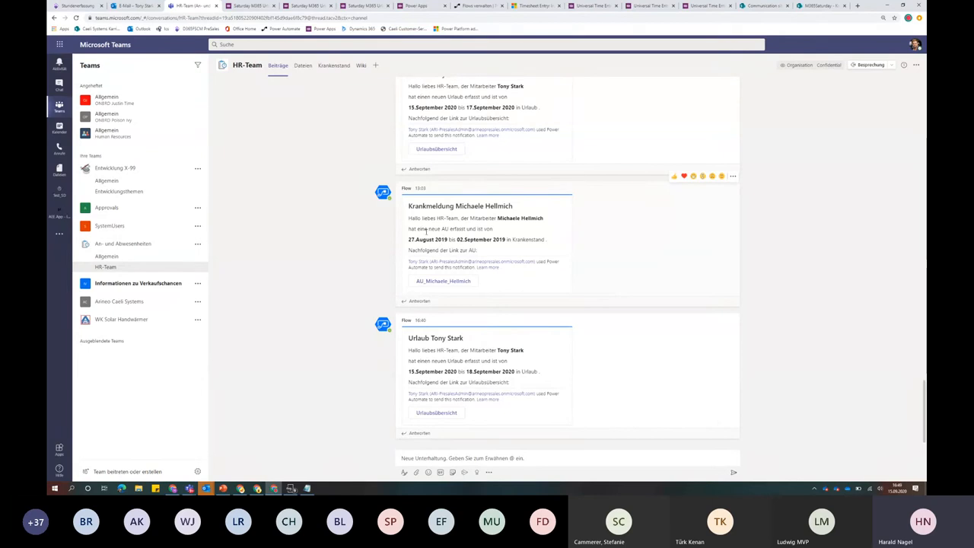
pyautogui.click(333, 64)
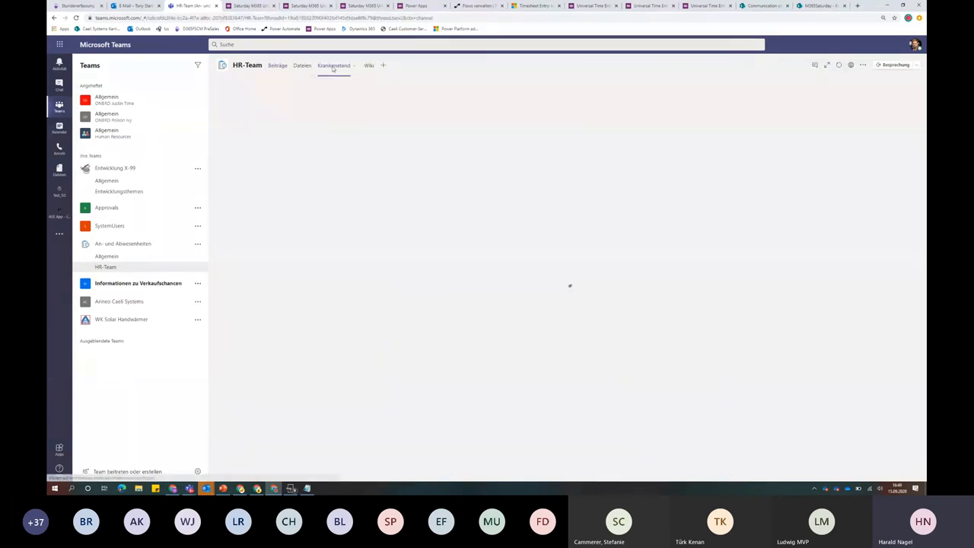
pyautogui.click(333, 63)
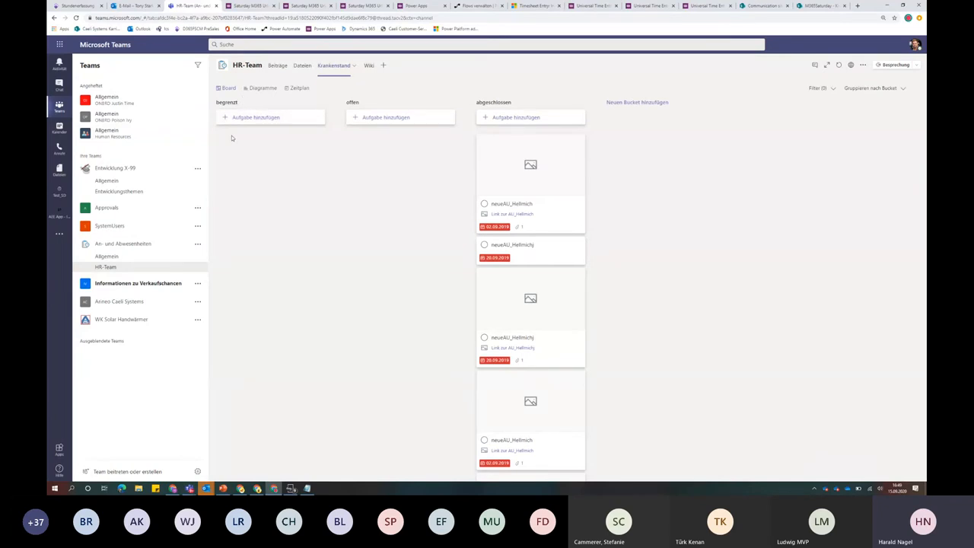
pyautogui.moveTo(277, 148)
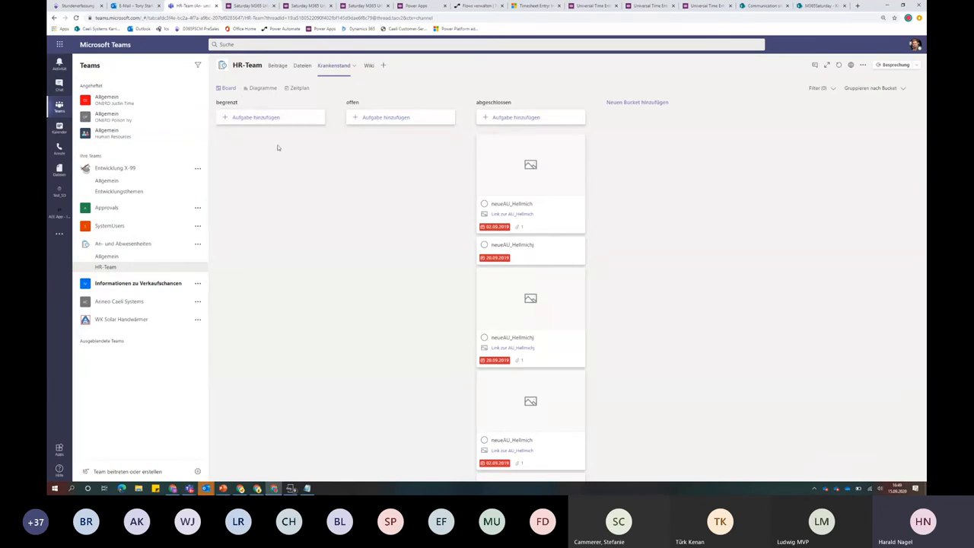
pyautogui.moveTo(366, 134)
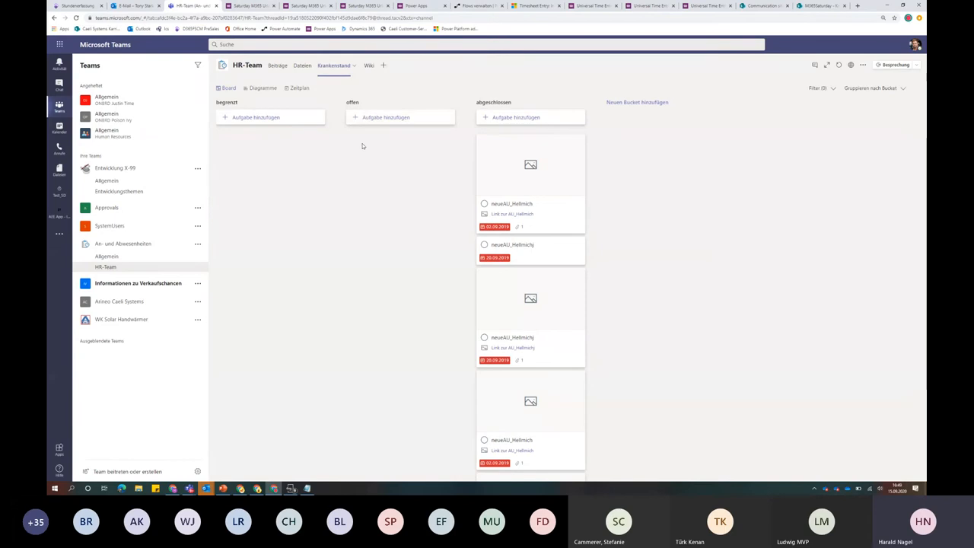
pyautogui.moveTo(366, 145)
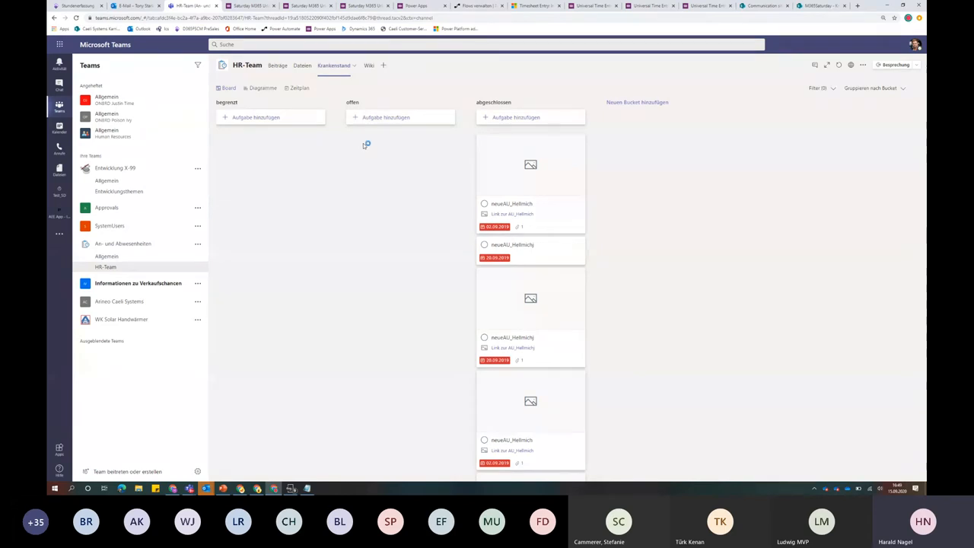
pyautogui.moveTo(368, 159)
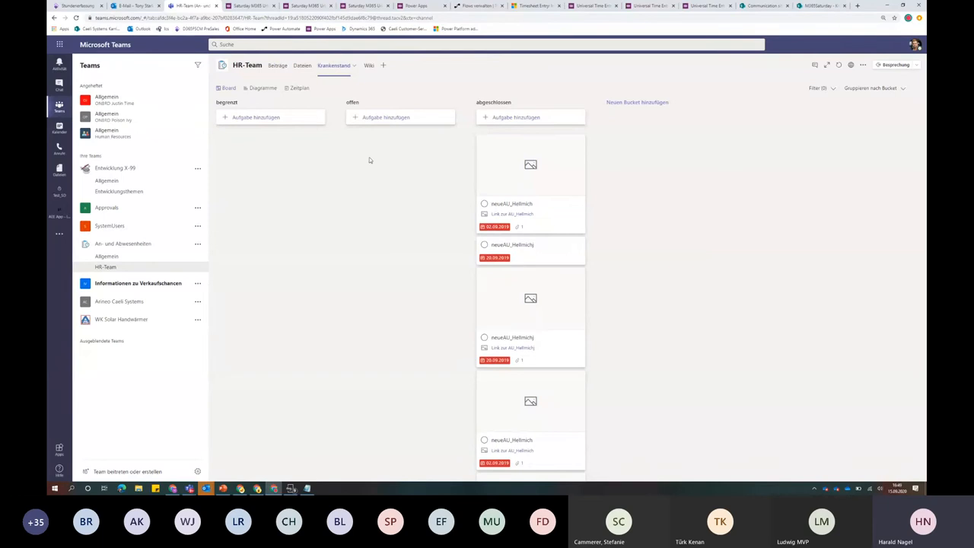
pyautogui.moveTo(292, 261)
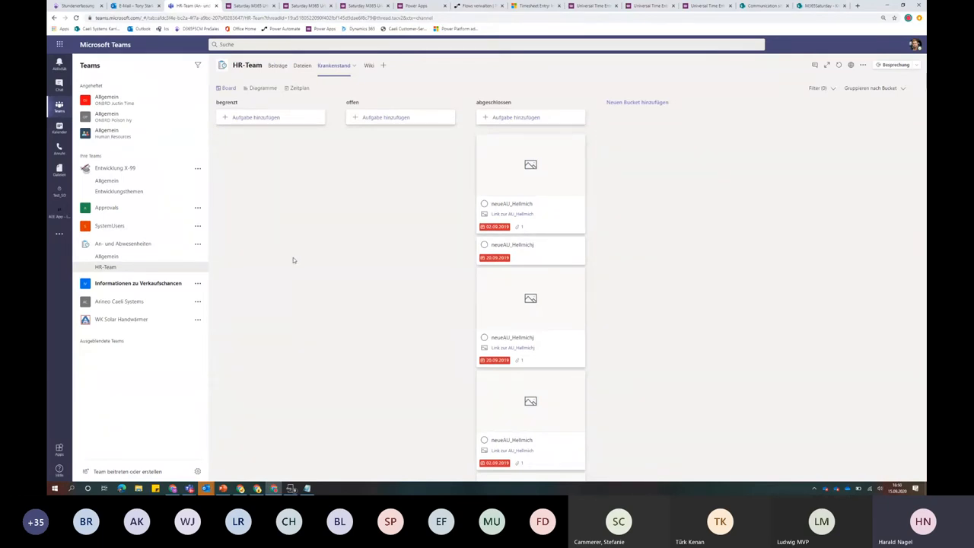
pyautogui.moveTo(261, 184)
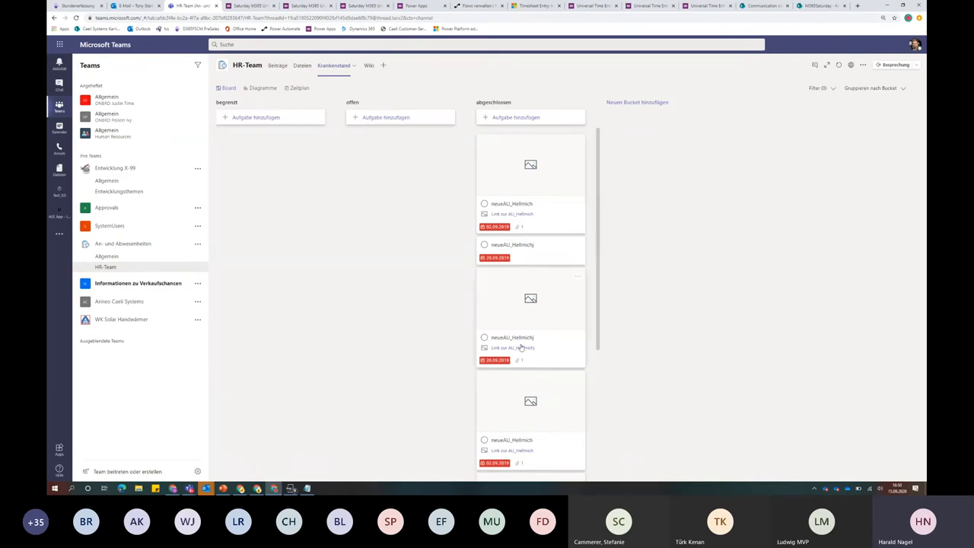
pyautogui.moveTo(505, 321)
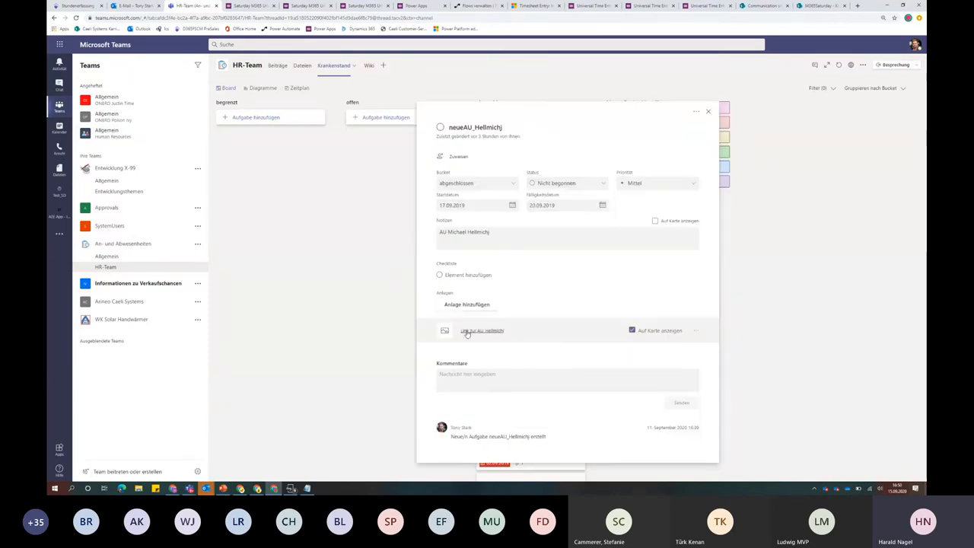
# Load the attached 'Link zur AU_Hellmich' document from the completed task's details
pyautogui.click(481, 331)
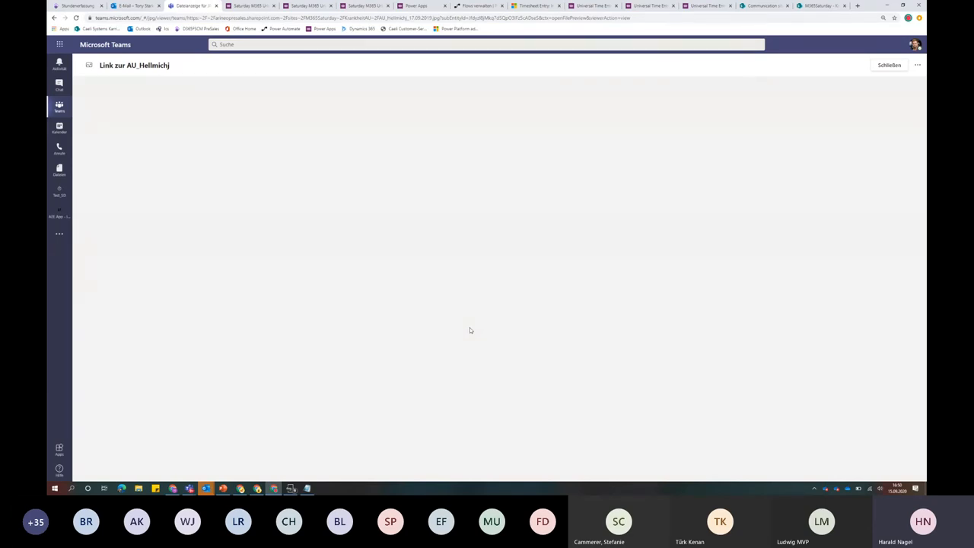
pyautogui.moveTo(417, 259)
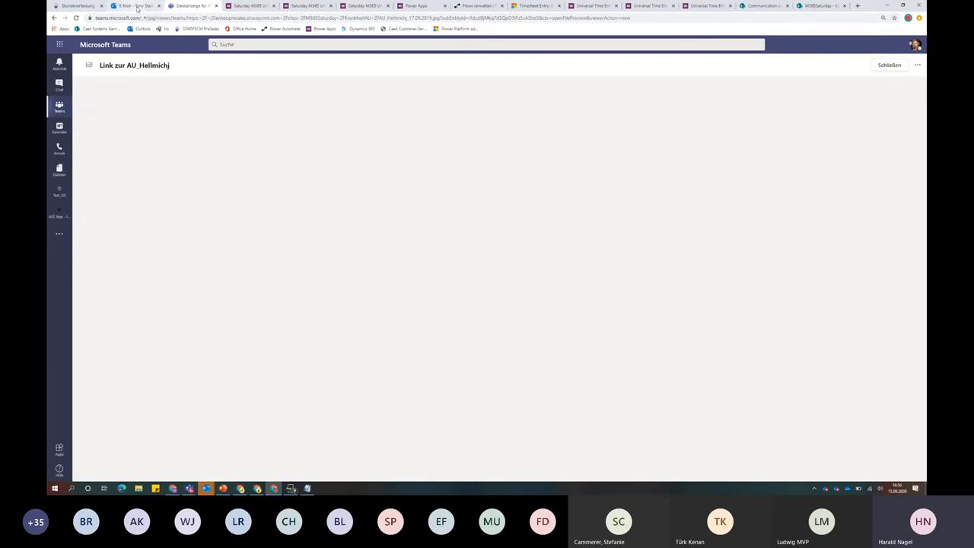
# View the 'Übermittlung AU - Arineo GmbH' email from Tony Stark and select its message text
pyautogui.click(134, 6)
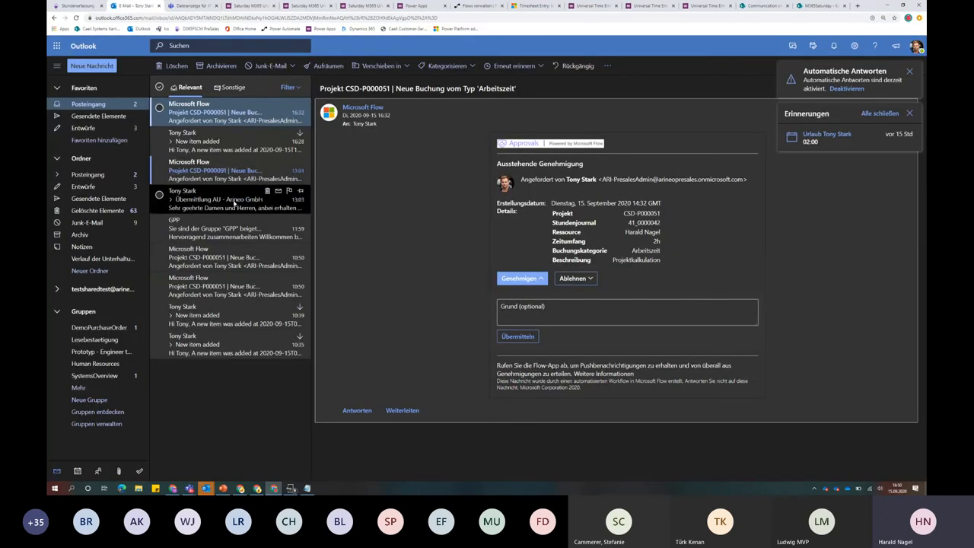
pyautogui.click(220, 199)
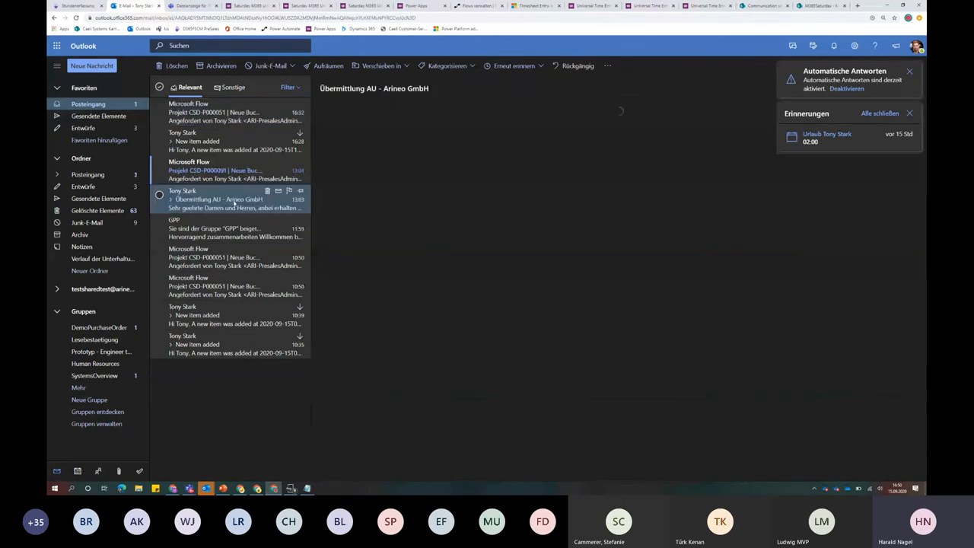
pyautogui.click(229, 199)
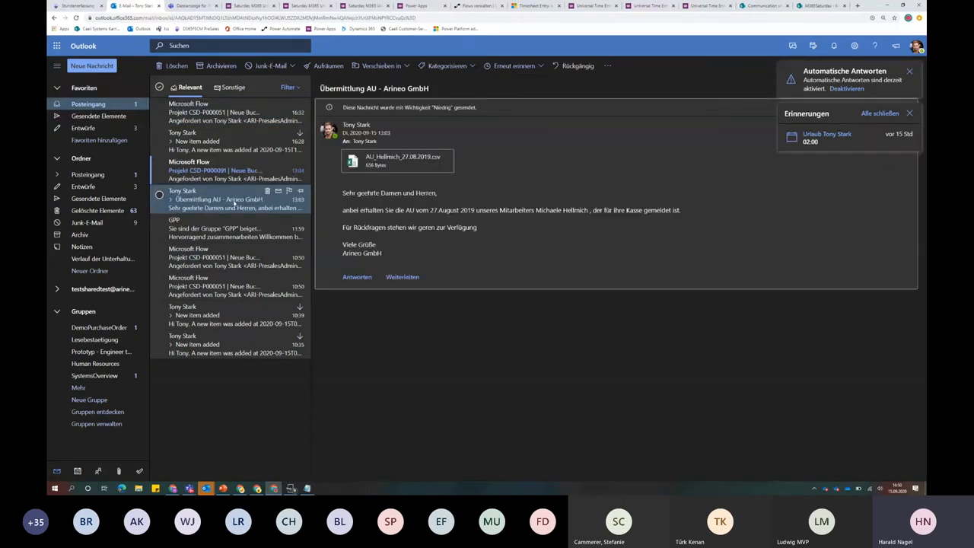
pyautogui.moveTo(343, 192); pyautogui.dragTo(682, 210)
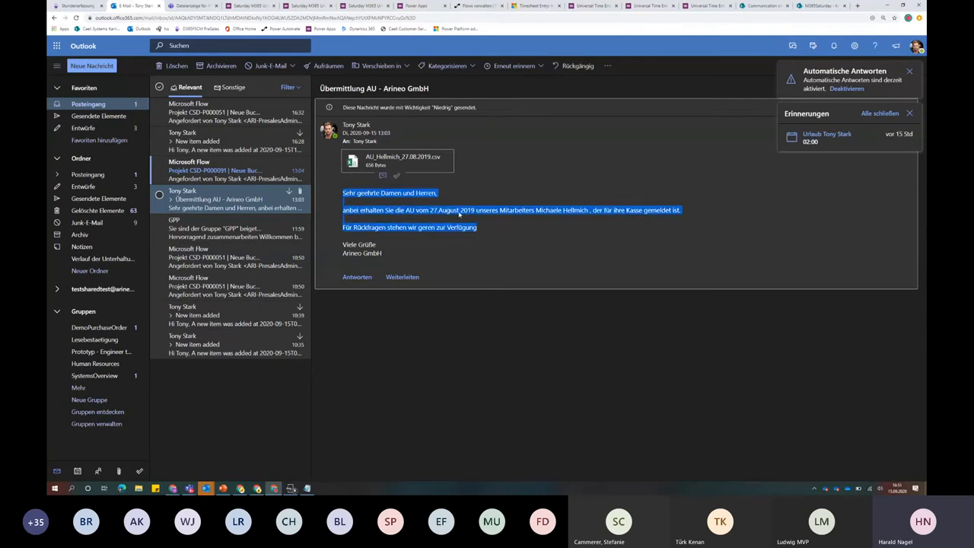
pyautogui.moveTo(551, 262)
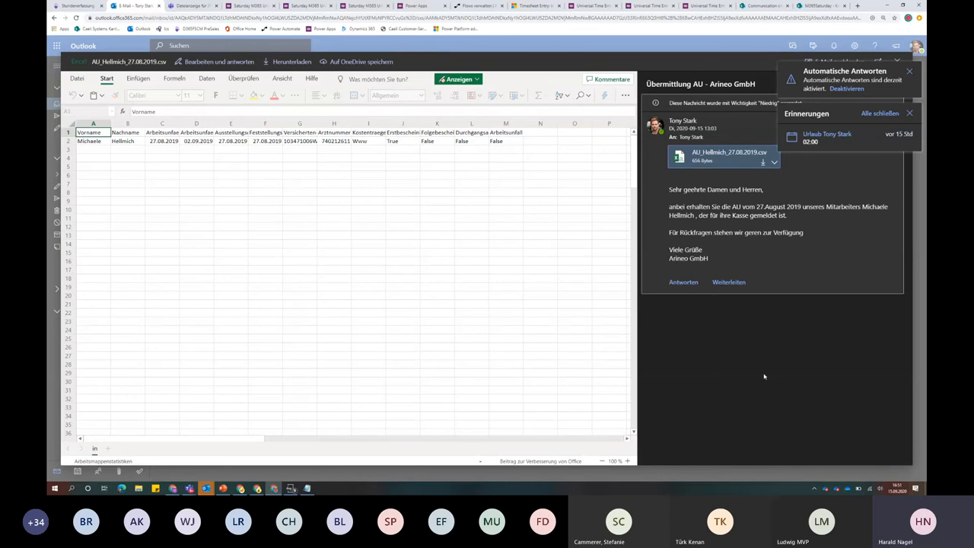
pyautogui.moveTo(750, 327)
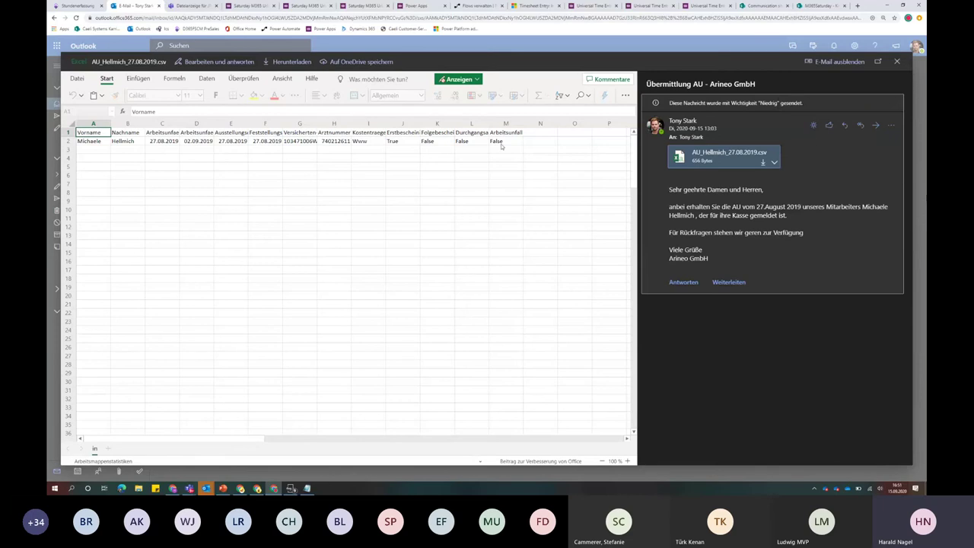
pyautogui.moveTo(502, 146)
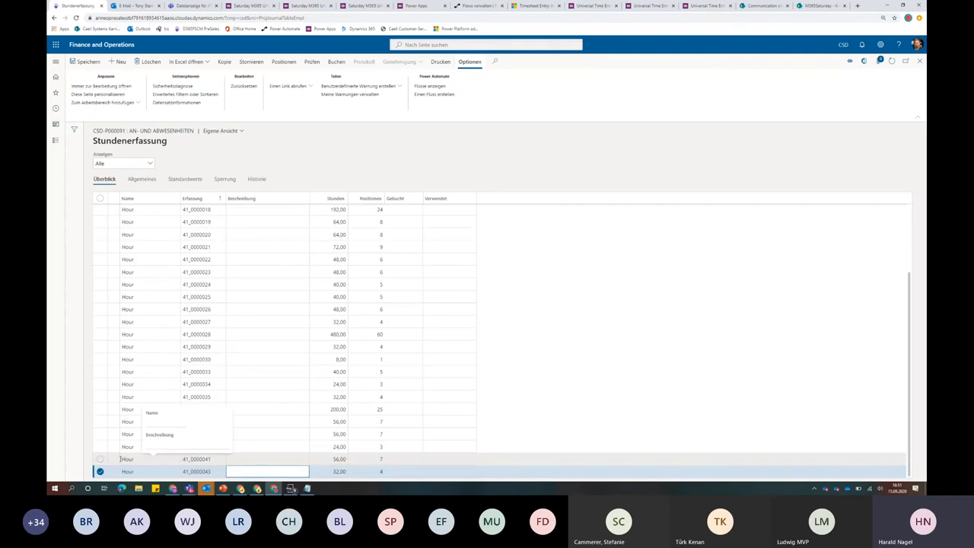
# Inspect the Krankenstand lines of journal 41_0000341, then switch to the Power Automate flow
pyautogui.click(128, 459)
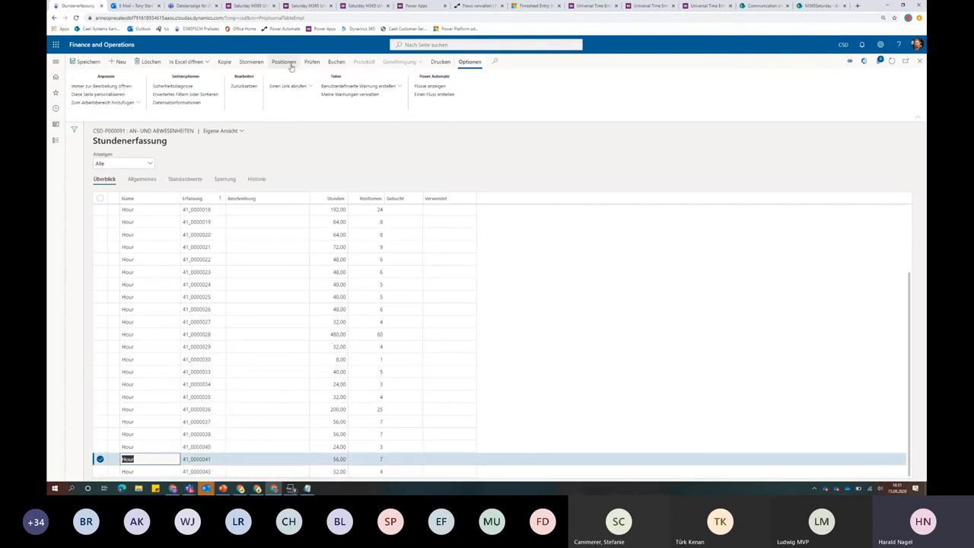
pyautogui.click(283, 61)
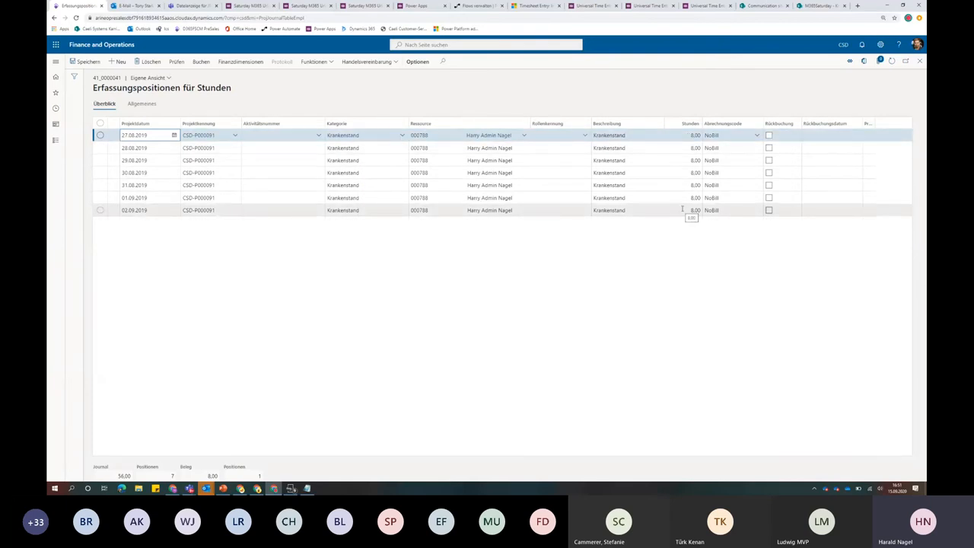
pyautogui.click(140, 134)
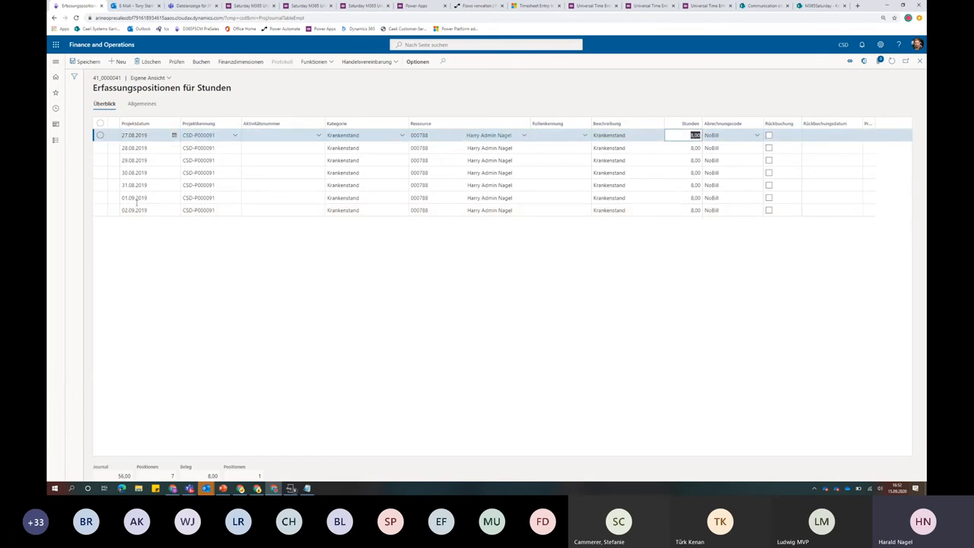
pyautogui.moveTo(140, 246)
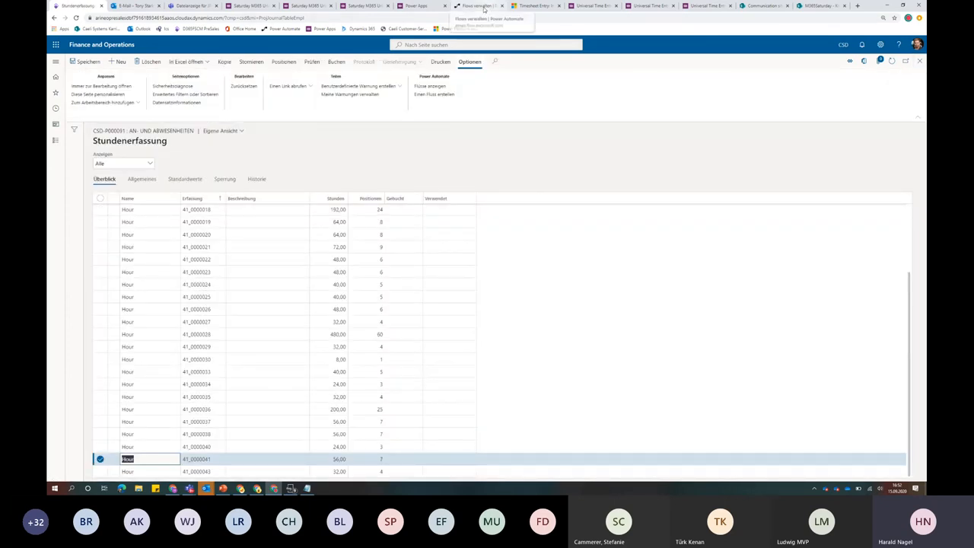
pyautogui.click(477, 6)
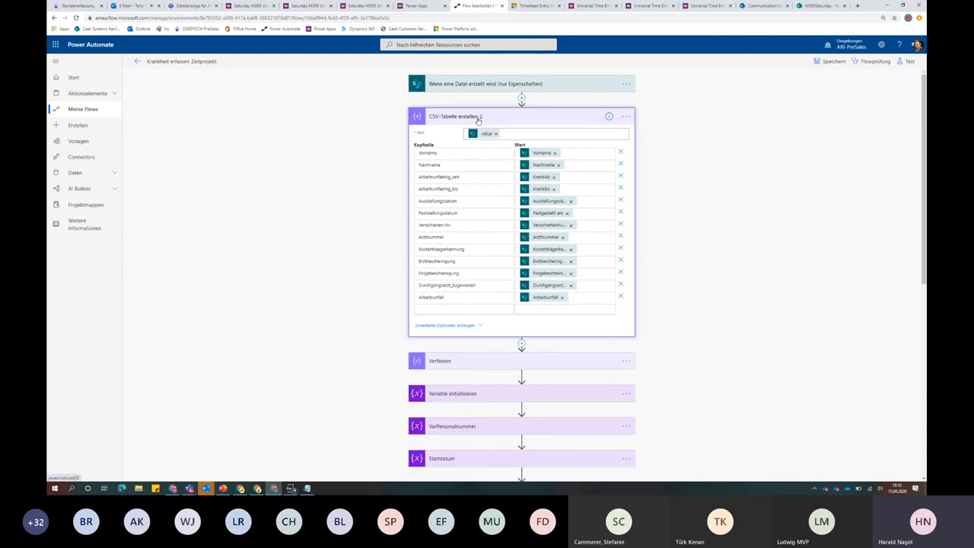
# Collapse the CSV-table step, expand the apply-to-each loop and scroll to the final 'E-Mail senden' action, then go to the inbox
pyautogui.click(453, 116)
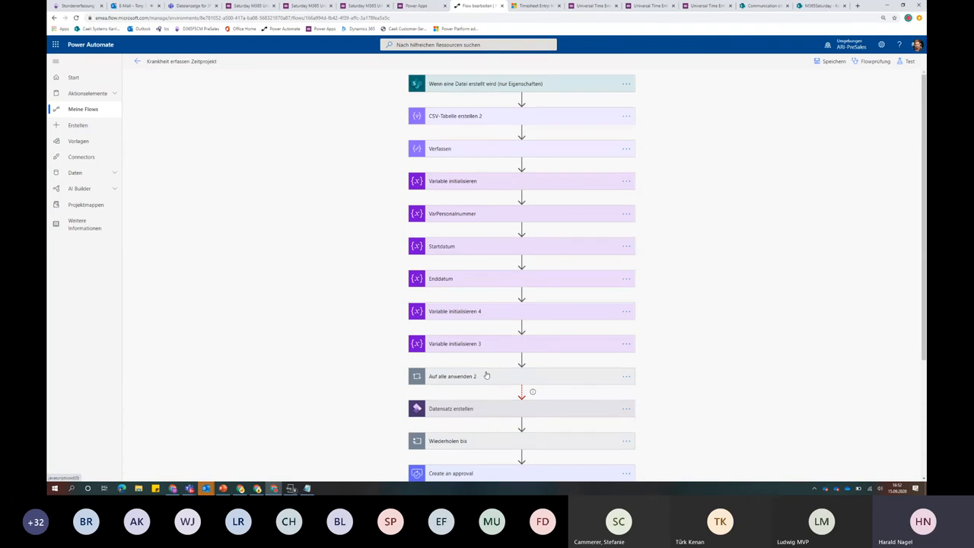
pyautogui.scroll(-3)
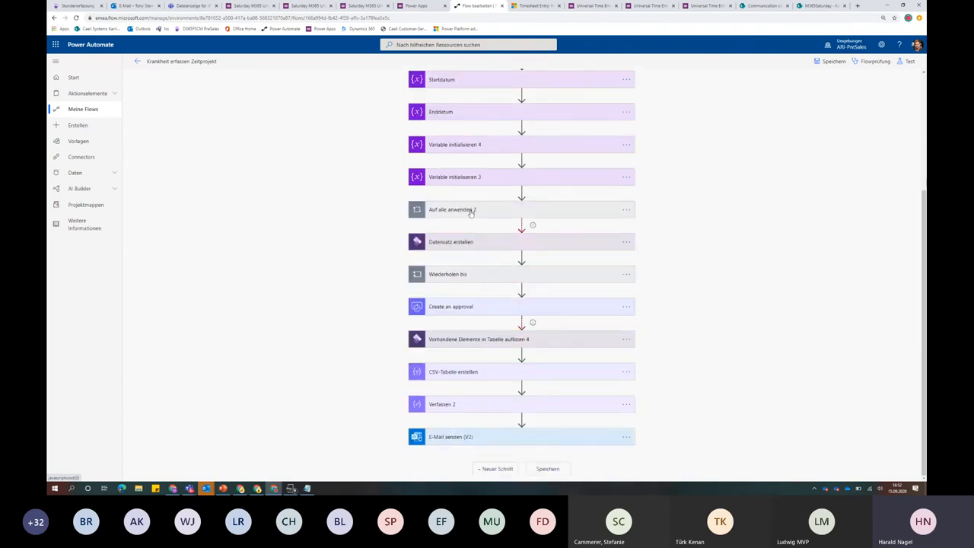
pyautogui.click(452, 210)
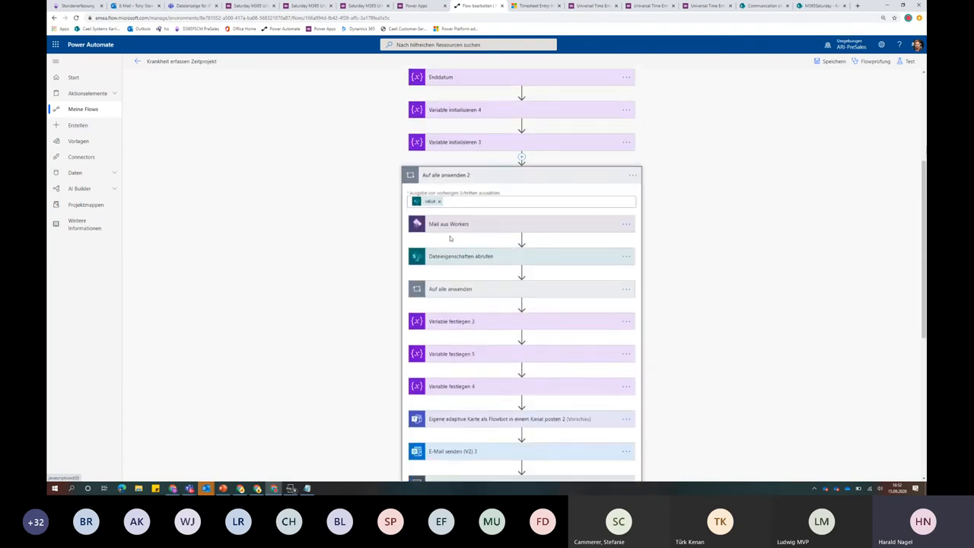
pyautogui.moveTo(516, 320)
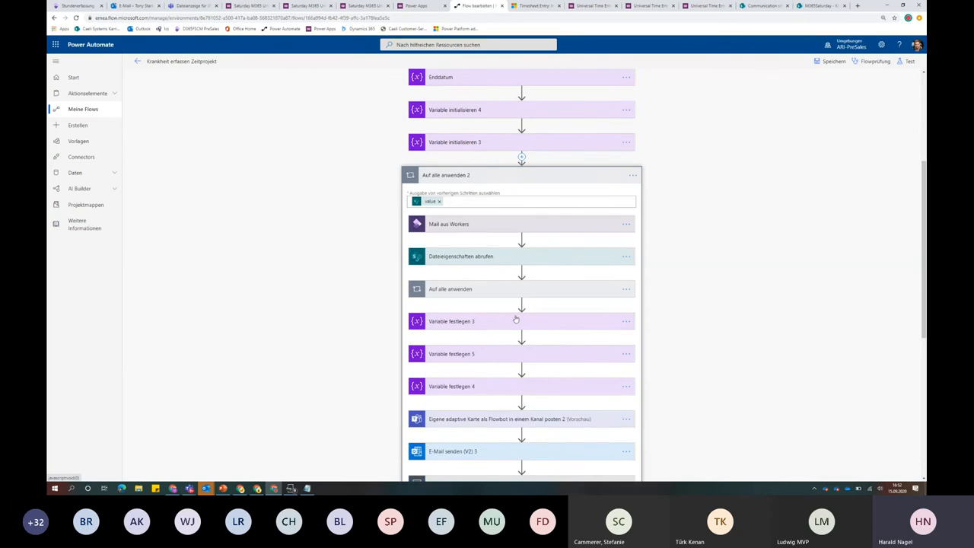
pyautogui.moveTo(376, 362)
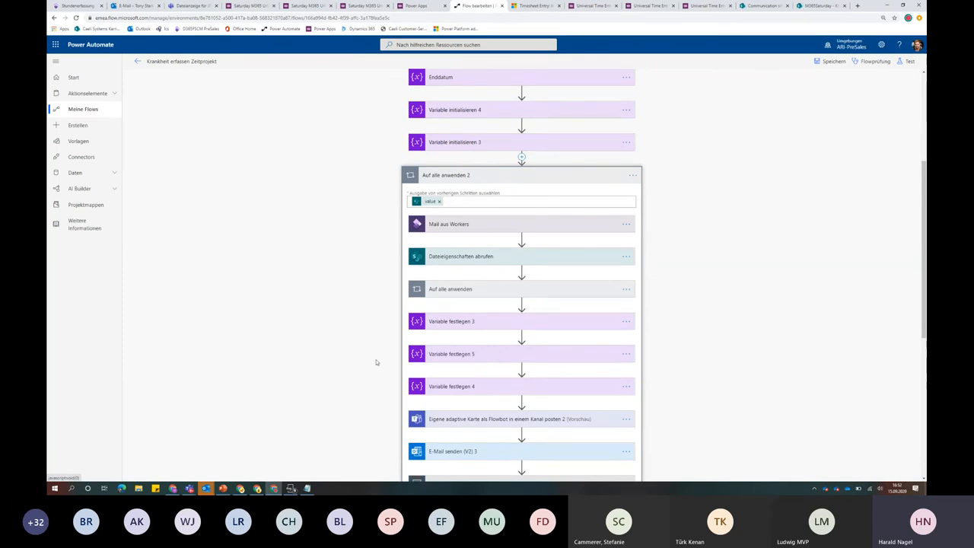
pyautogui.moveTo(356, 347)
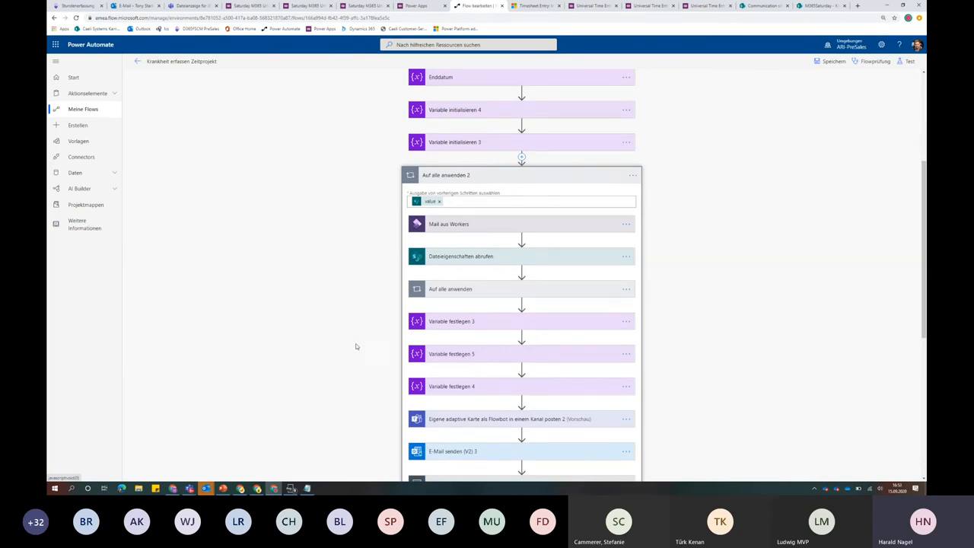
pyautogui.scroll(-3)
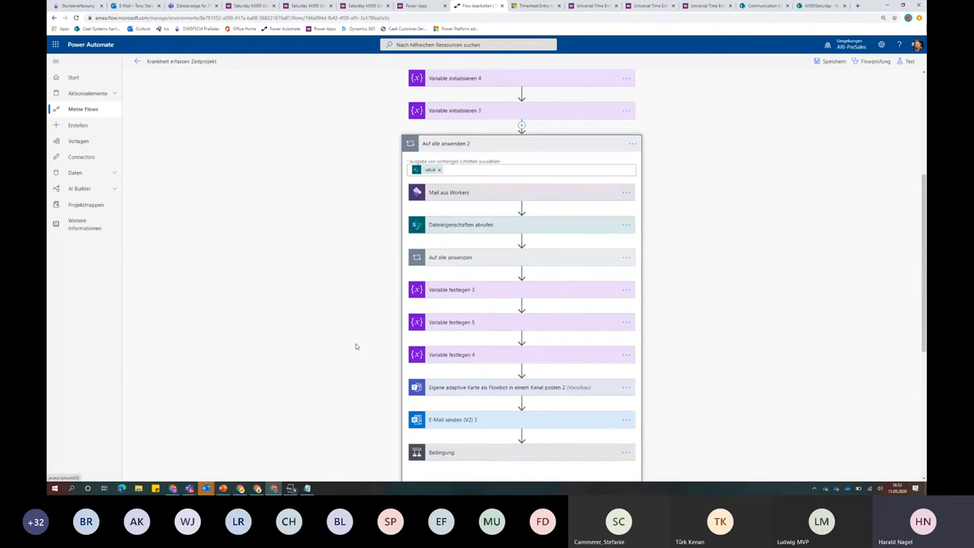
pyautogui.scroll(-3)
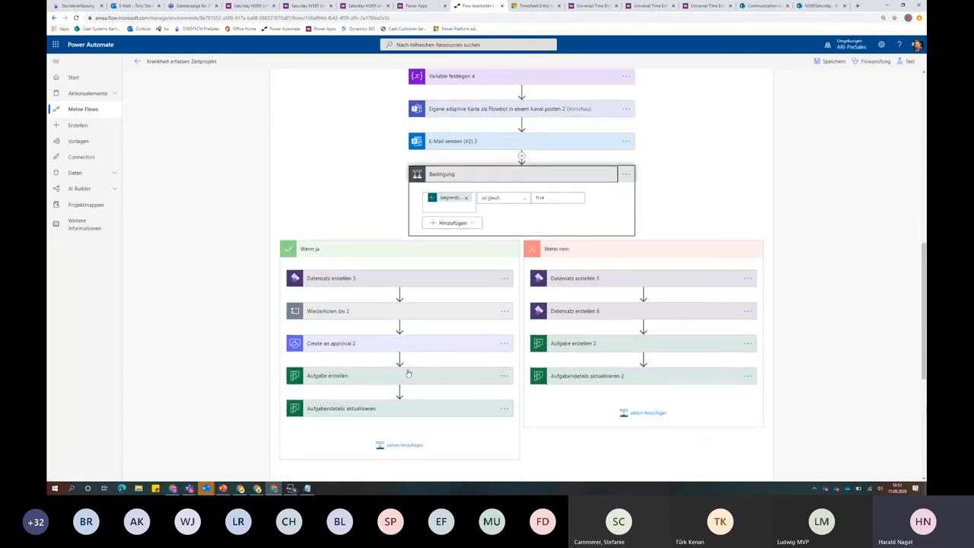
pyautogui.moveTo(365, 432)
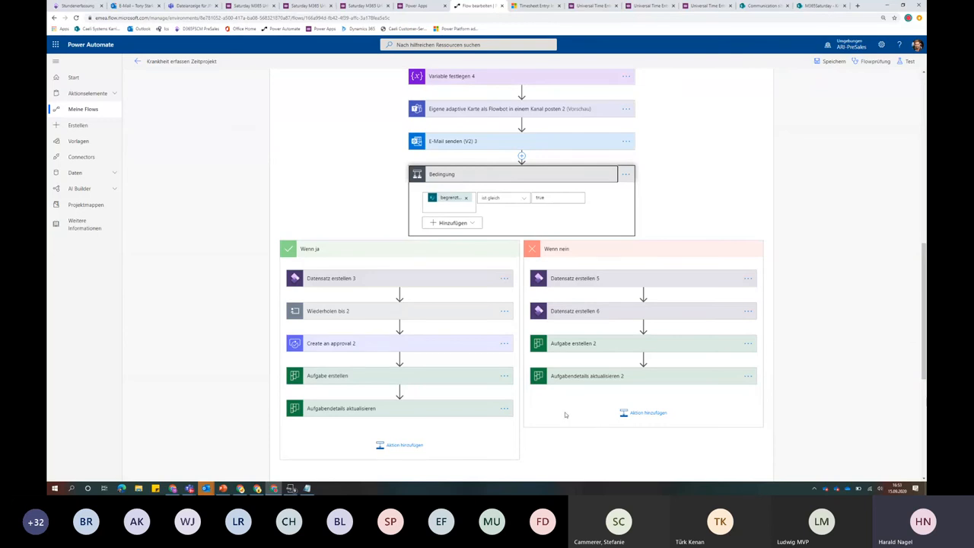
pyautogui.moveTo(583, 423)
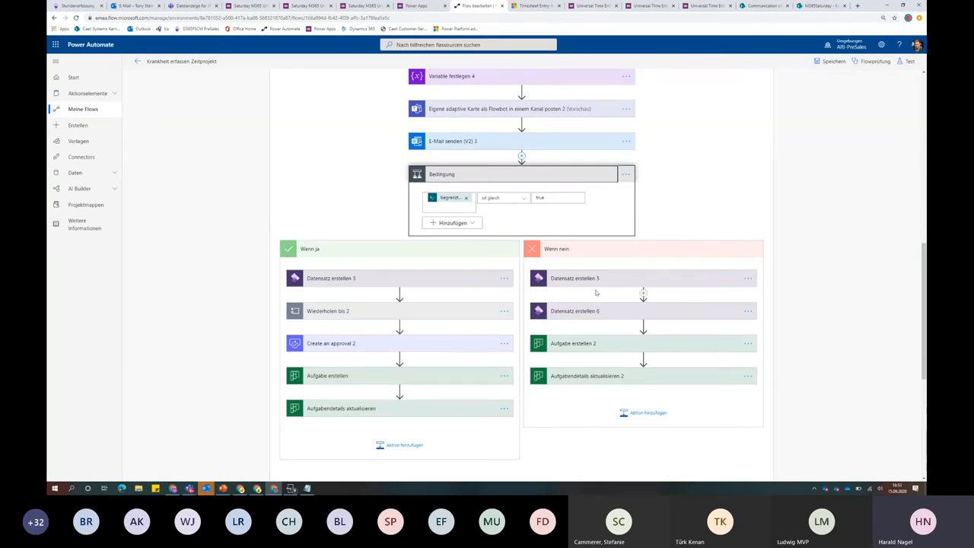
pyautogui.moveTo(578, 400)
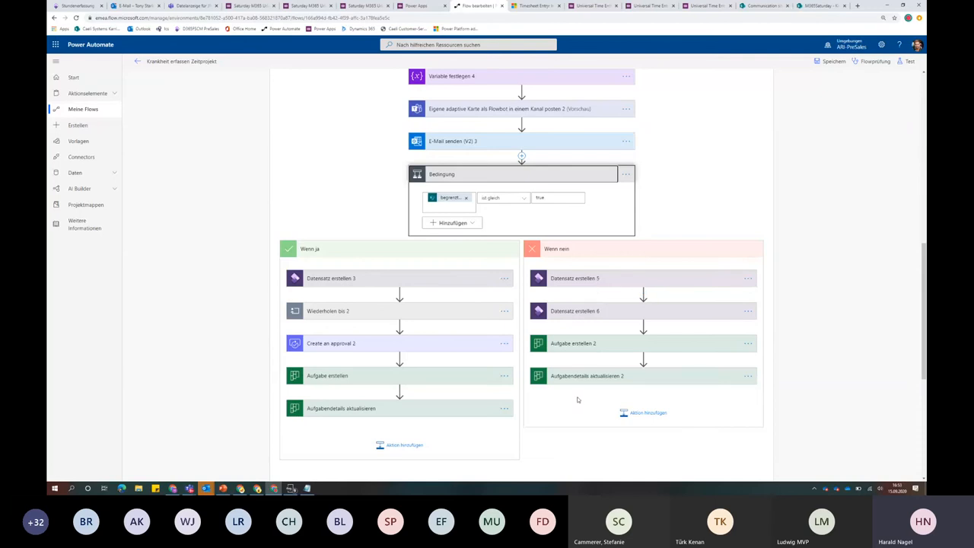
pyautogui.scroll(-3)
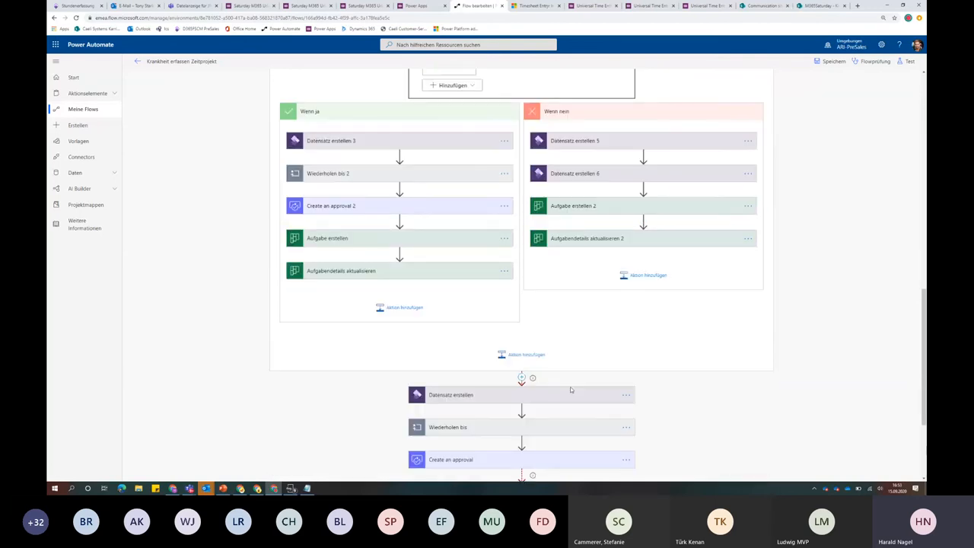
pyautogui.scroll(-3)
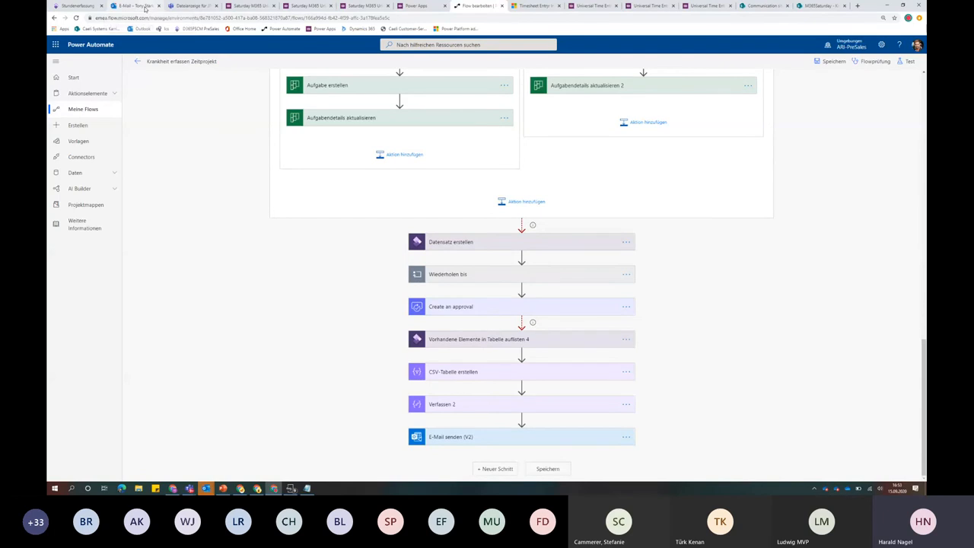
pyautogui.click(145, 6)
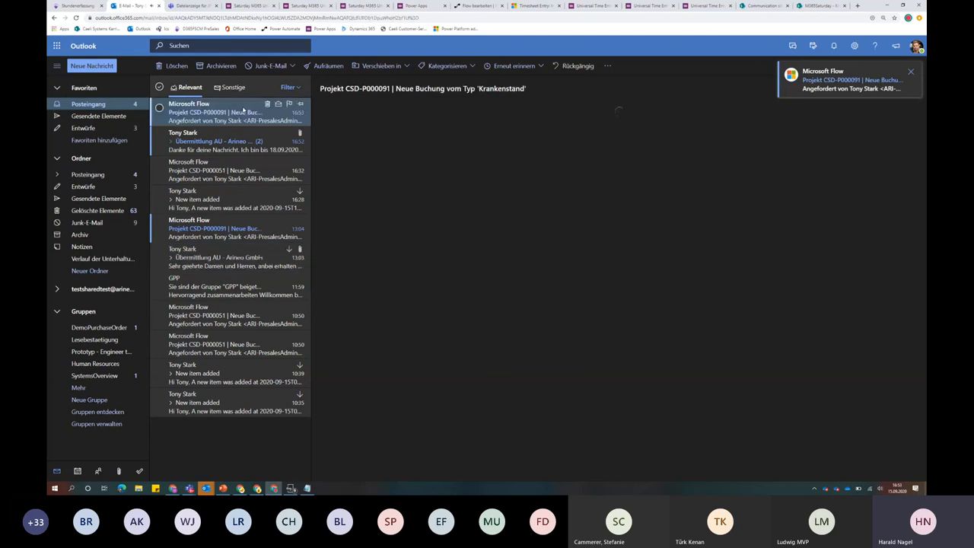
# View the 'Übermittlung AU' email again, then switch to the HR team's sick-leave board
pyautogui.click(228, 113)
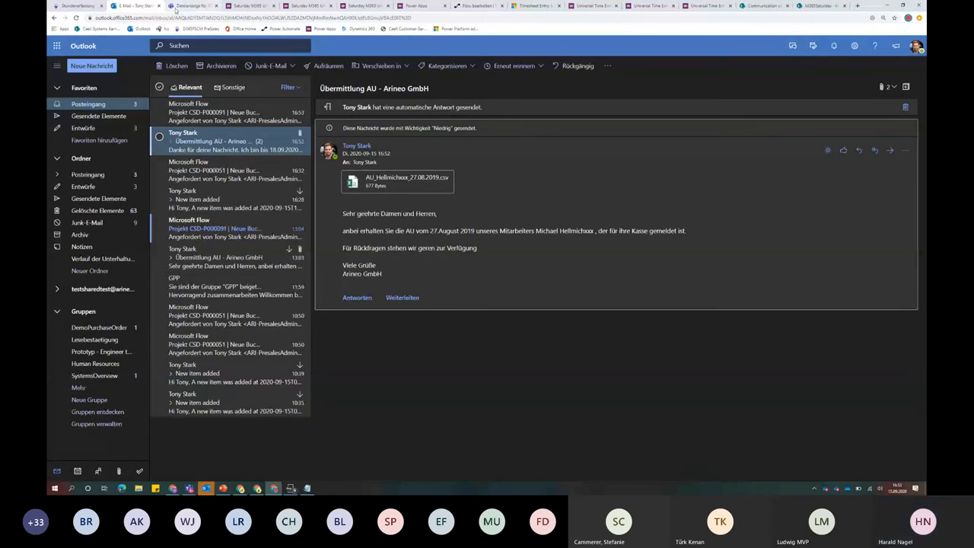
pyautogui.click(191, 6)
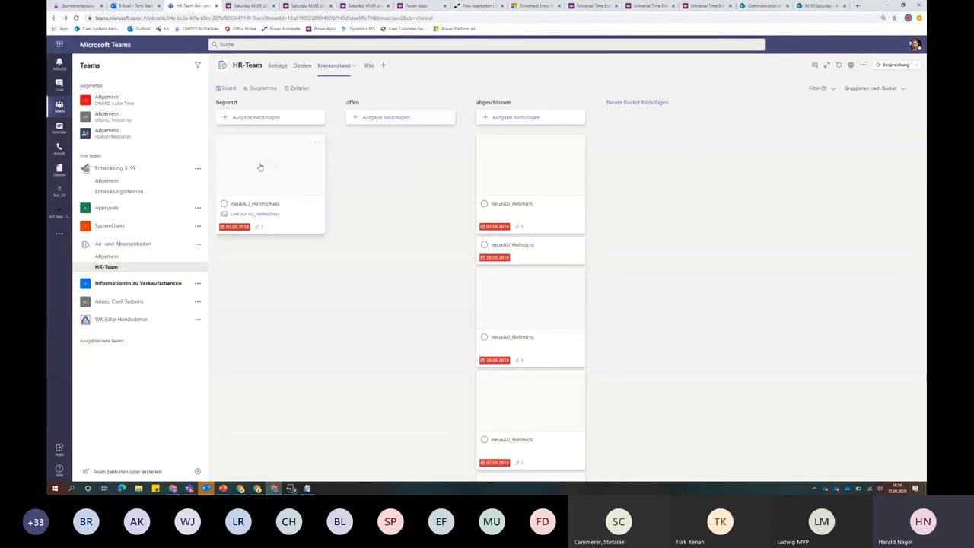
pyautogui.moveTo(256, 212)
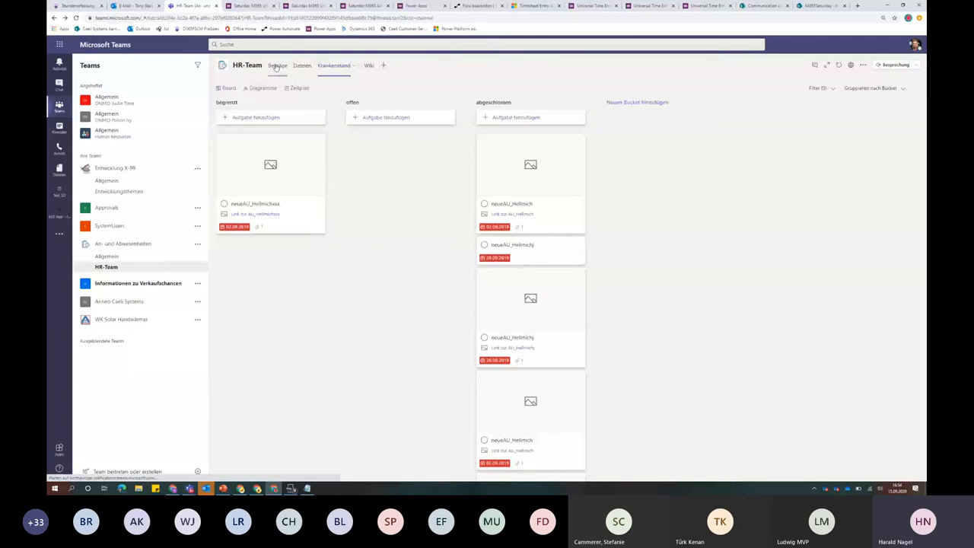
pyautogui.click(277, 64)
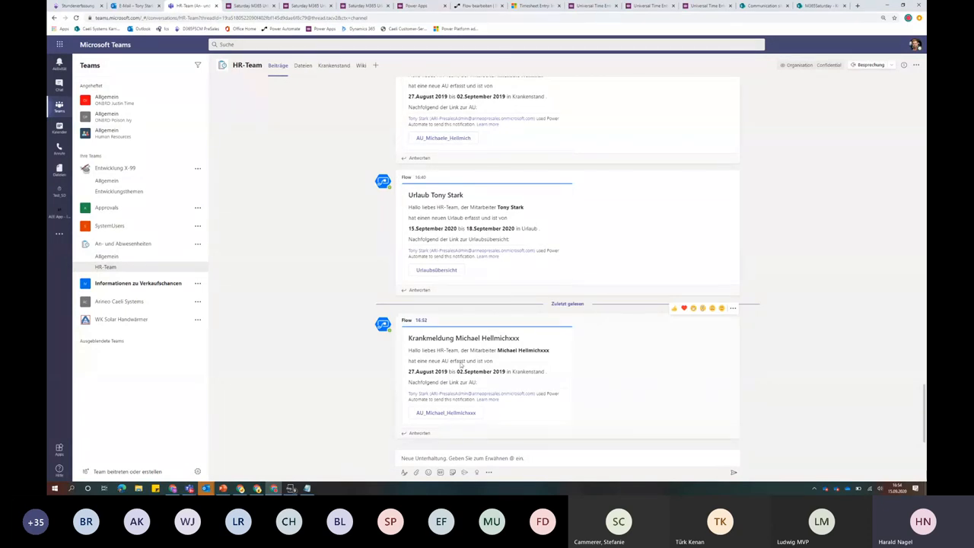
pyautogui.moveTo(310, 221)
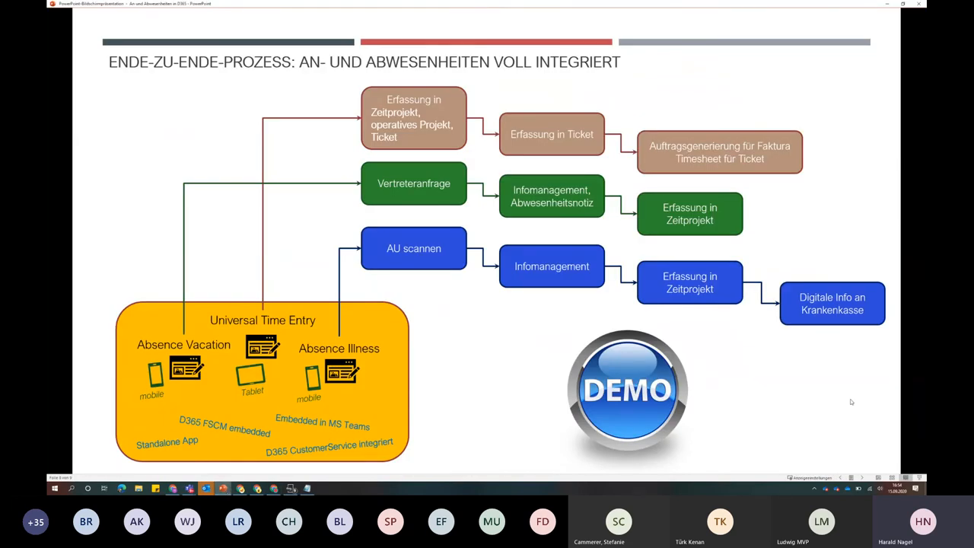
pyautogui.moveTo(824, 408)
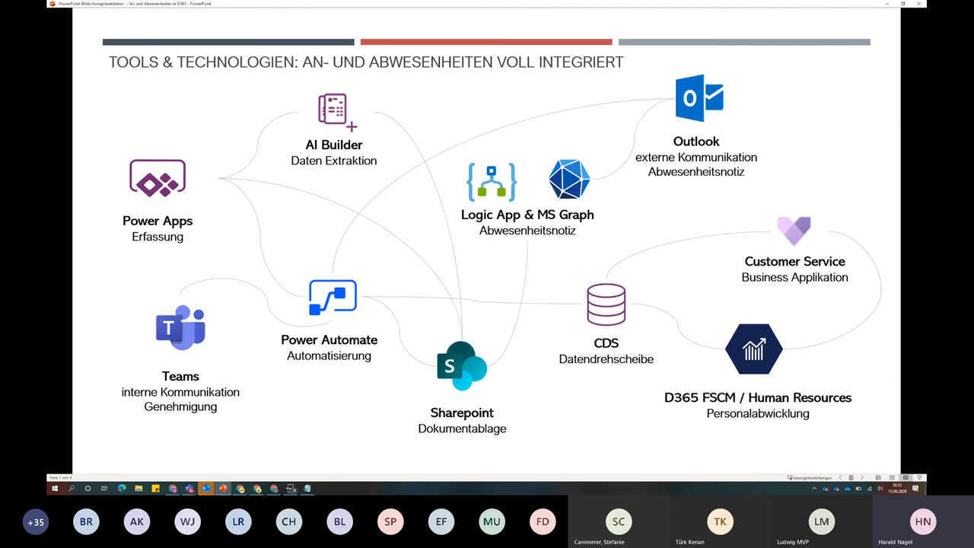
# Advance the presentation to the Tools & Technologien slide for fully integrated absences
pyautogui.press('right')
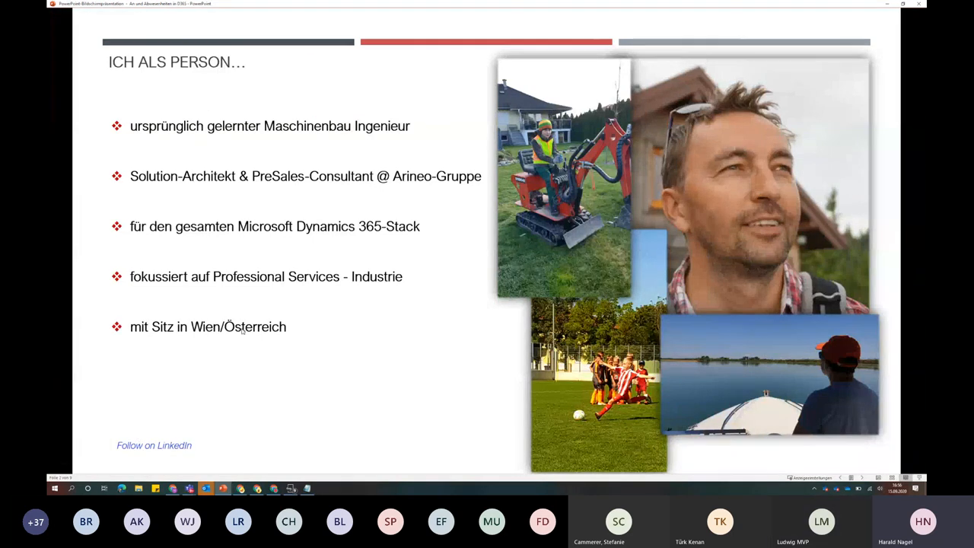
pyautogui.moveTo(307, 420)
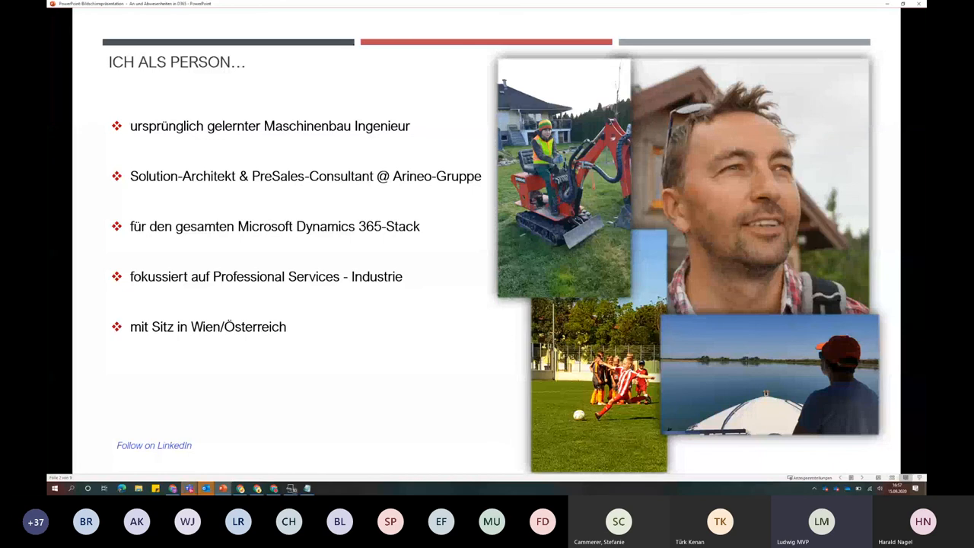
pyautogui.moveTo(858, 72)
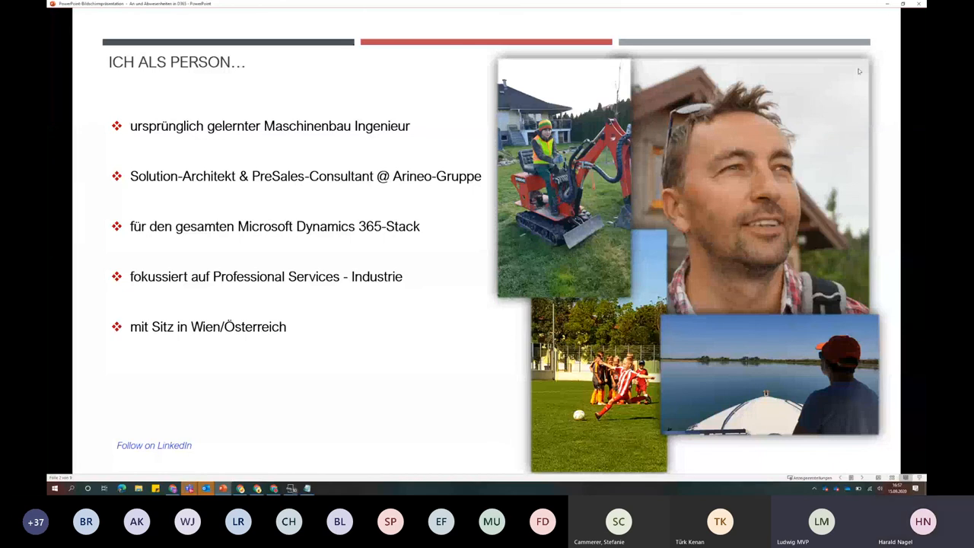
pyautogui.moveTo(883, 12)
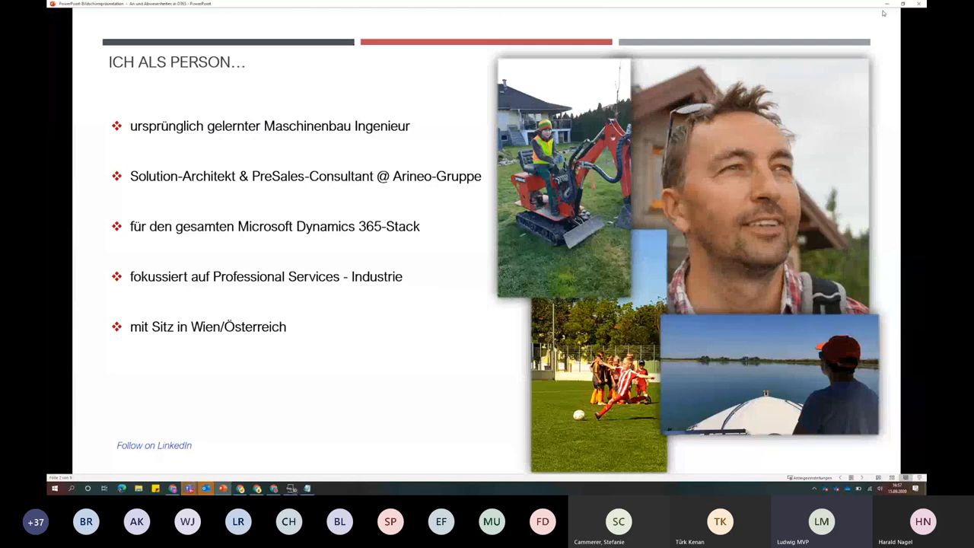